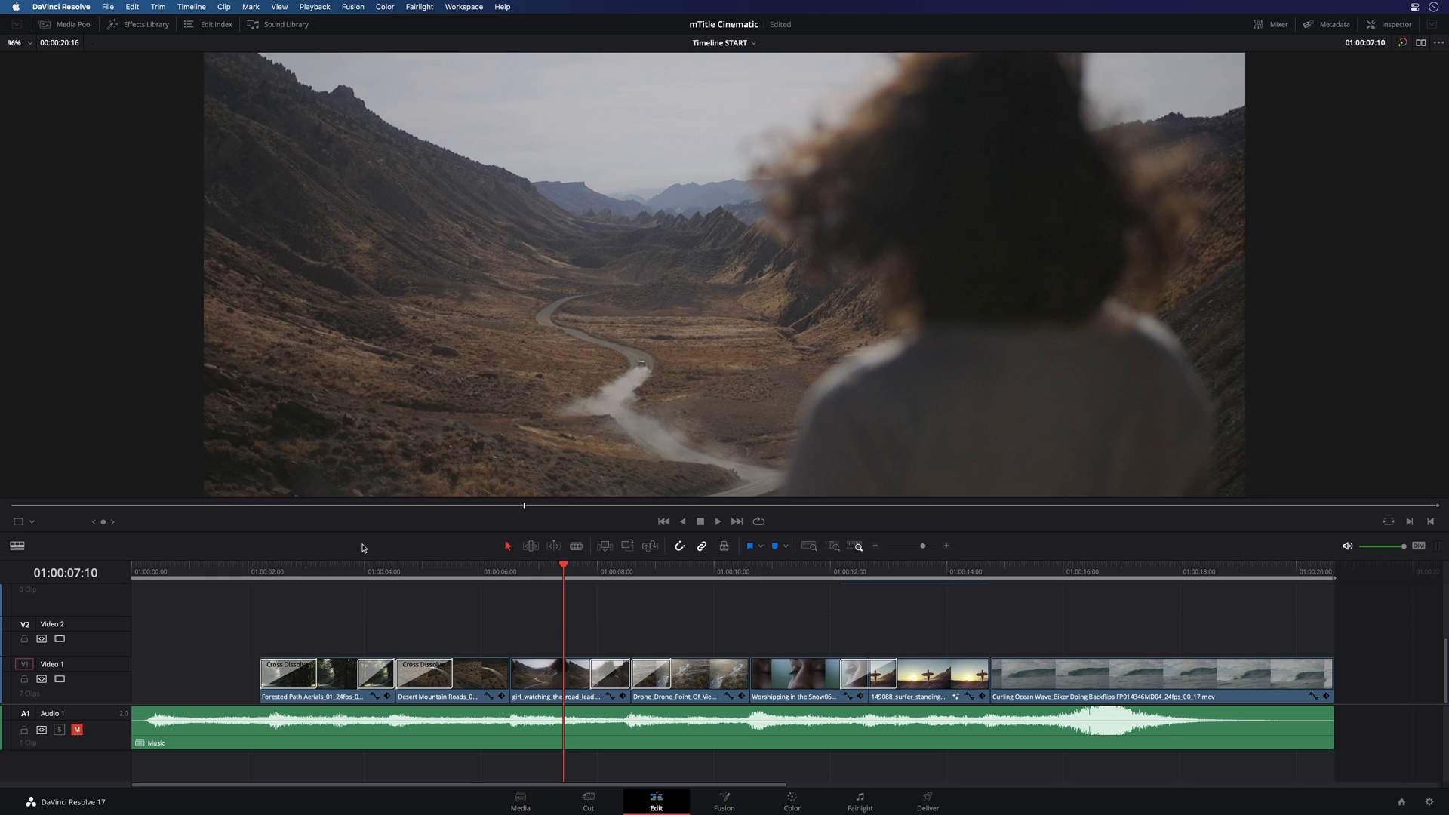
mouse_move(335, 568)
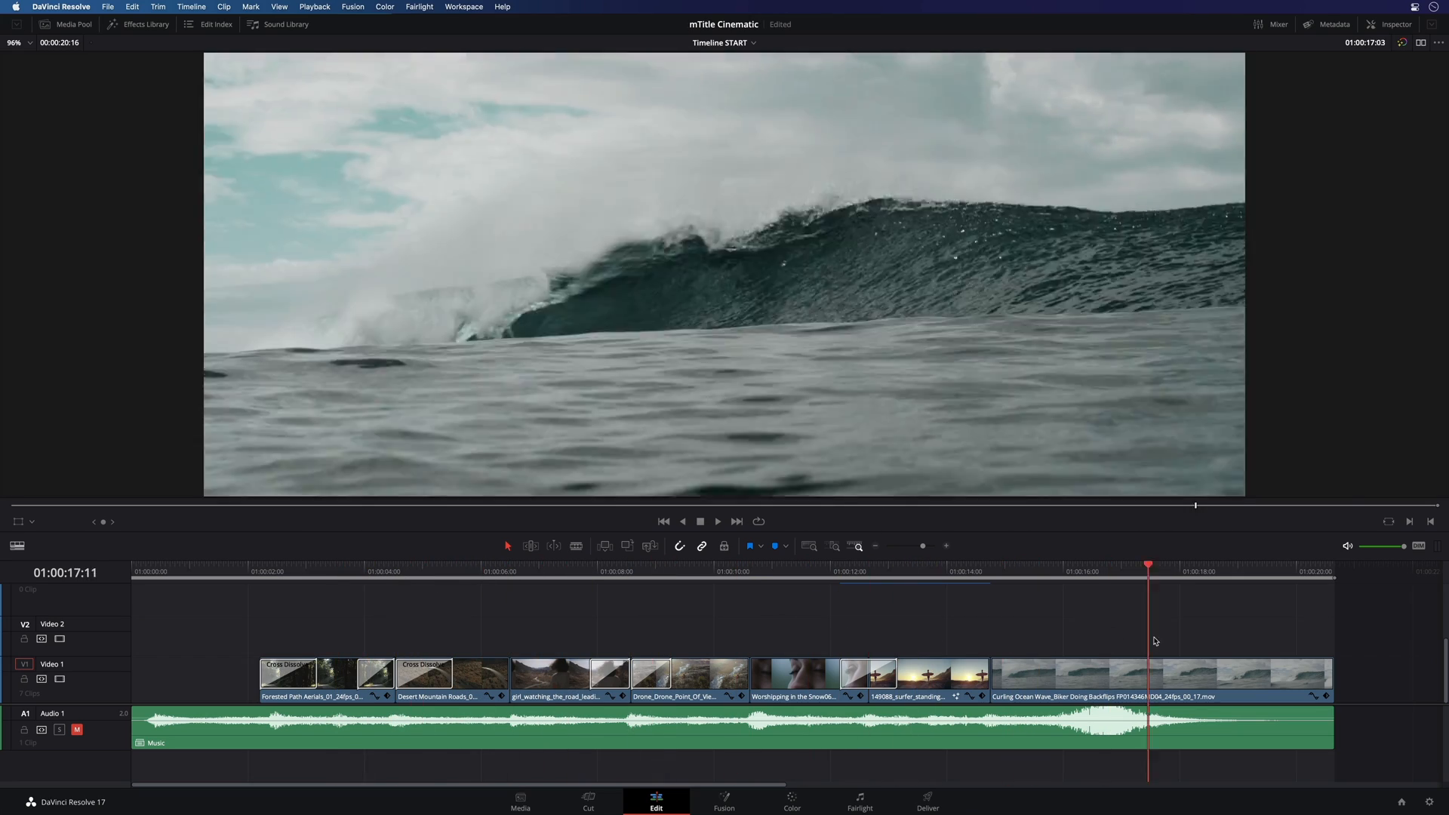
Step: Show the Titles category in the Effects Library and scroll to the mTitle Cinematic presets
left_click(344, 570)
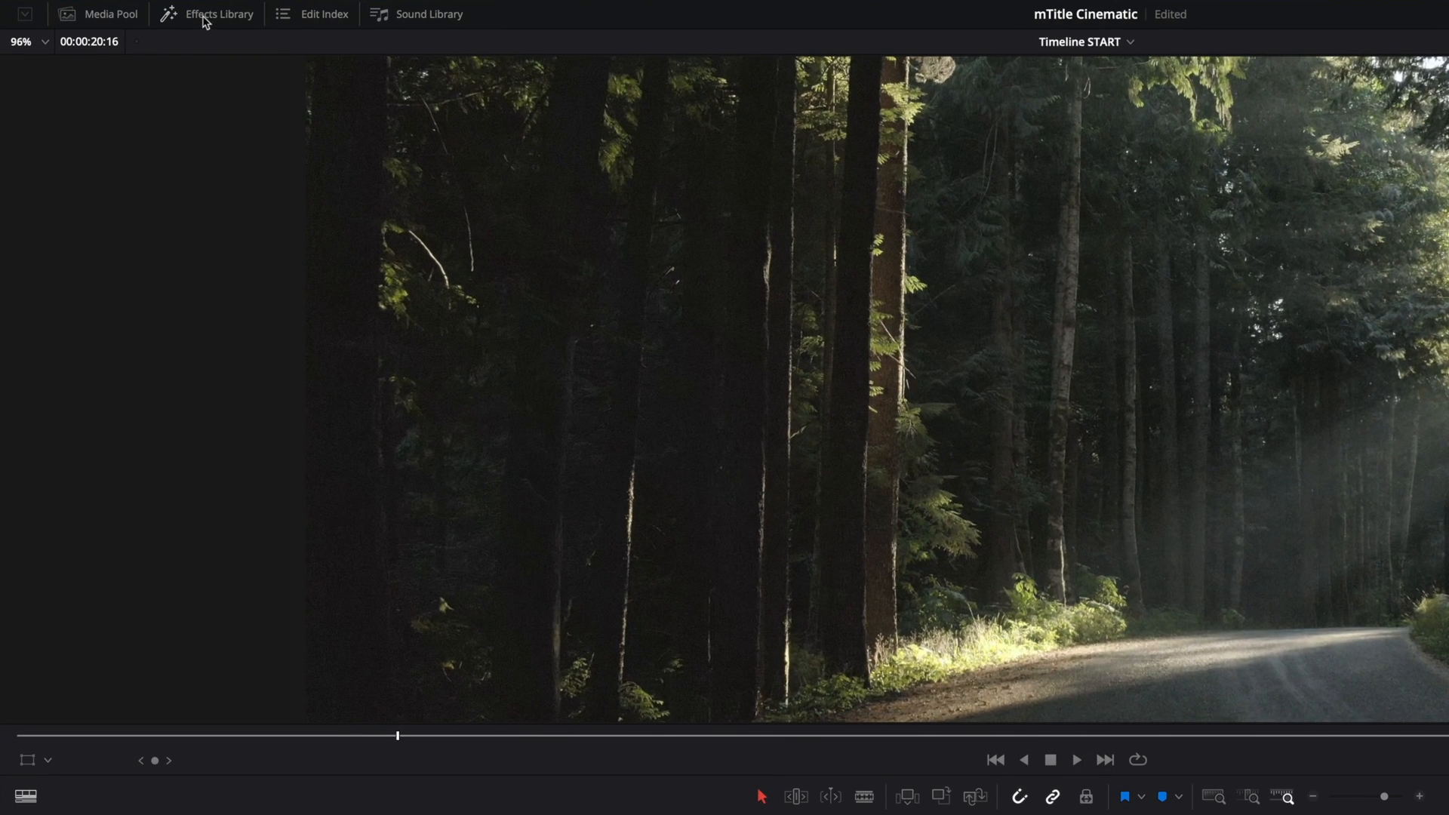
left_click(207, 14)
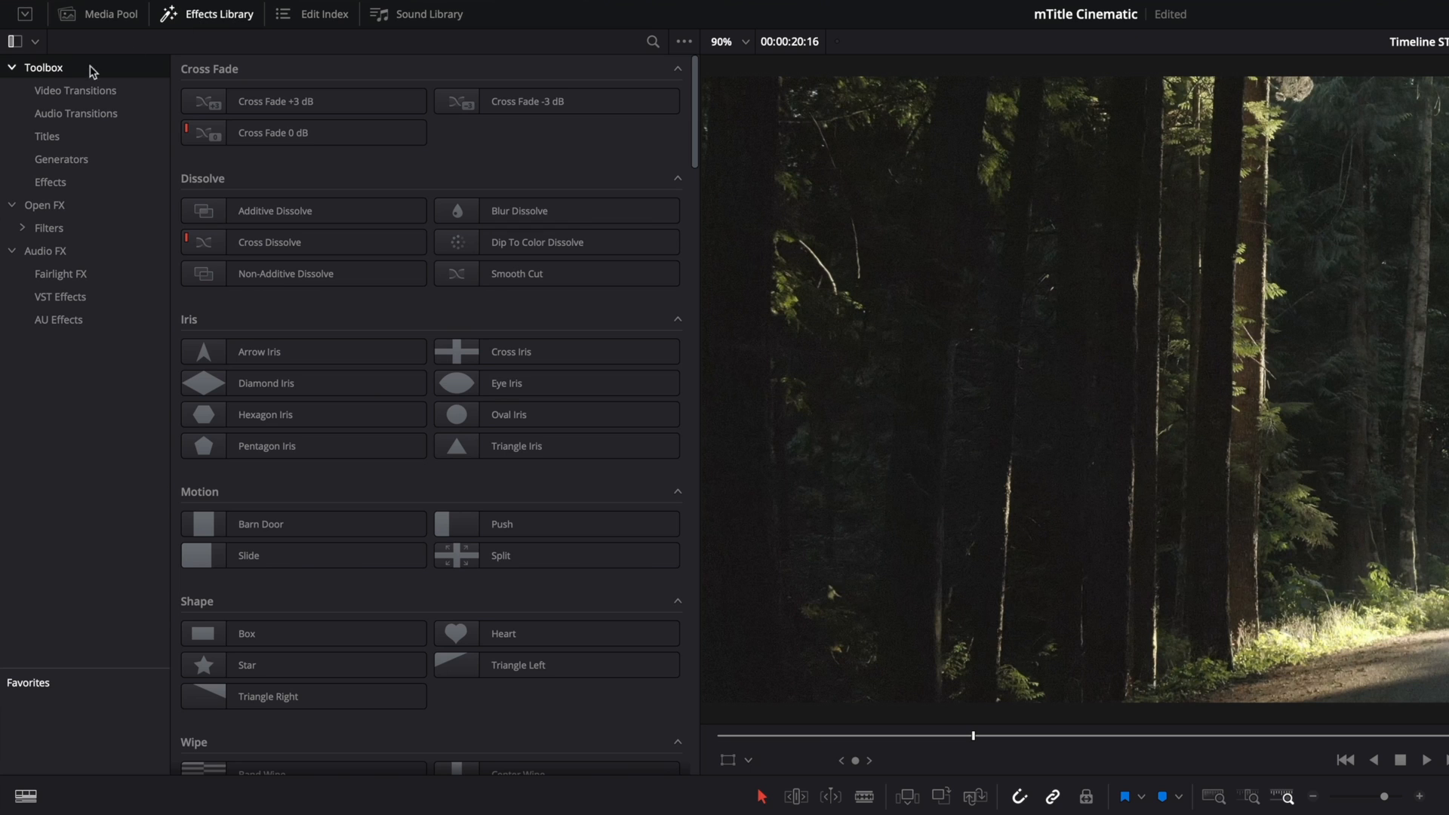
left_click(46, 136)
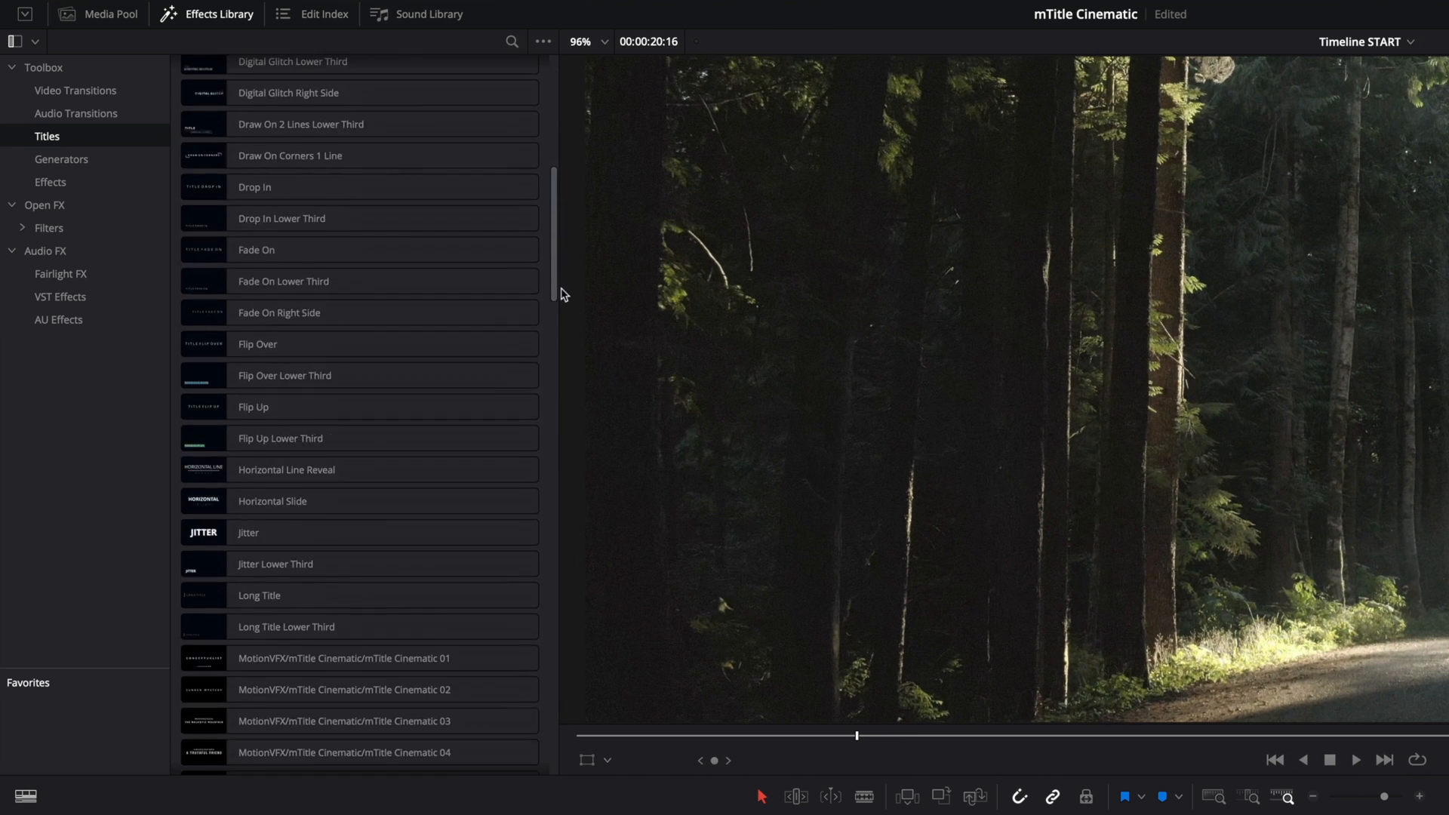
scroll("down", 3)
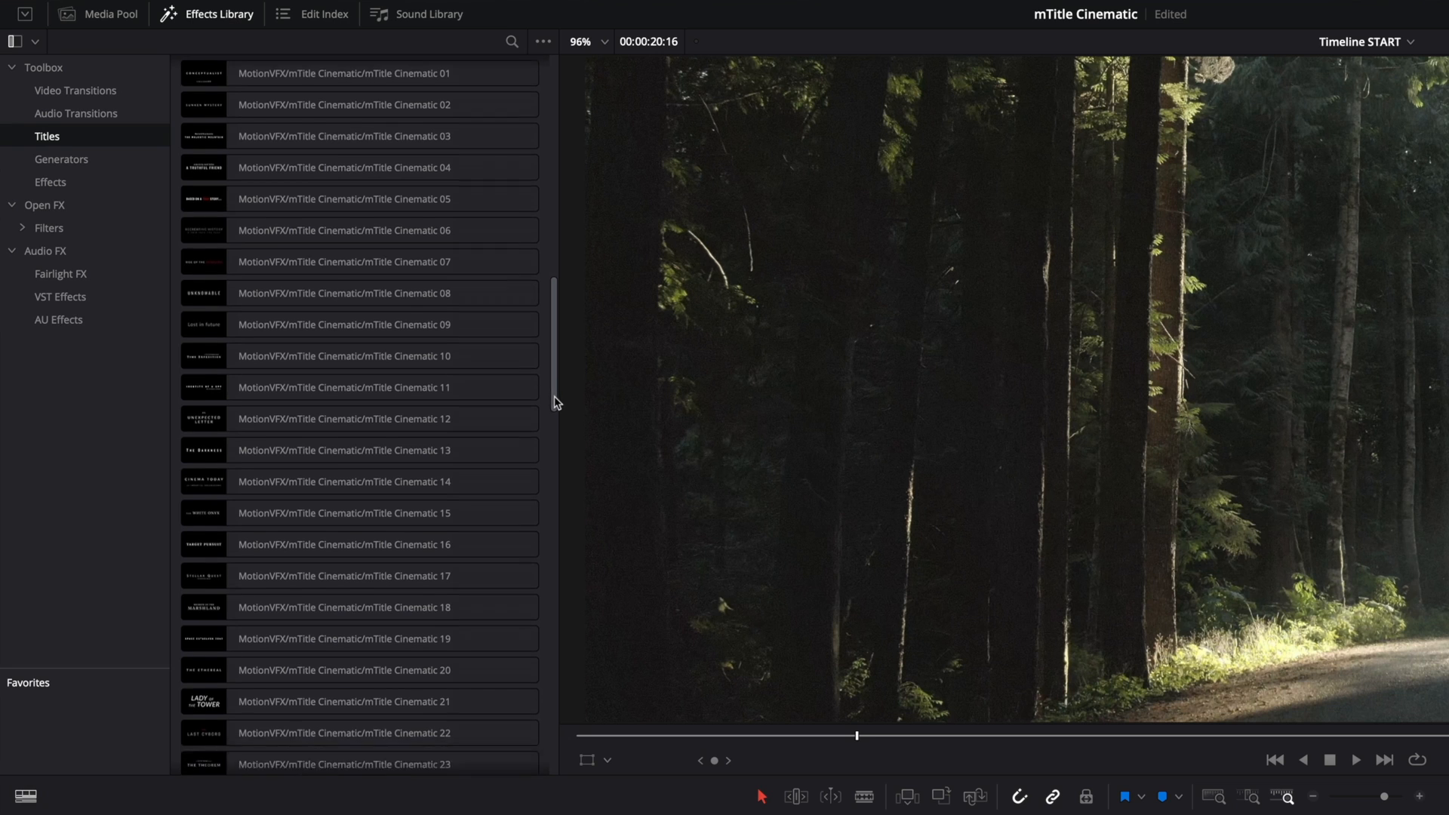
scroll("down", 3)
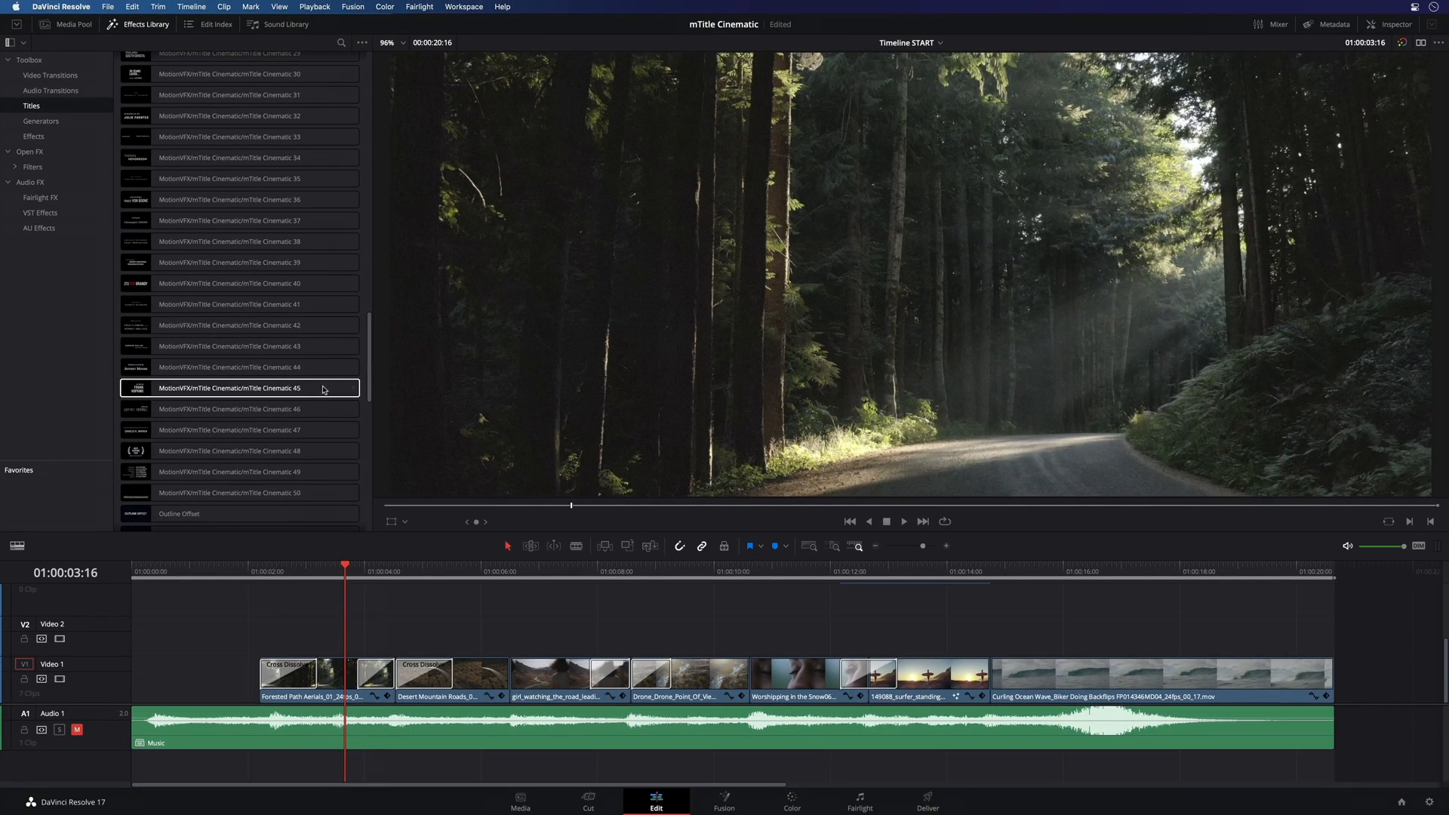
Step: Preview several mTitle Cinematic title templates in the viewer without adding any
left_click(230, 472)
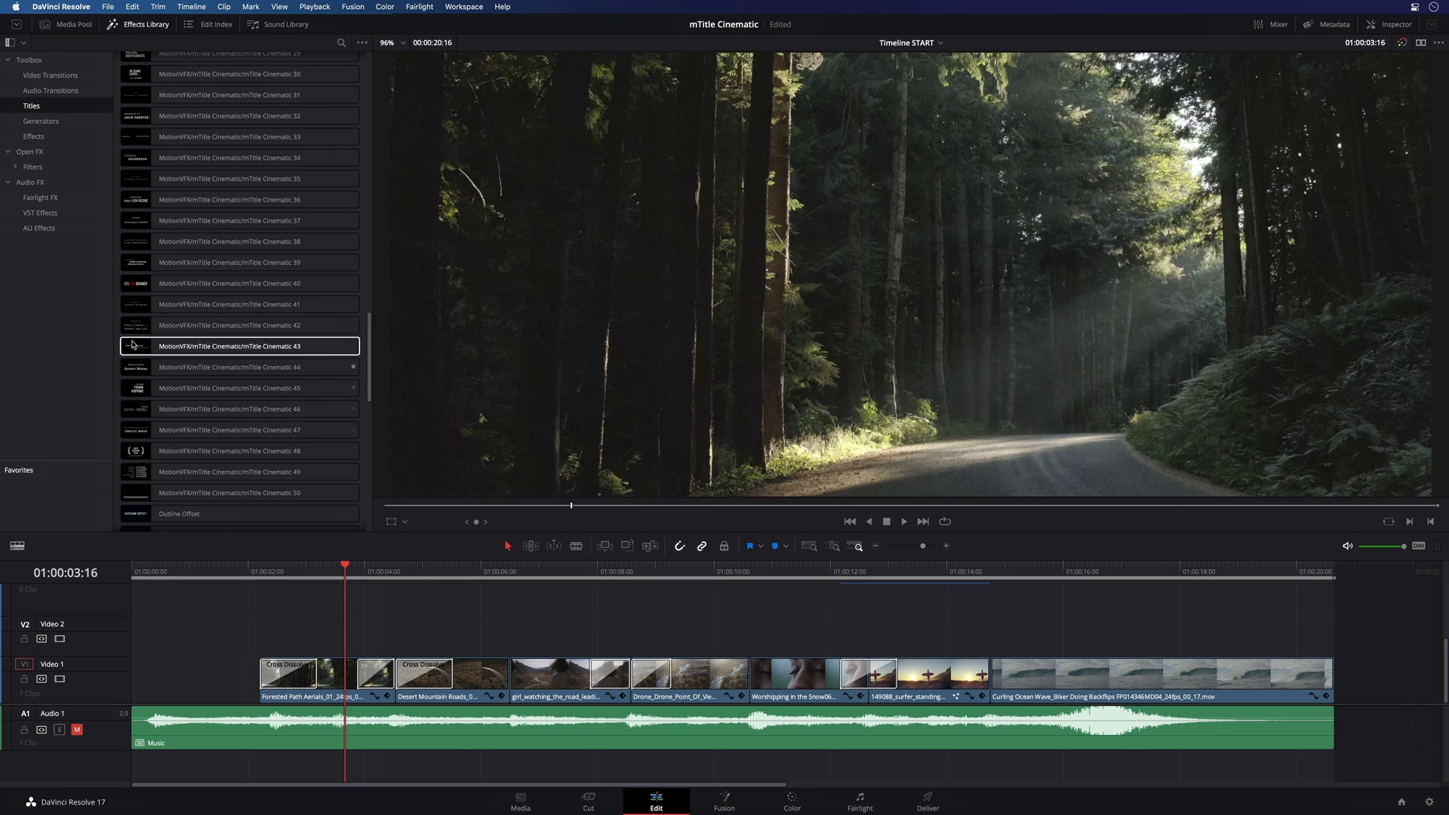
left_click(239, 388)
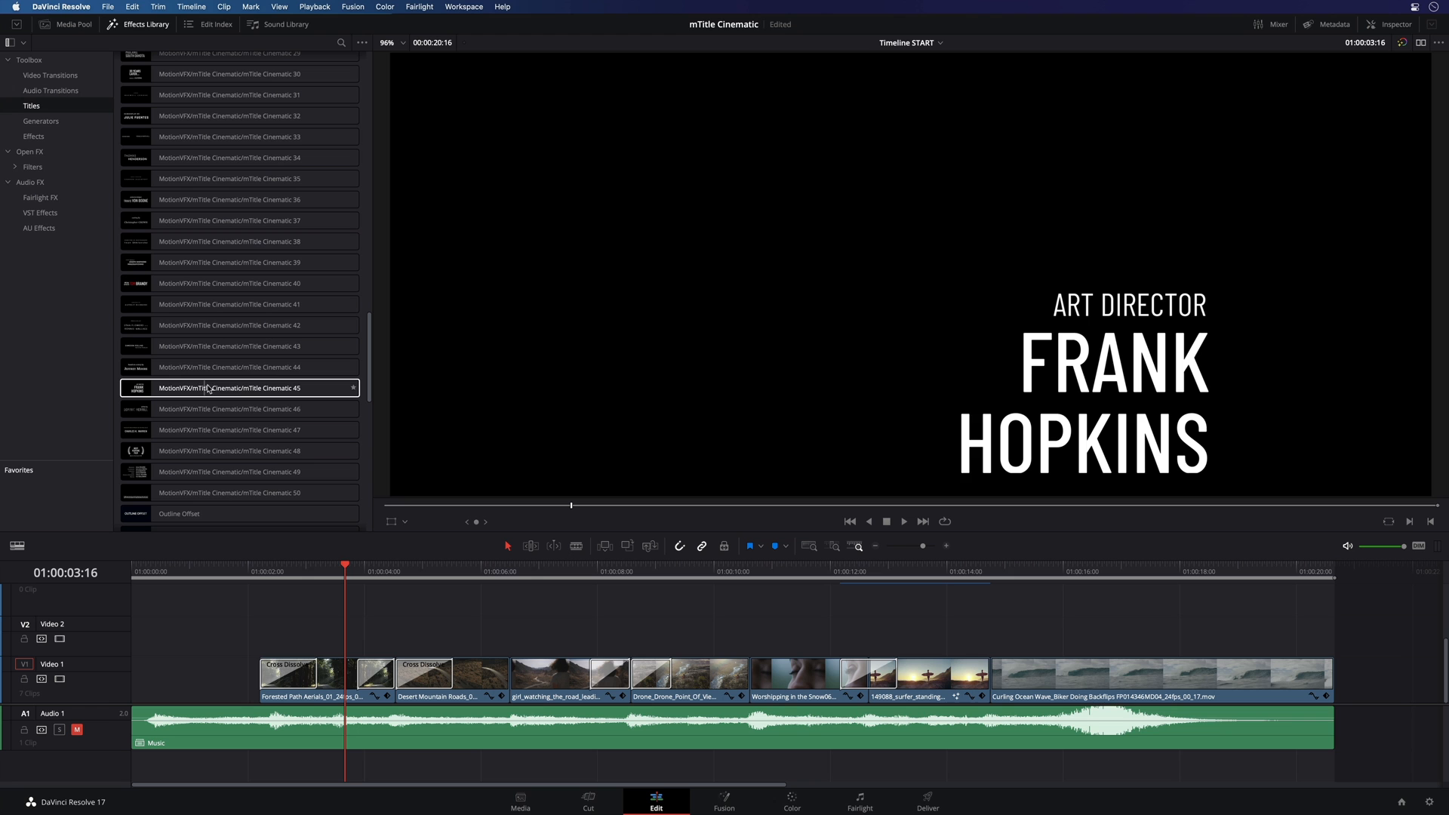
left_click(235, 178)
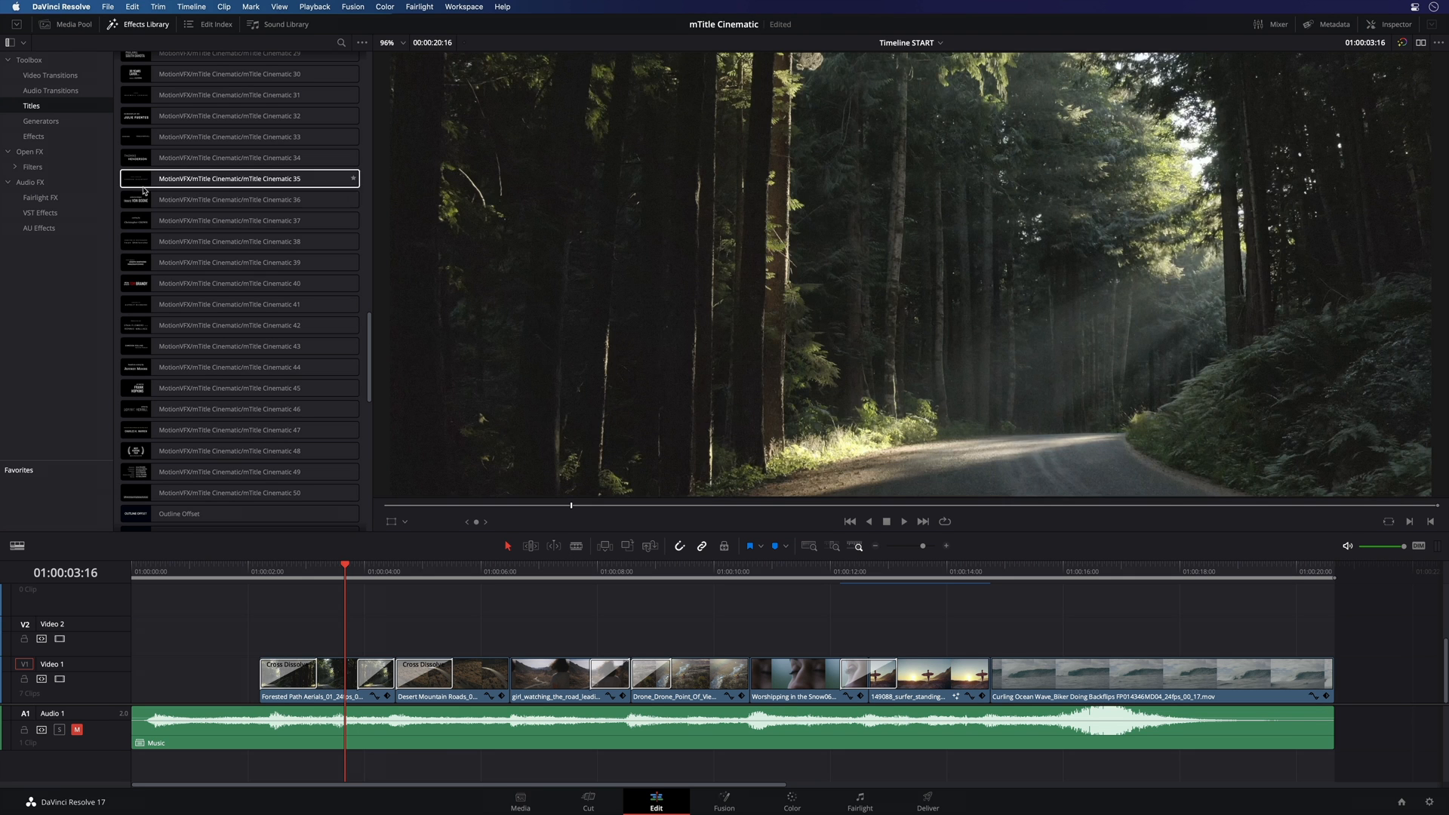
left_click(236, 199)
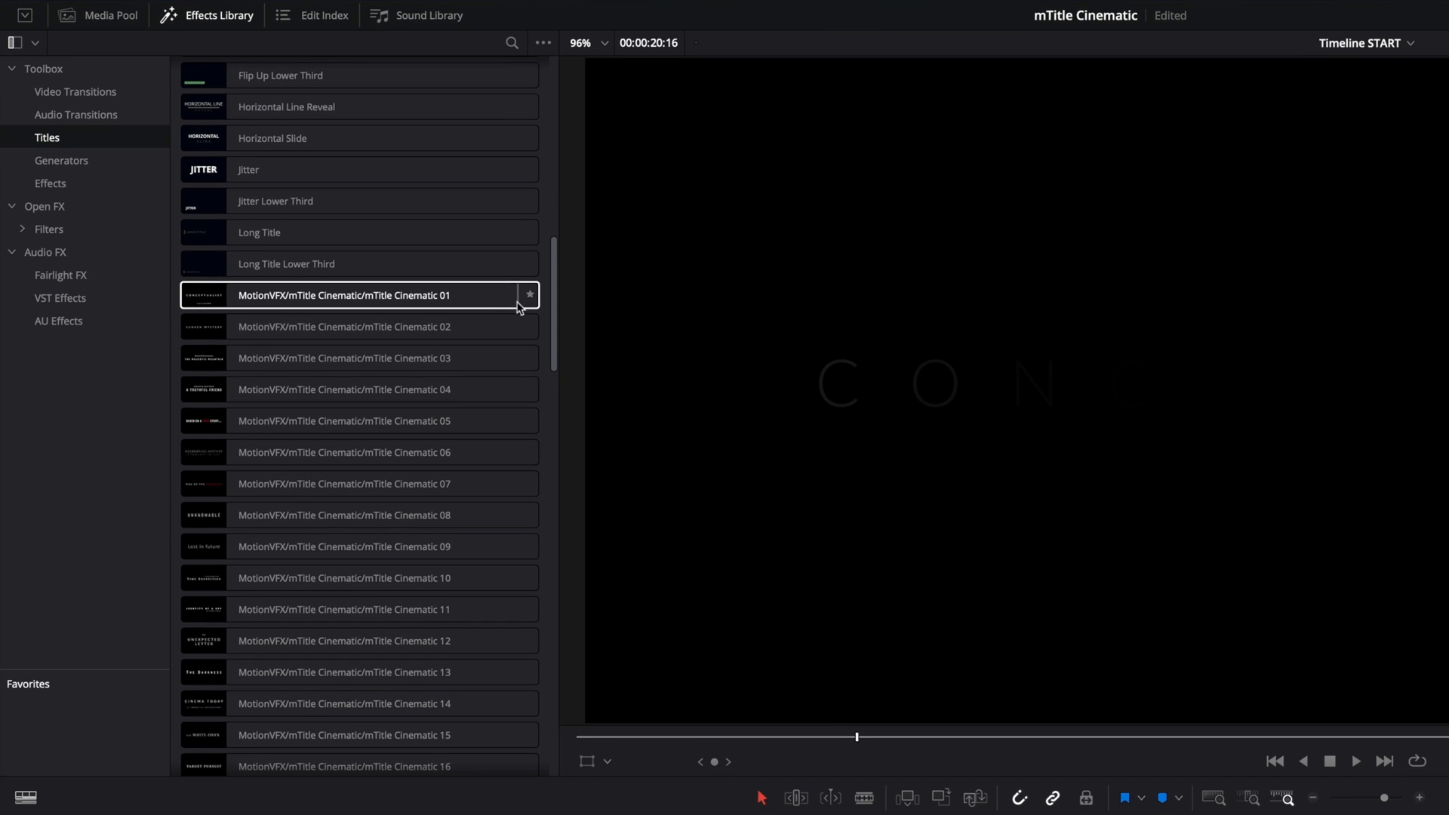
Step: Favourite mTitle Cinematic 01, place it on Video 2 at the start and select it
left_click(528, 294)
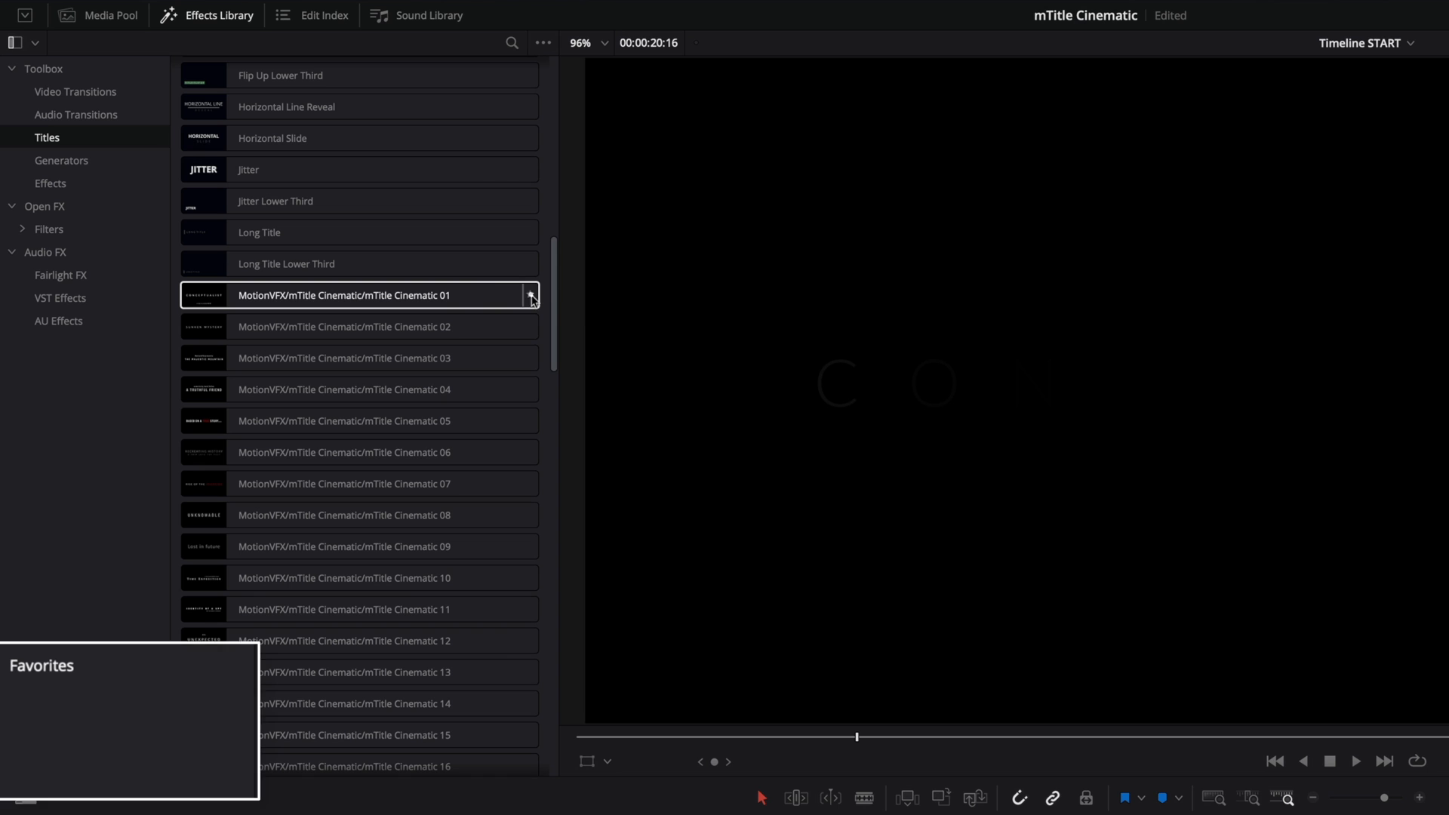
left_click(530, 295)
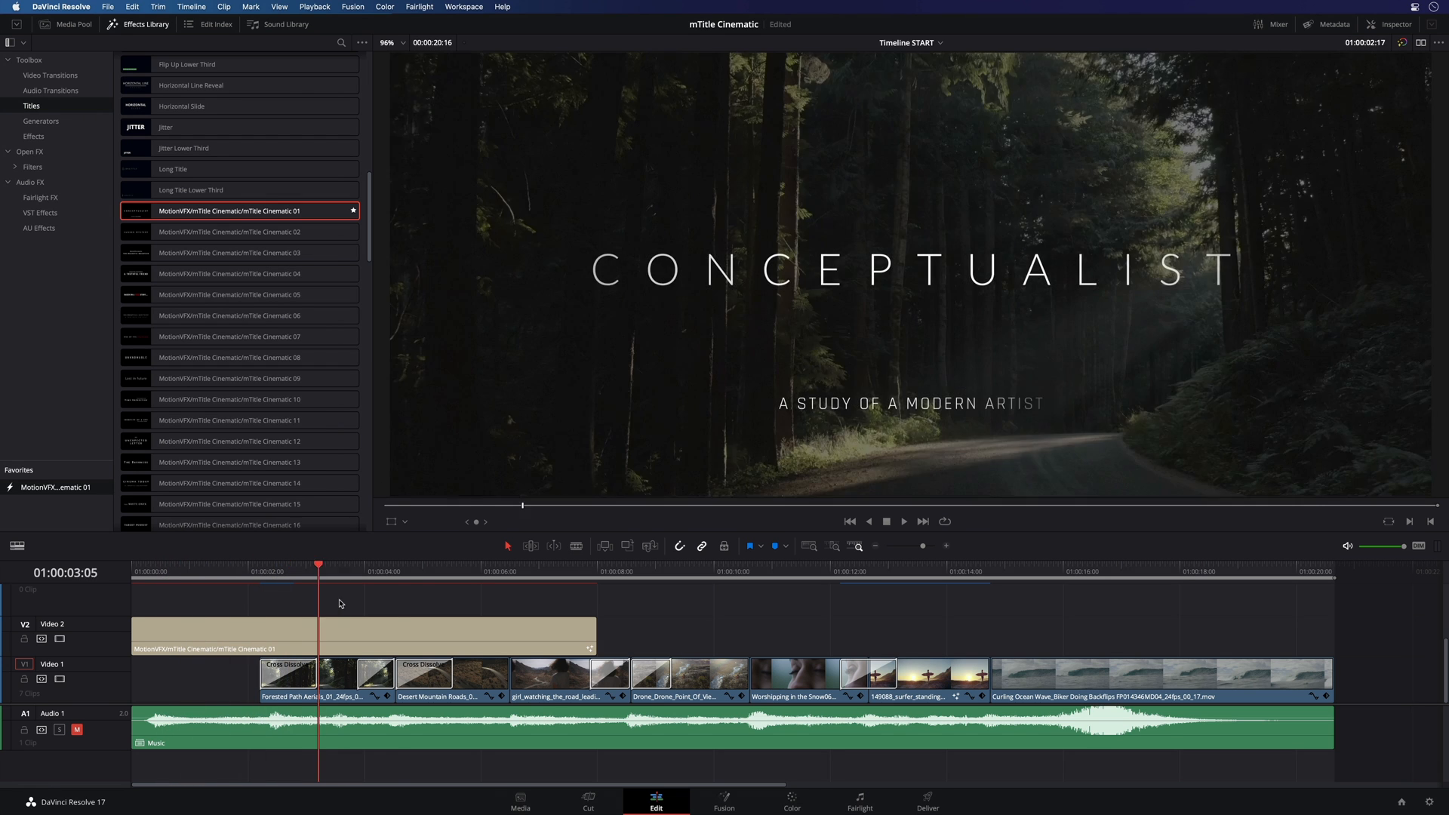
left_click(526, 564)
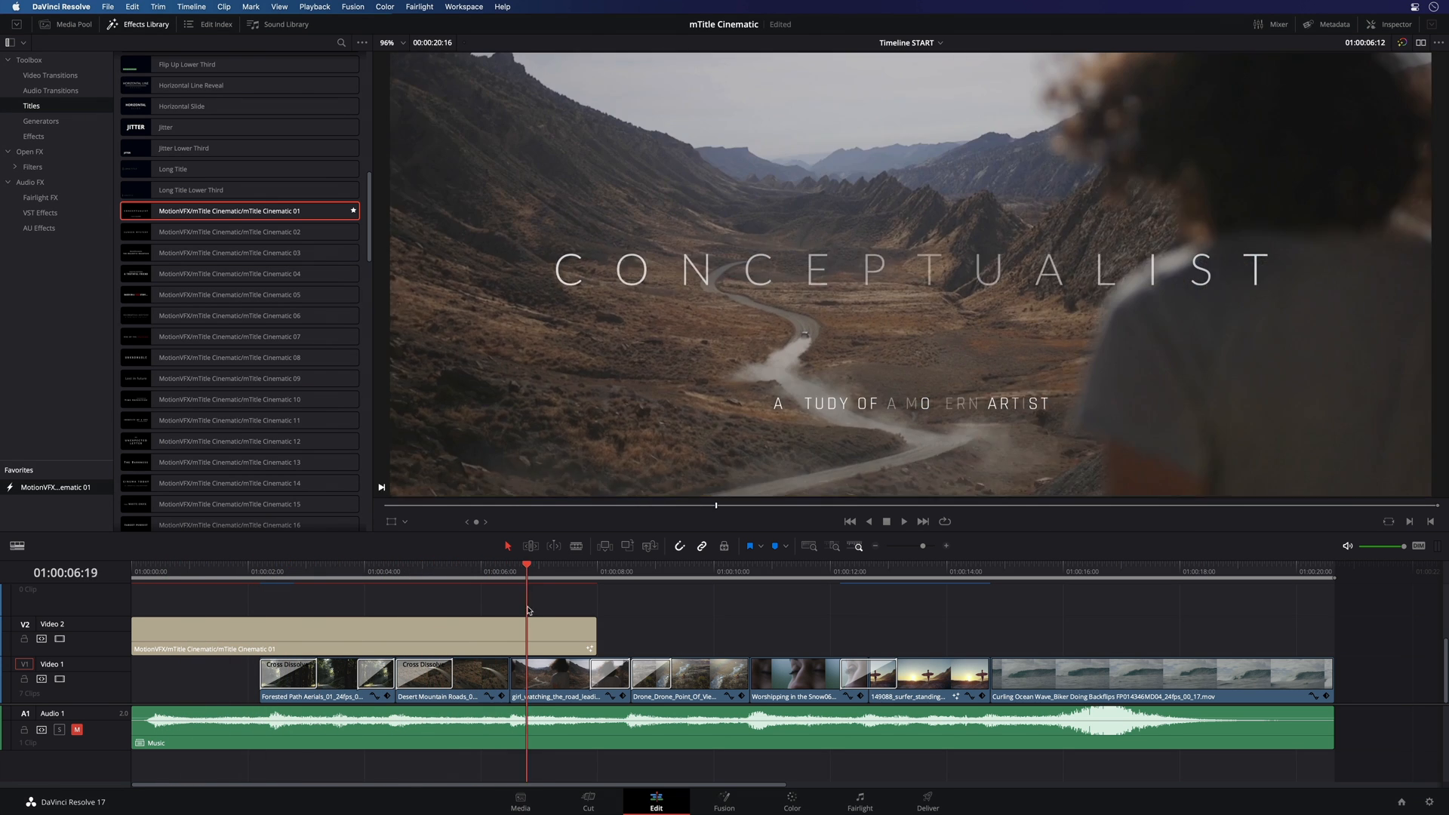
left_click(540, 564)
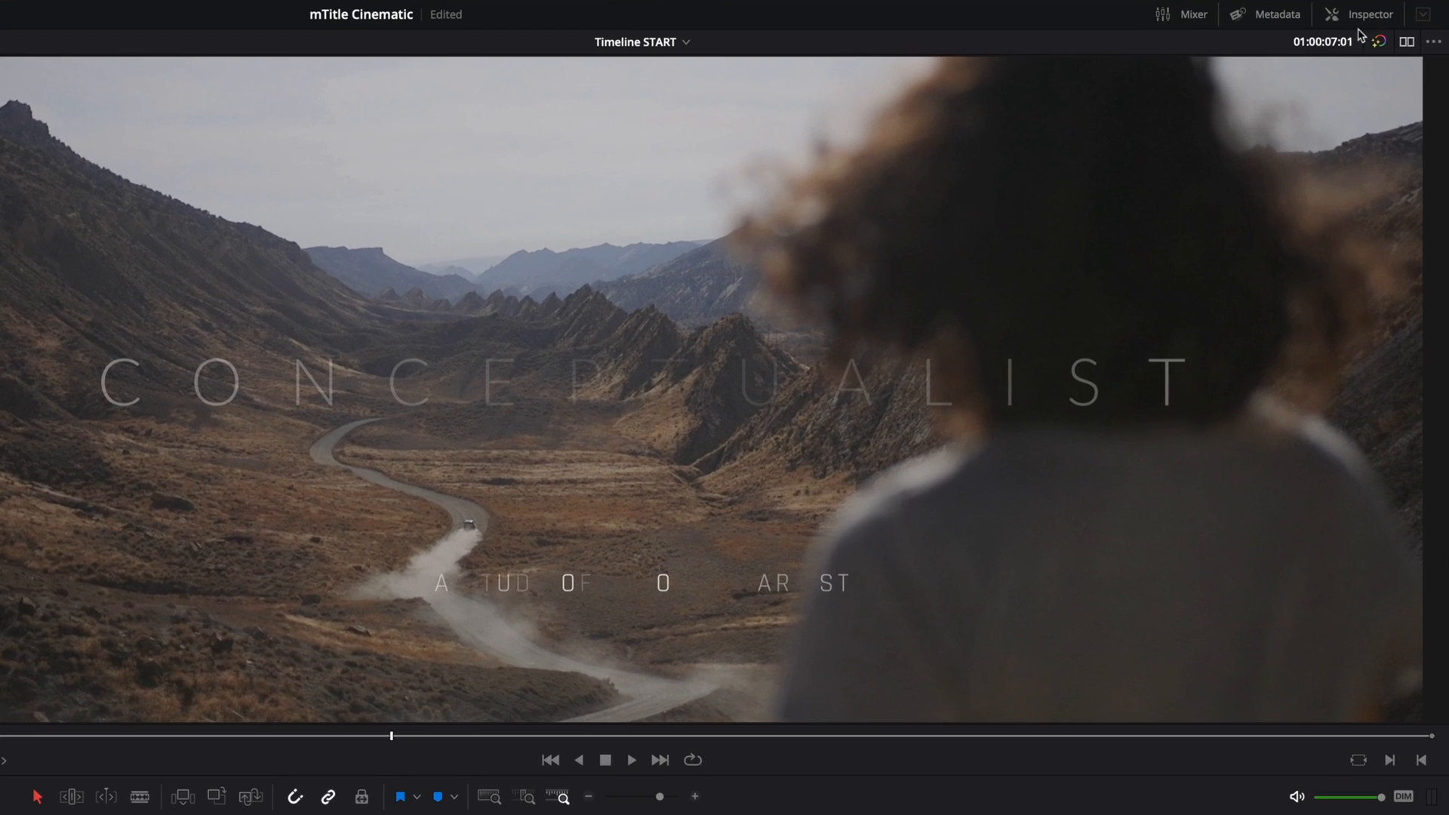
Step: In the Inspector, toggle the title off and on to compare, then disable its Out animation
left_click(1367, 13)
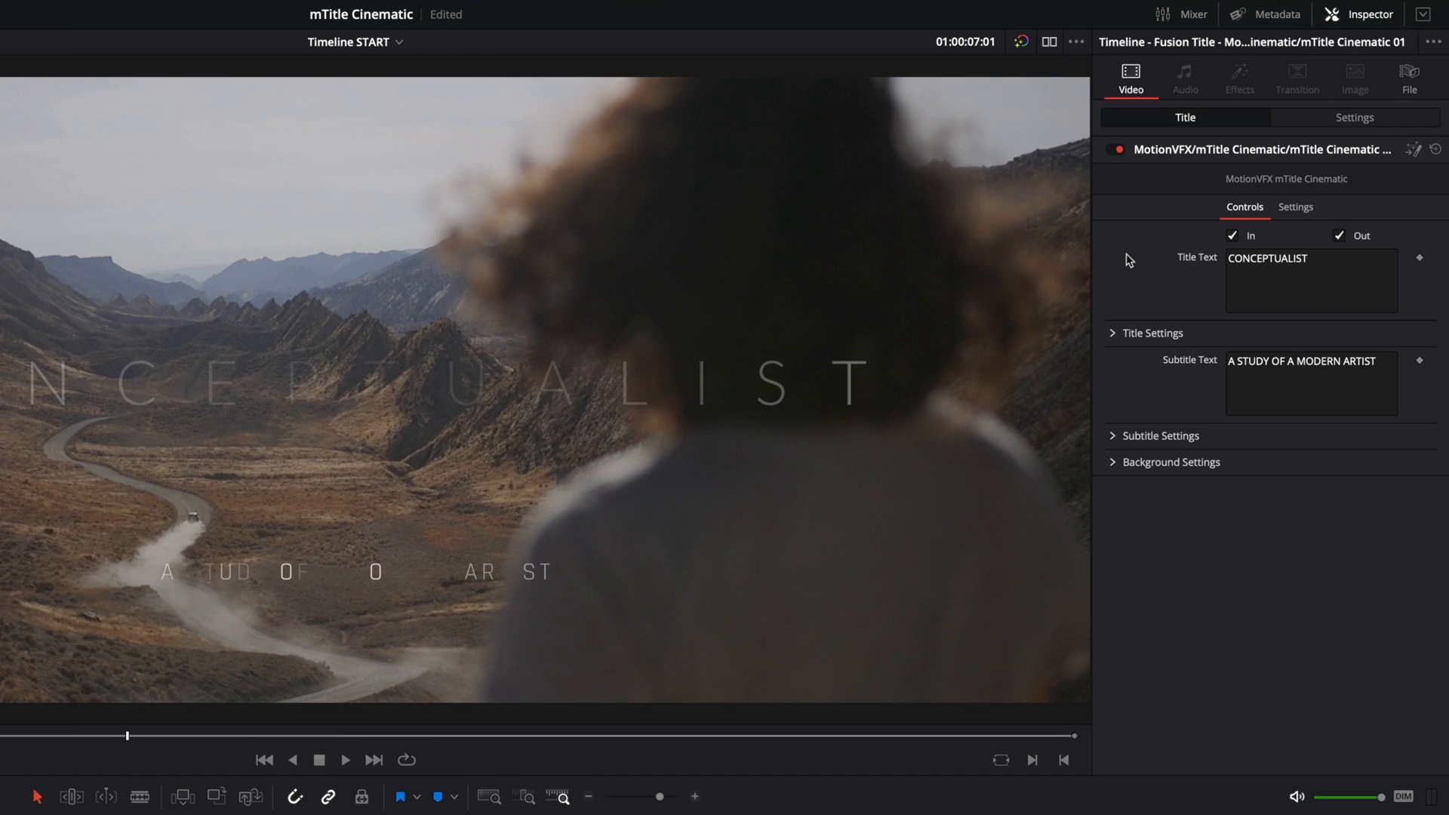
mouse_move(1130, 188)
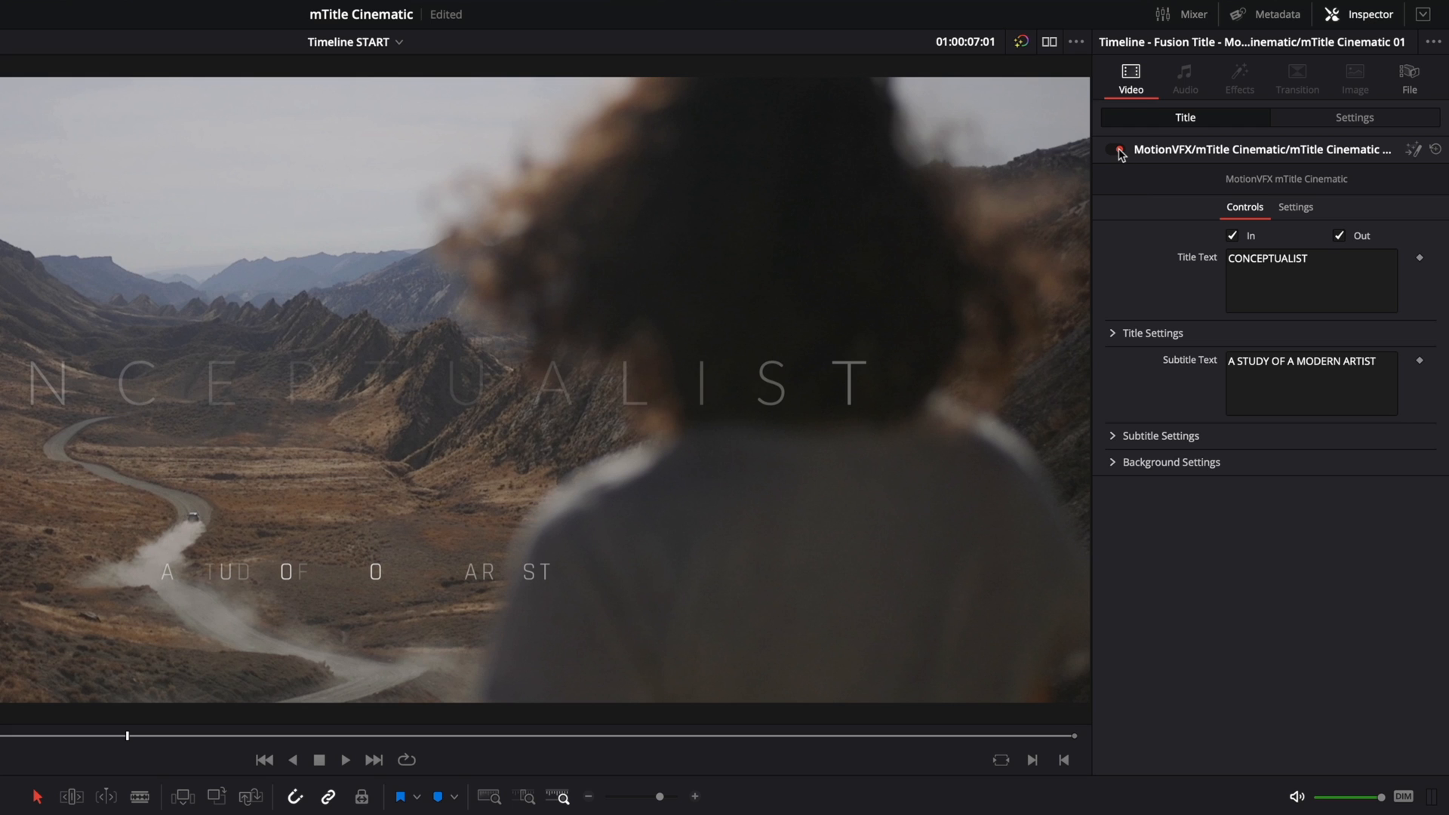
left_click(1118, 149)
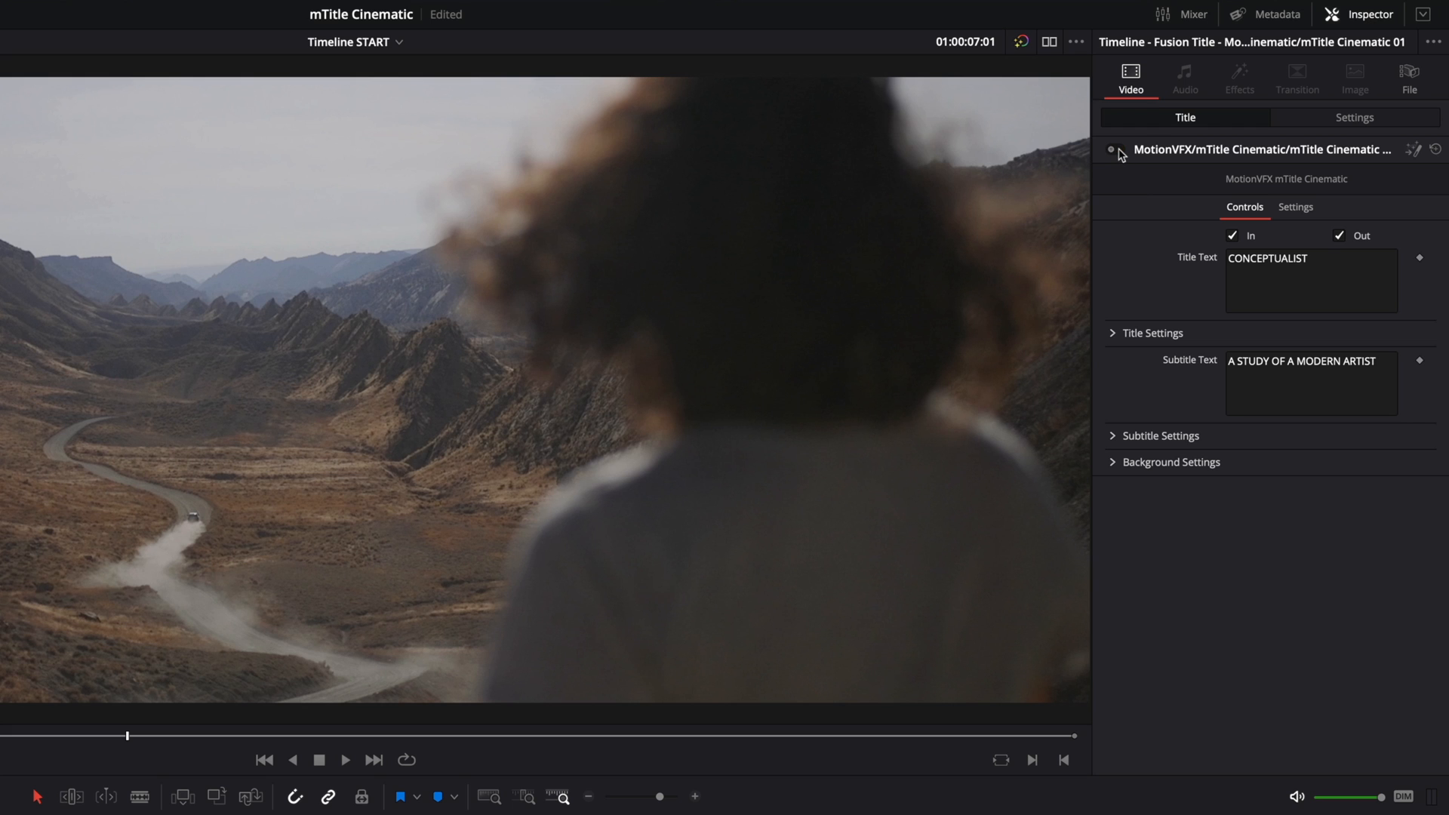
left_click(1114, 150)
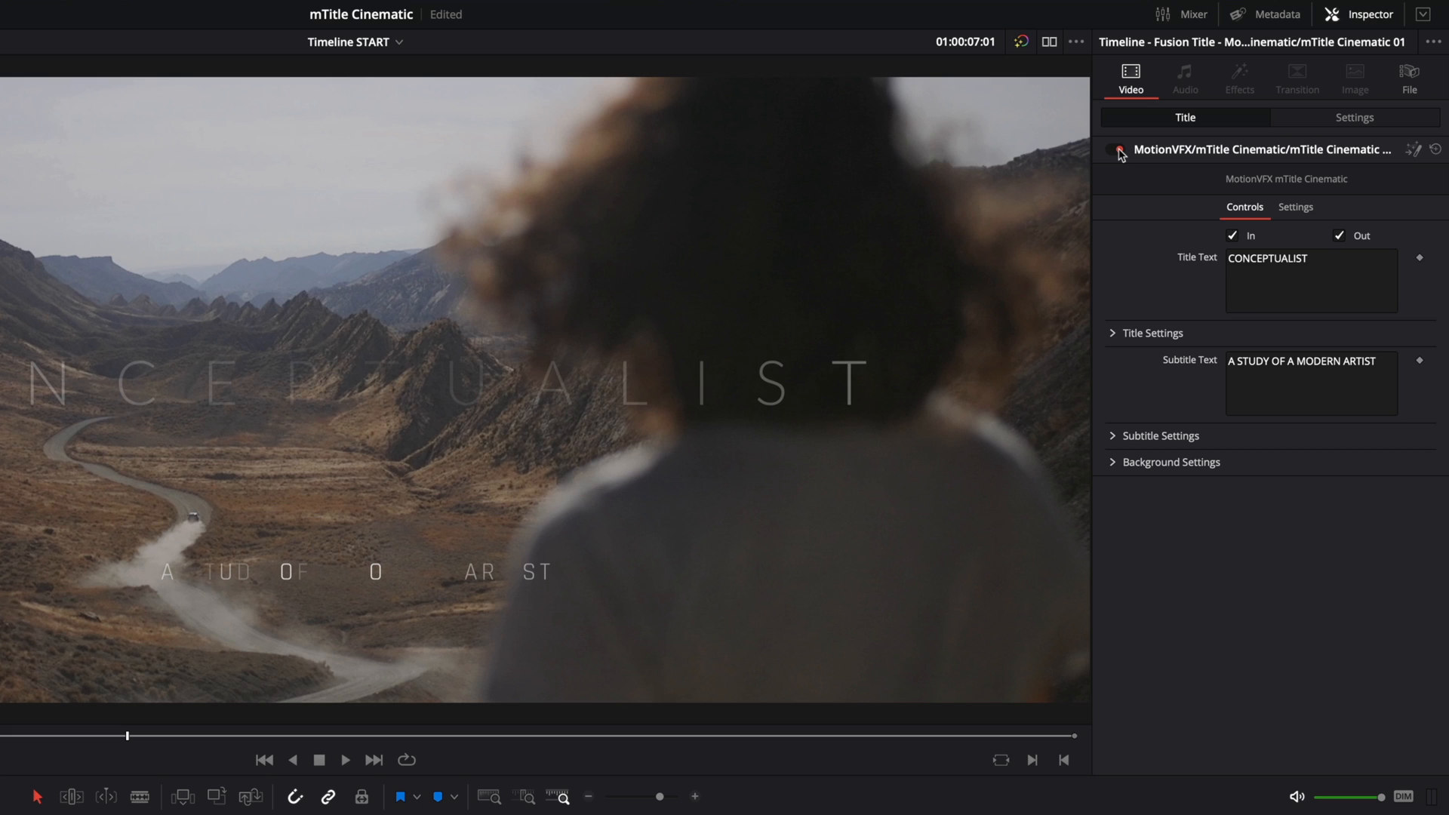
left_click(1118, 149)
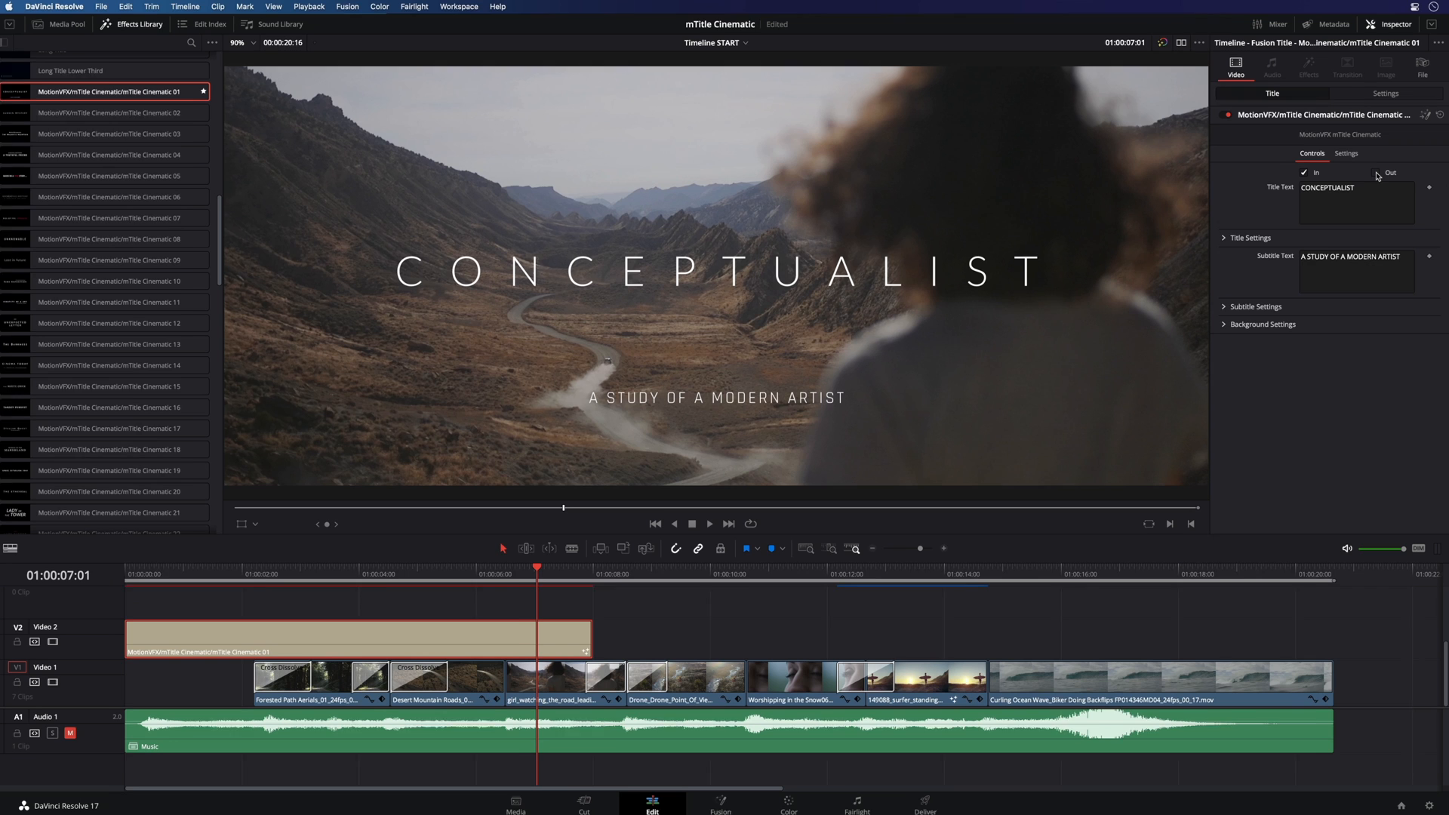
Step: Trim the title to about 4.5 s and retitle it THIS SUMMER / IN CINEMAS ACROSS THE COUNTRY
left_click_drag(596, 636, 392, 637)
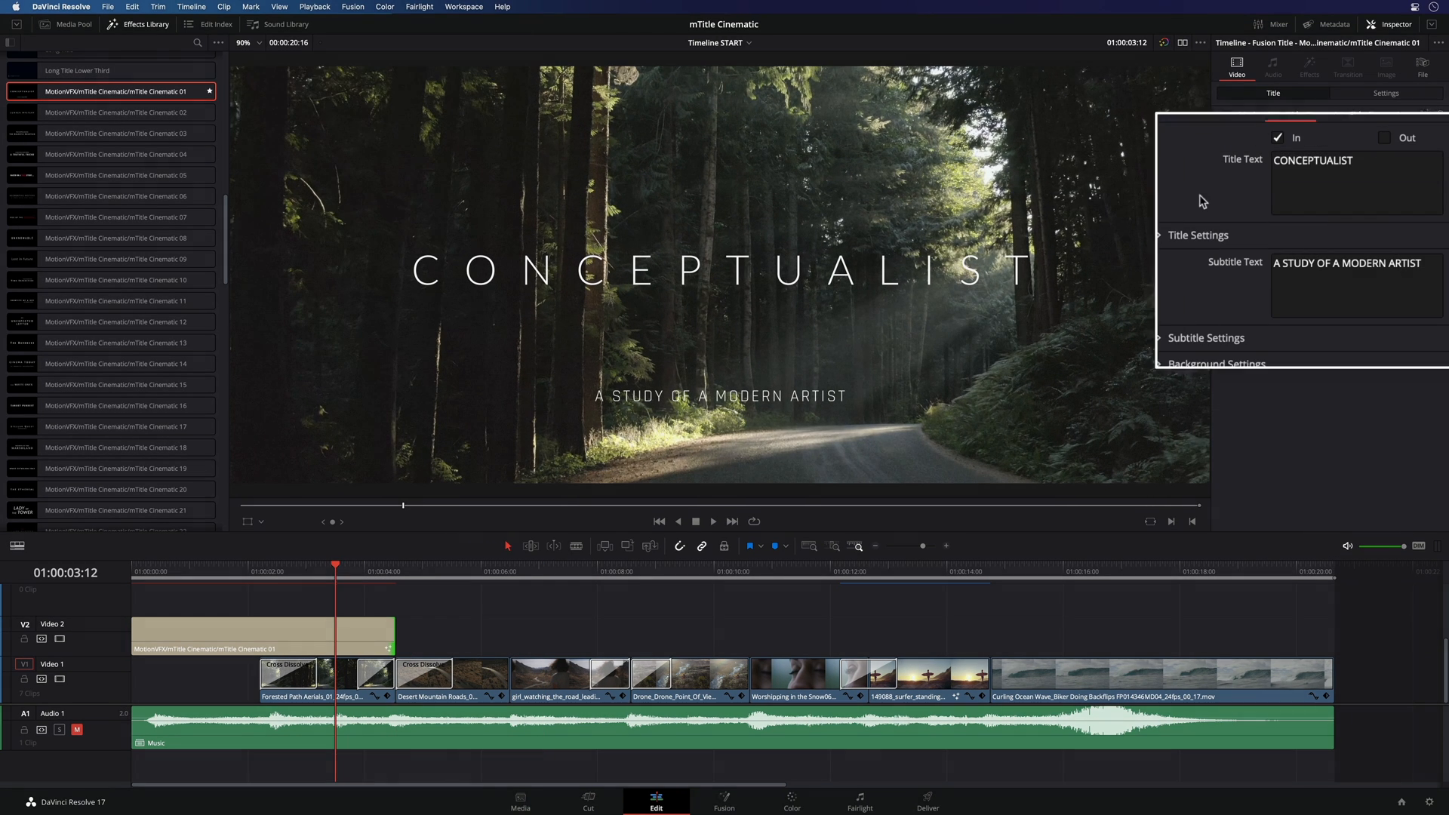
type("THIS SUMMER")
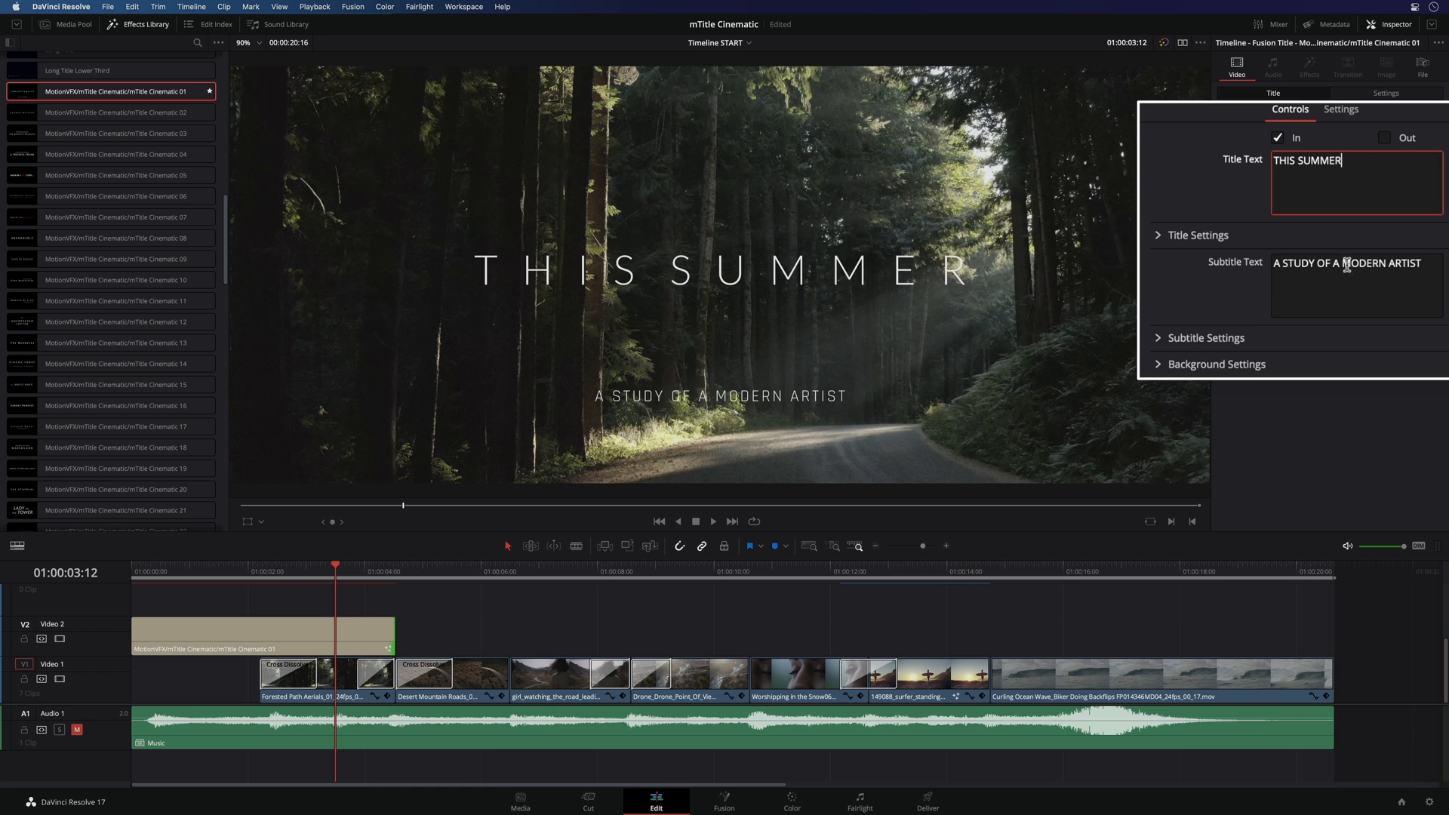
type("IN CINEMAS ACROSS THE COUNTRY")
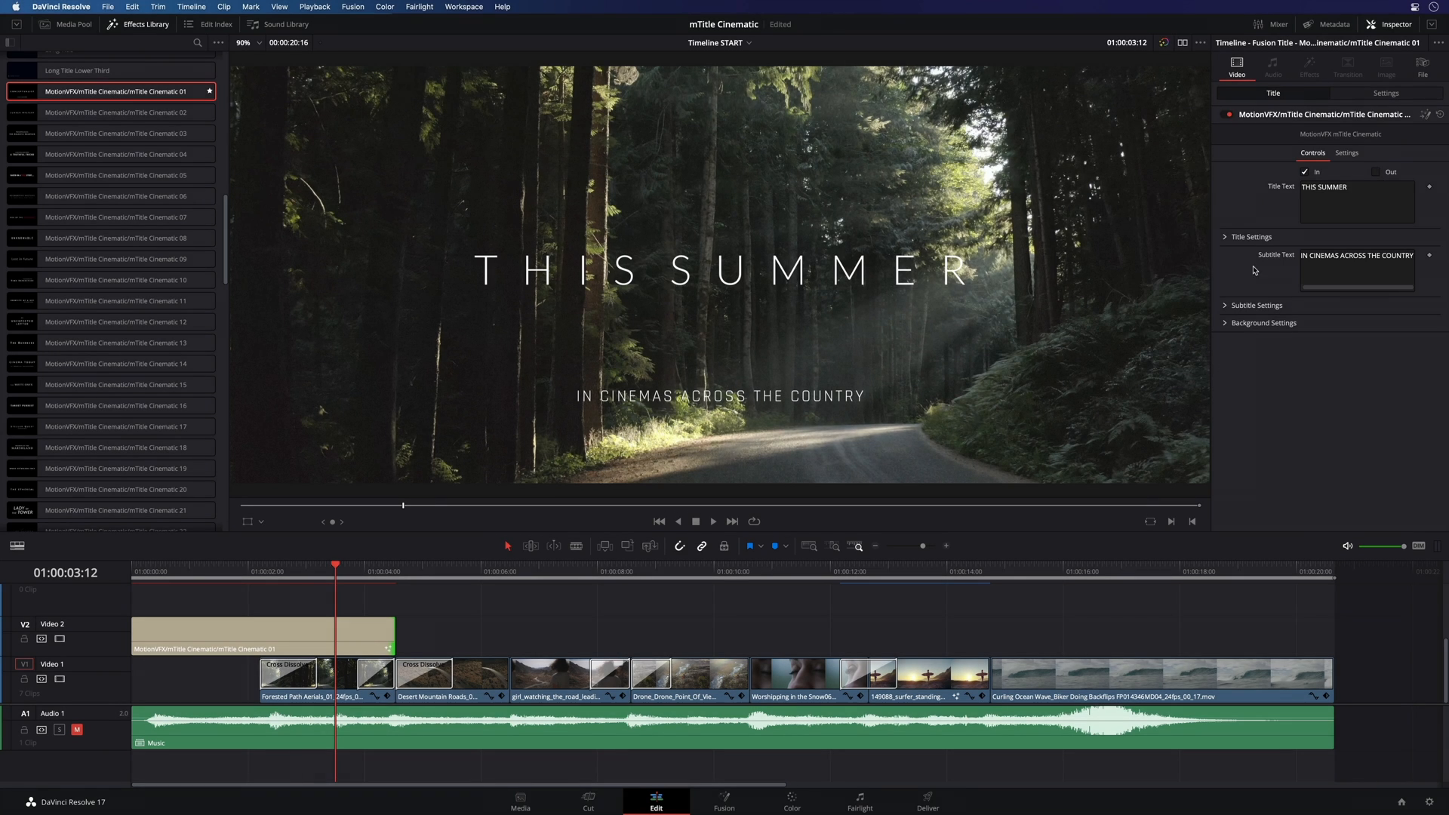
left_click(1250, 237)
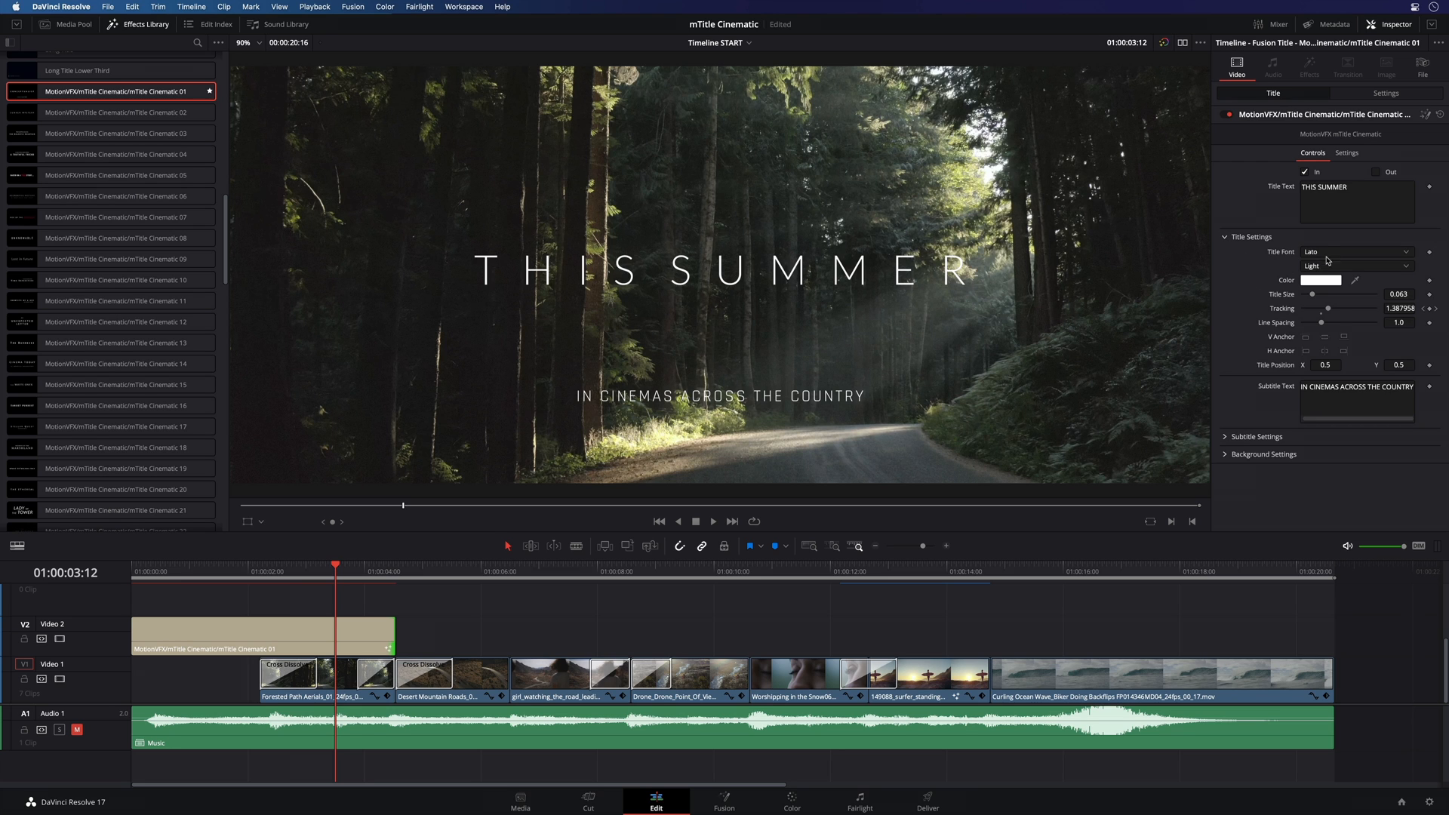
Step: Set both the title and subtitle fonts to Barlow Condensed
left_click(1354, 252)
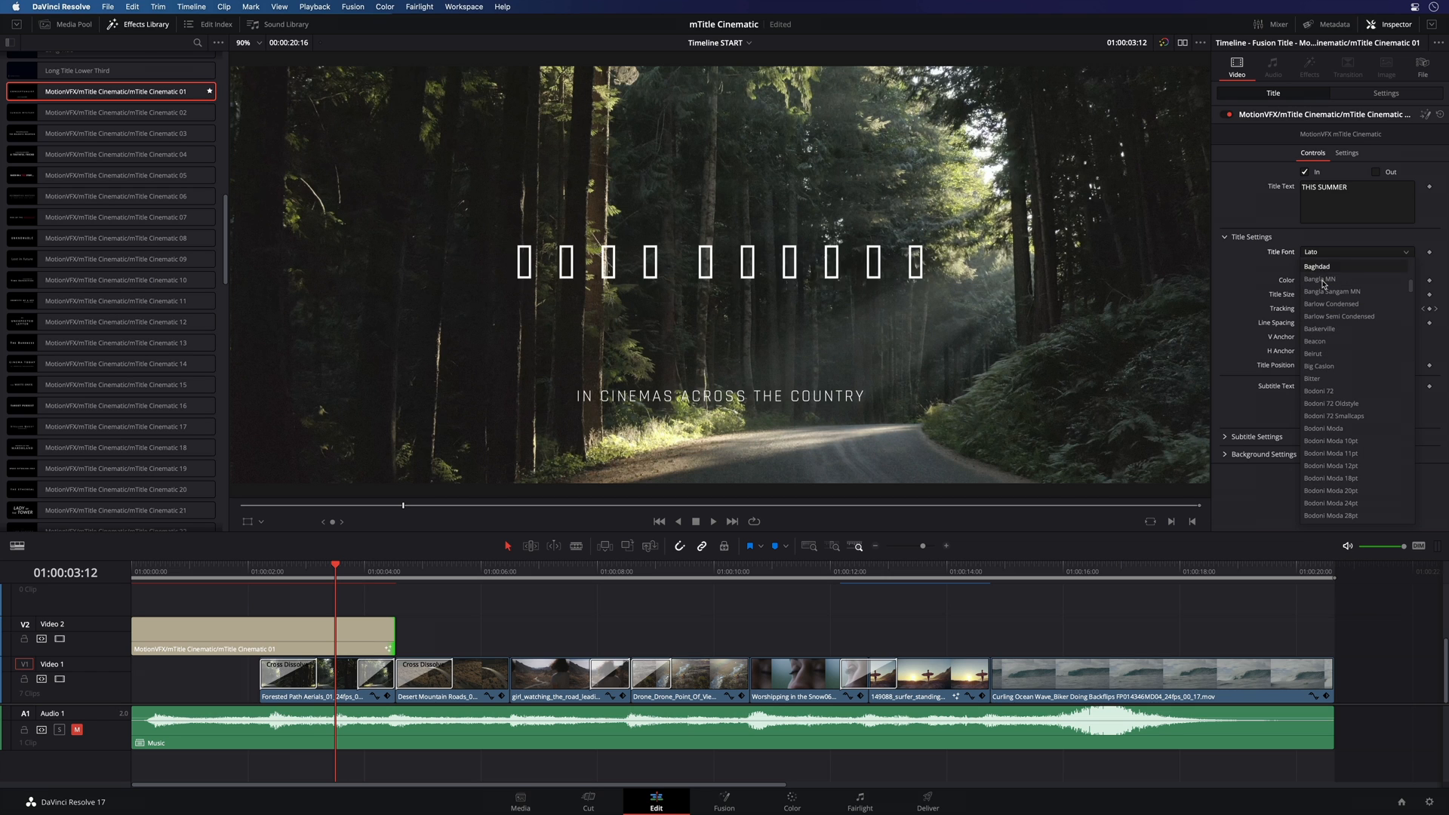
left_click(1328, 304)
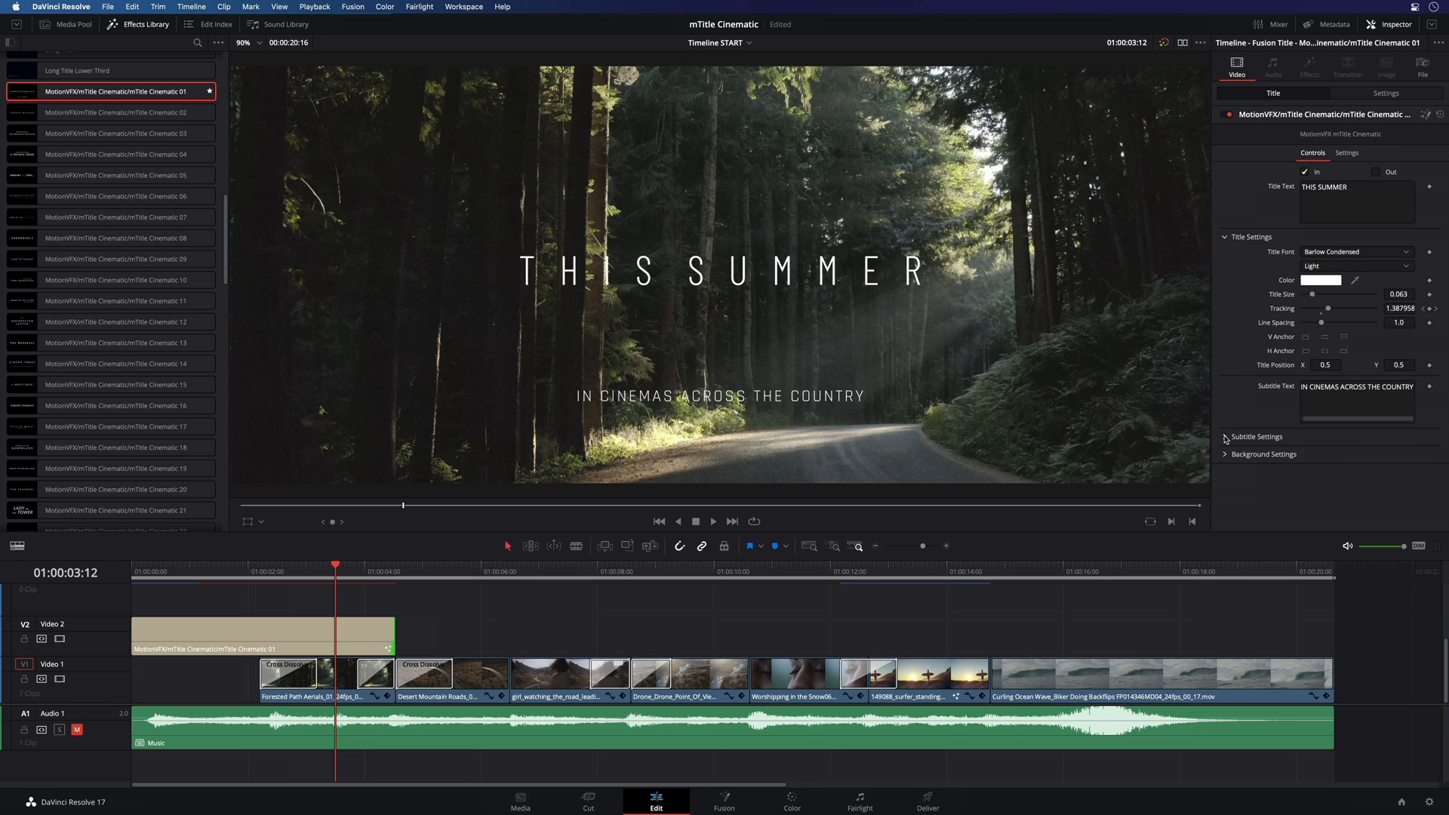
left_click(1227, 437)
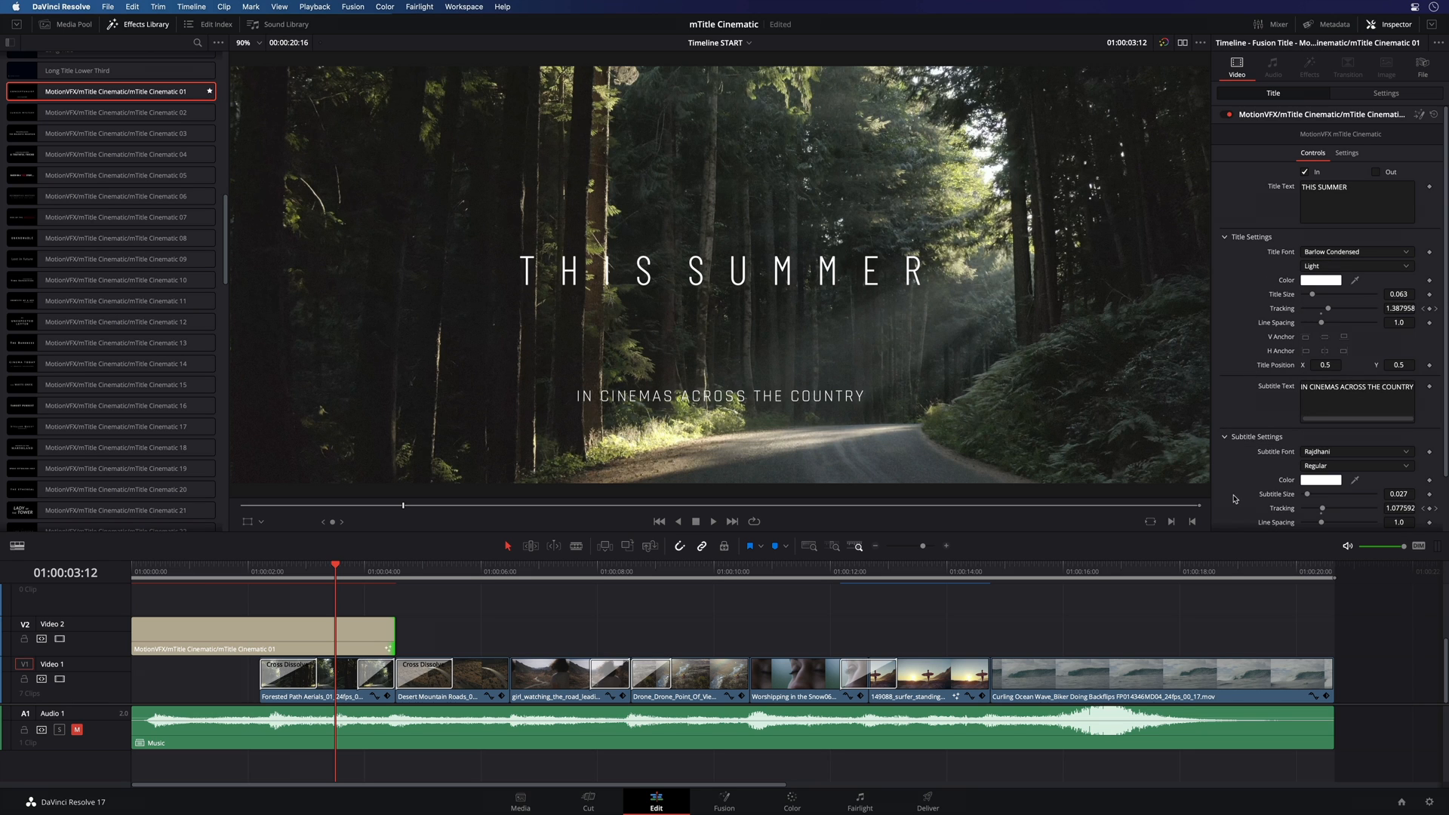
scroll("down", 3)
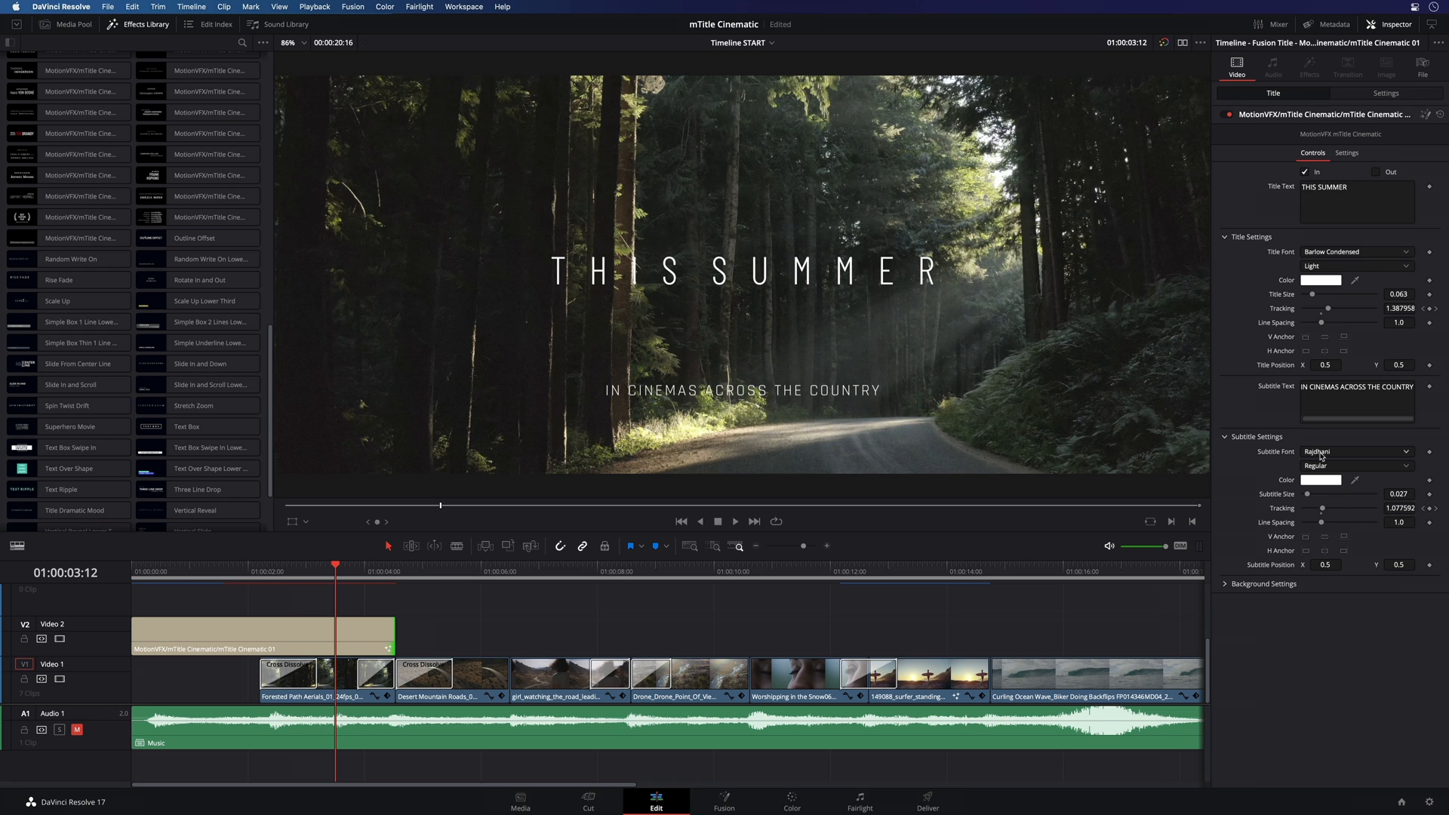
left_click(1354, 451)
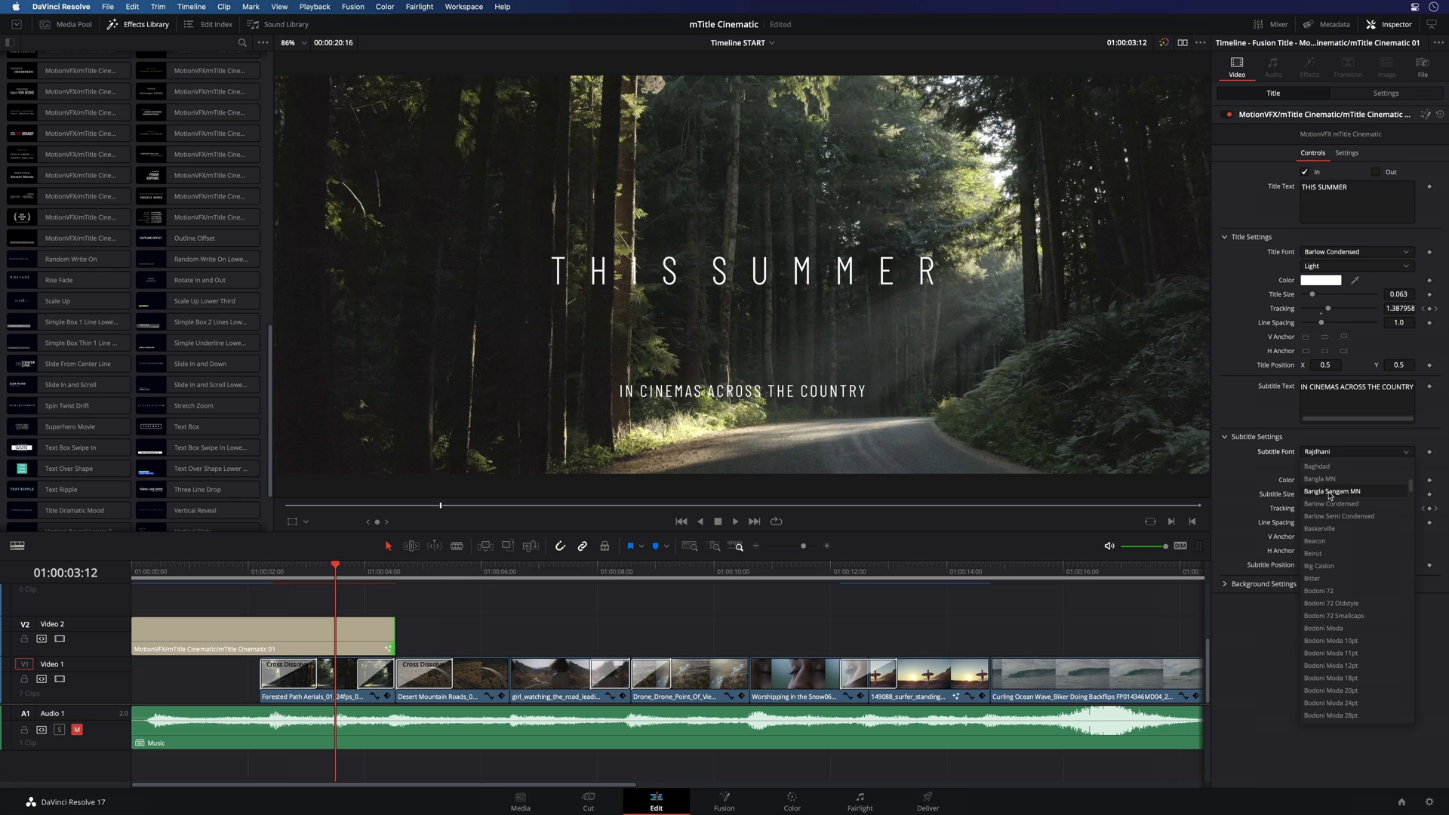
left_click(1332, 504)
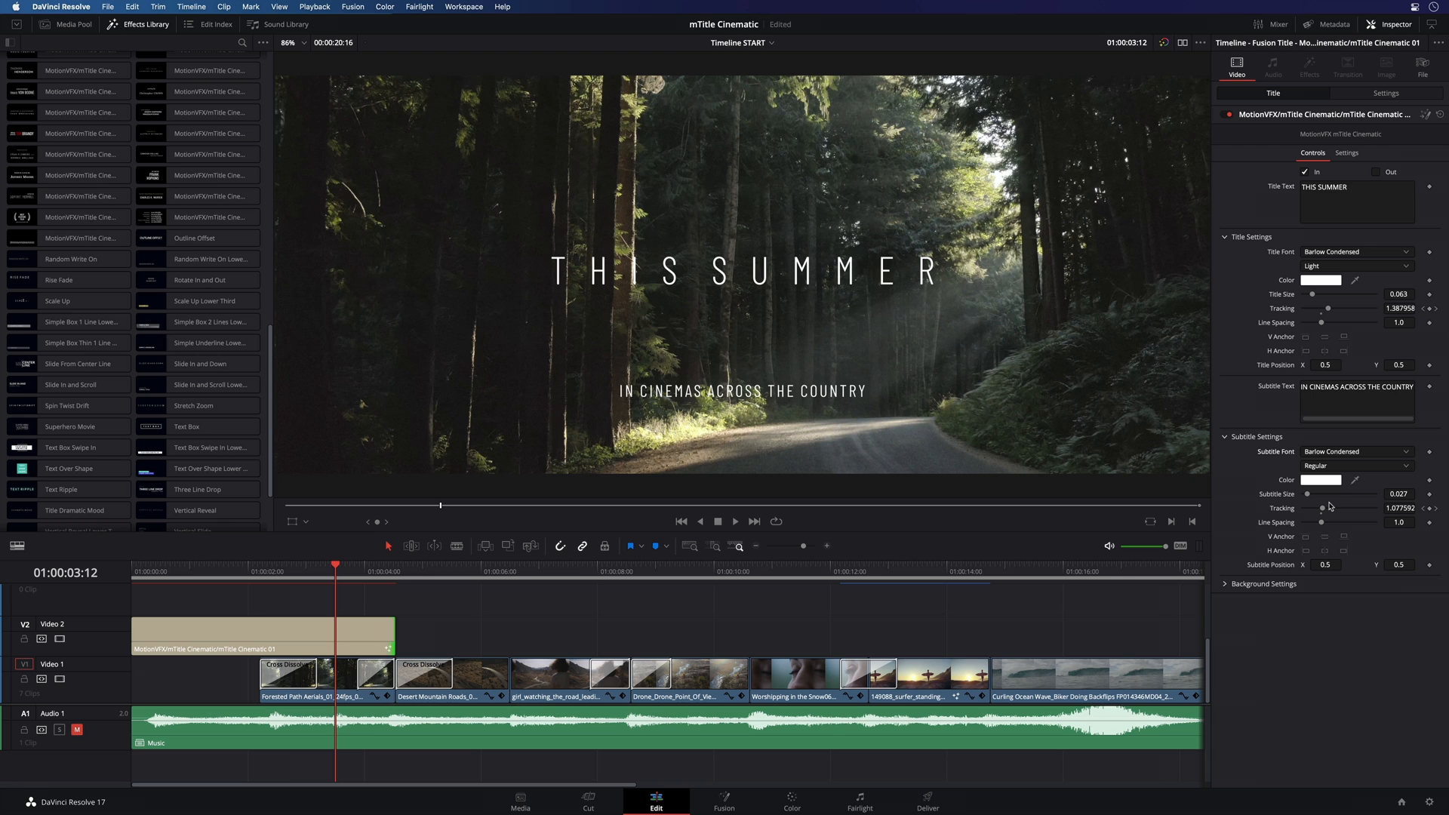
mouse_move(1239, 523)
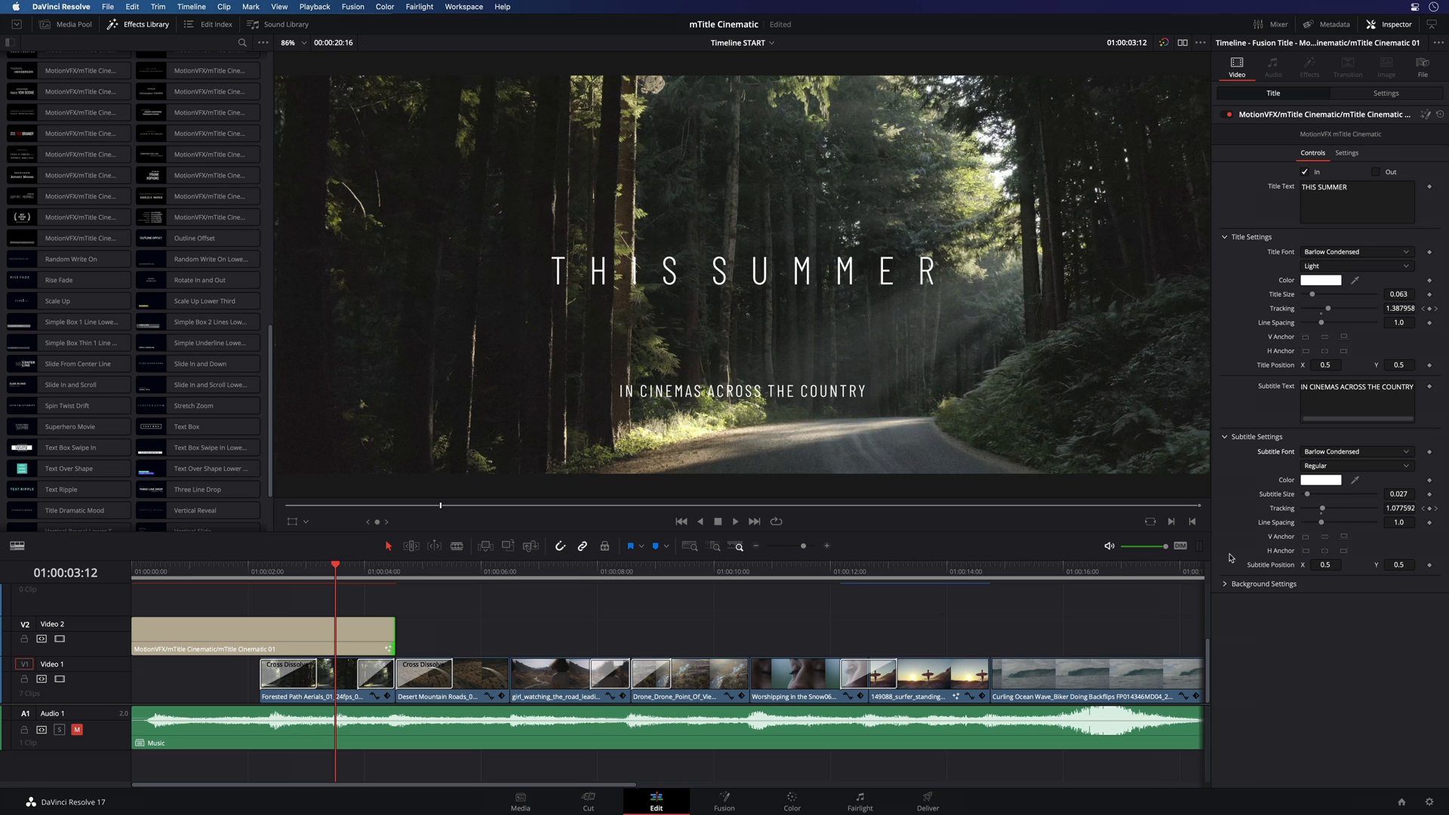
Step: Give the title a dark blue background and fine-tune its blue level
left_click(1226, 582)
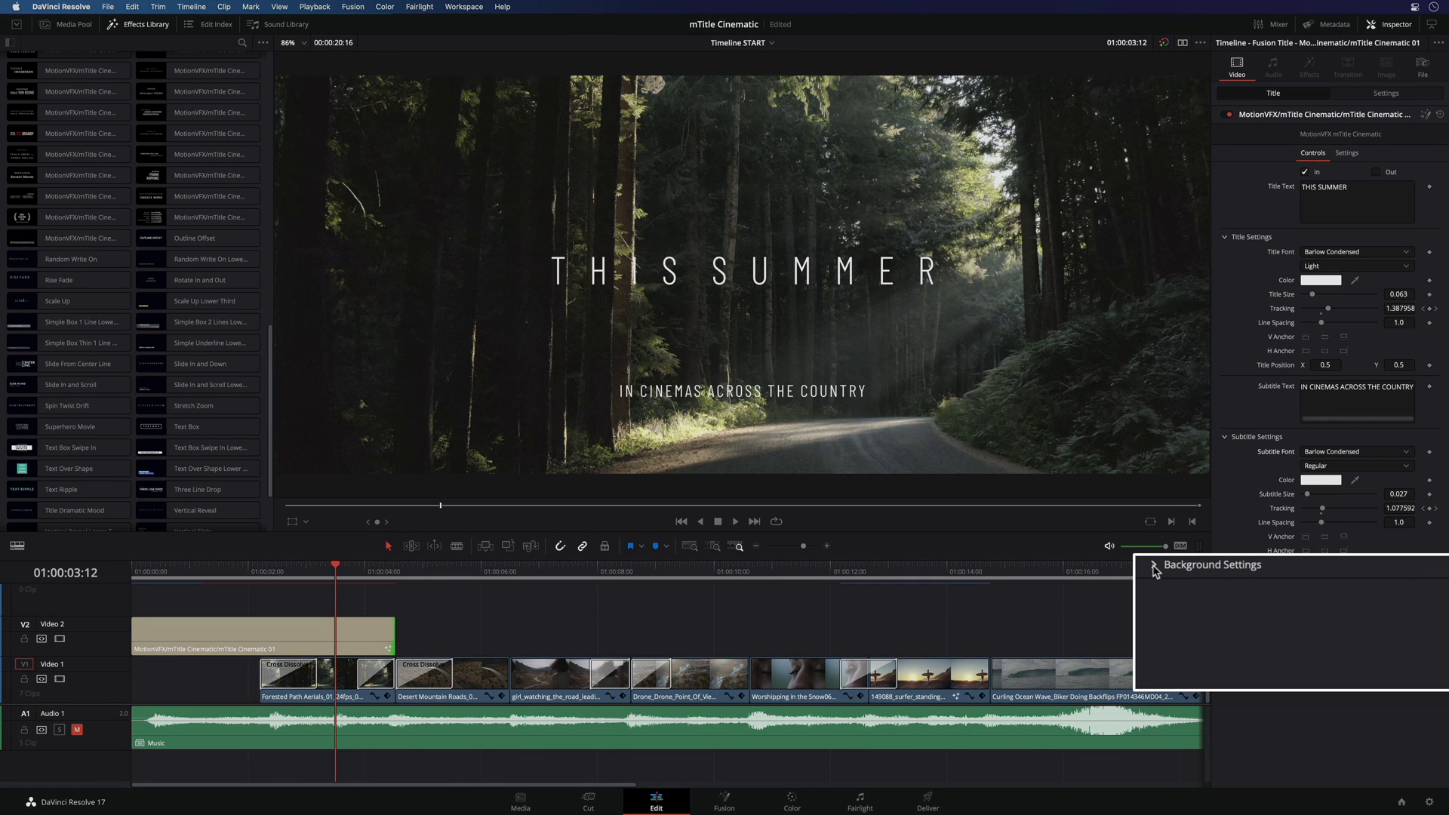
left_click(1153, 564)
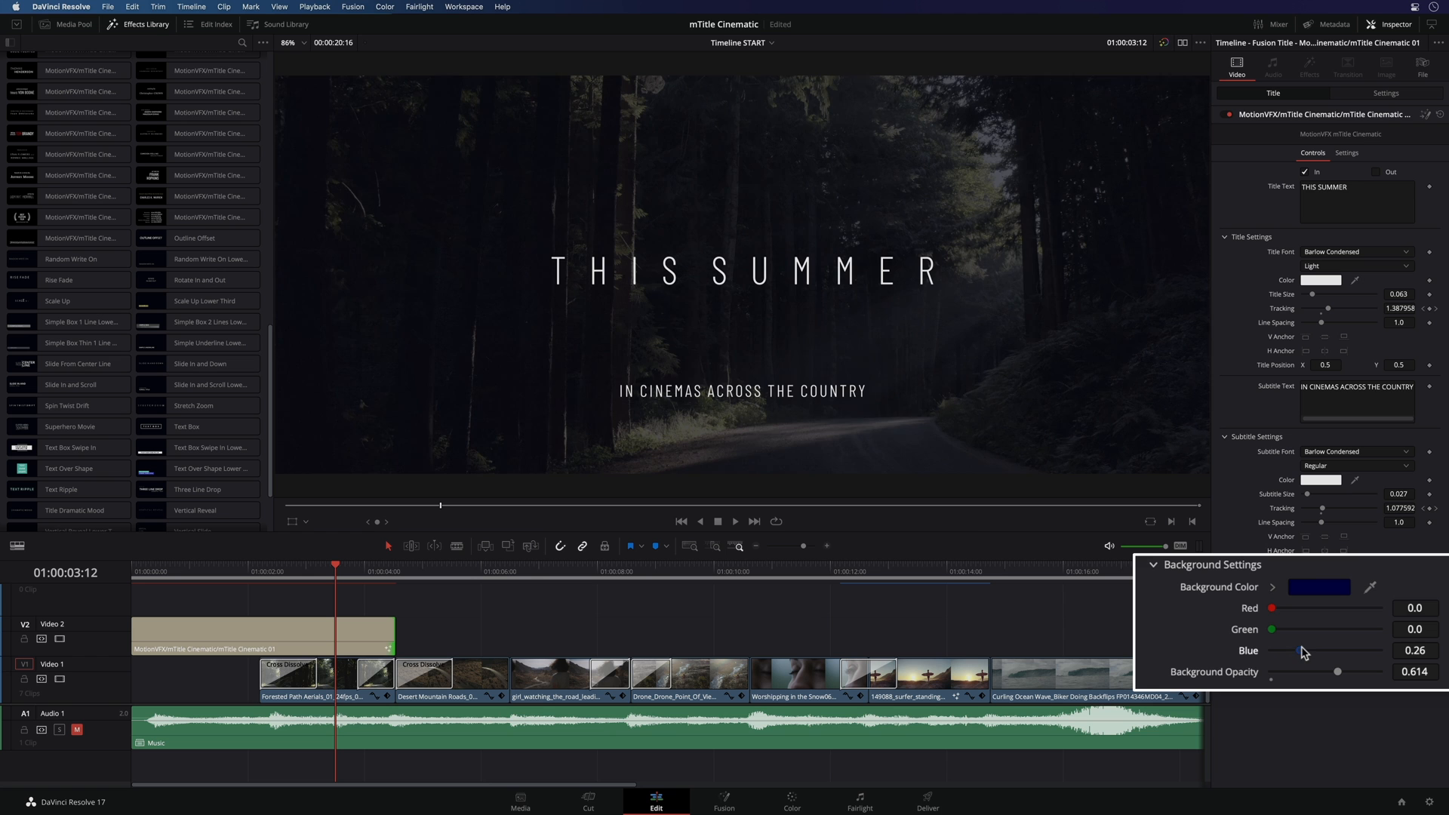
left_click_drag(1274, 608, 1290, 608)
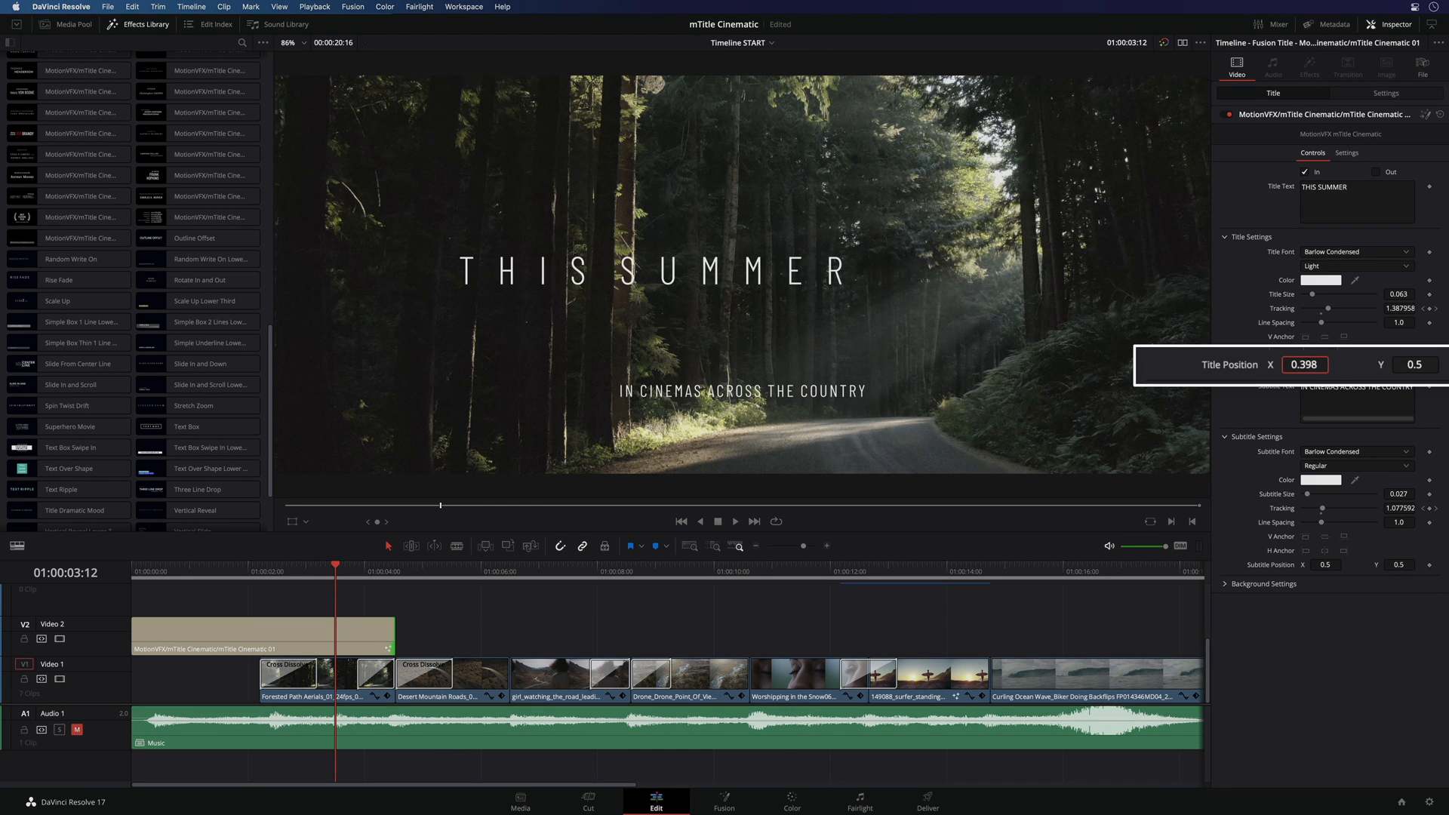
Step: Shift the main title left via Title Position X and show the Fusion overlay controls in the viewer
left_click_drag(1304, 364, 1237, 363)
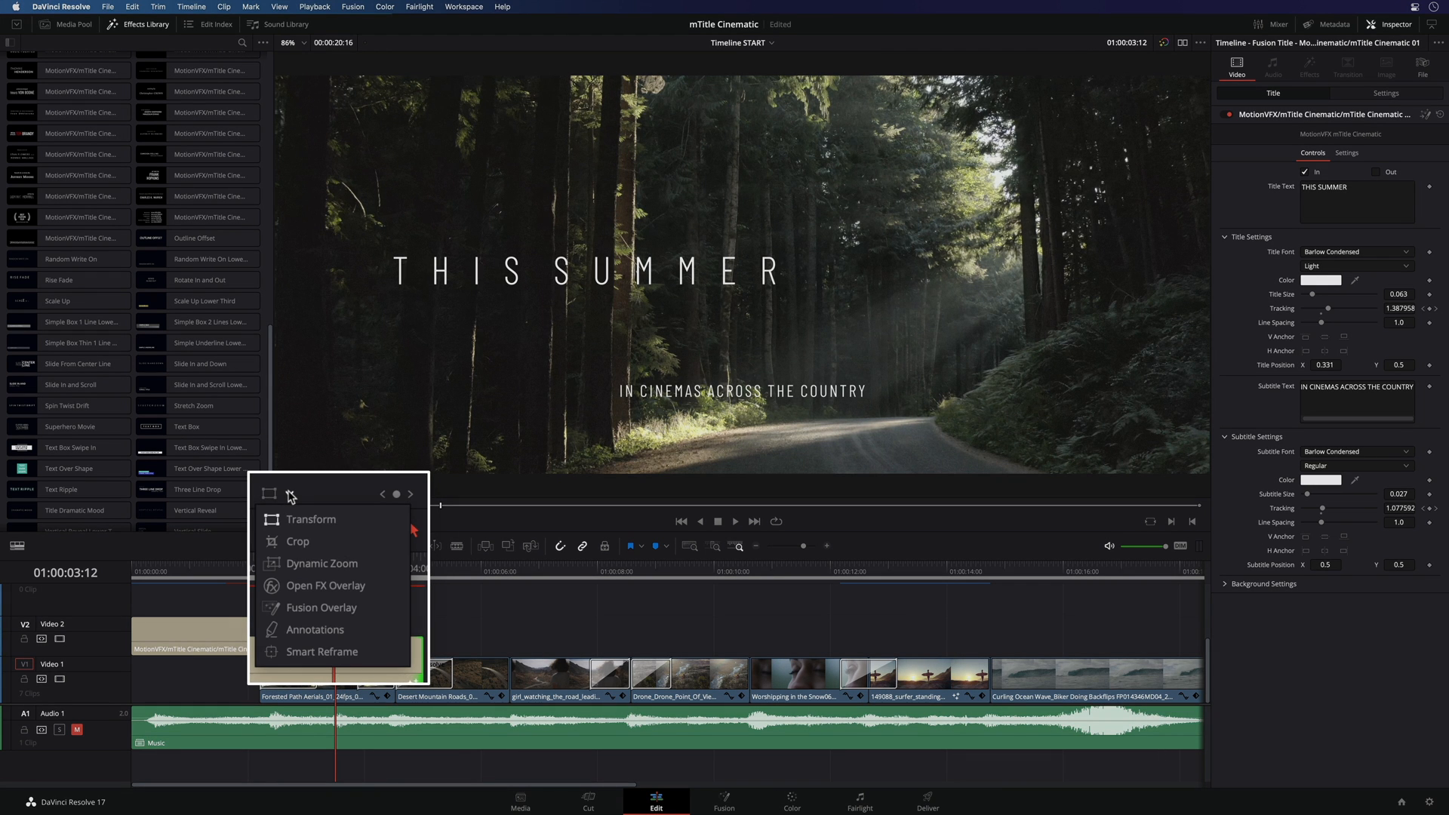
mouse_move(298, 613)
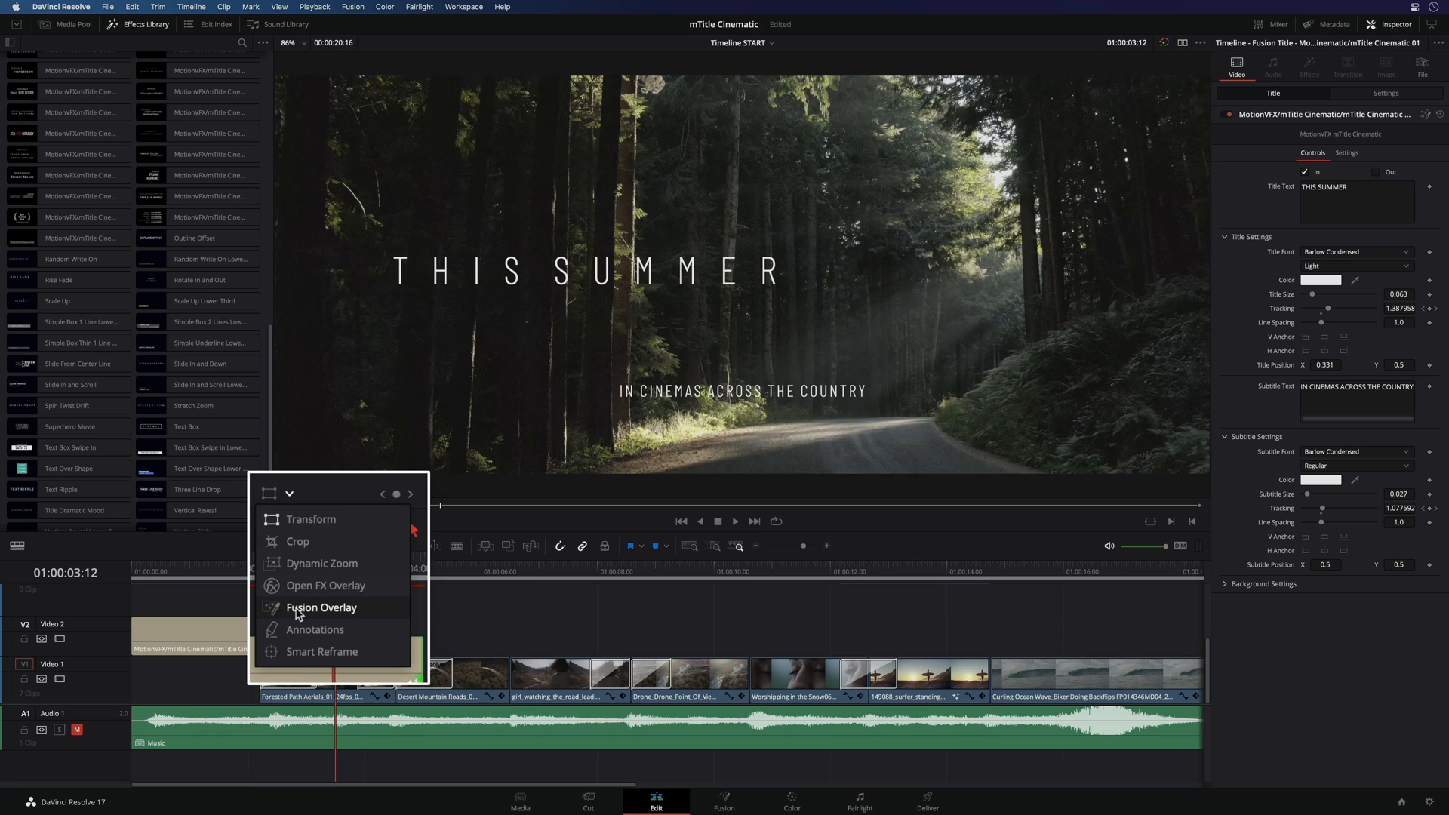
left_click(311, 518)
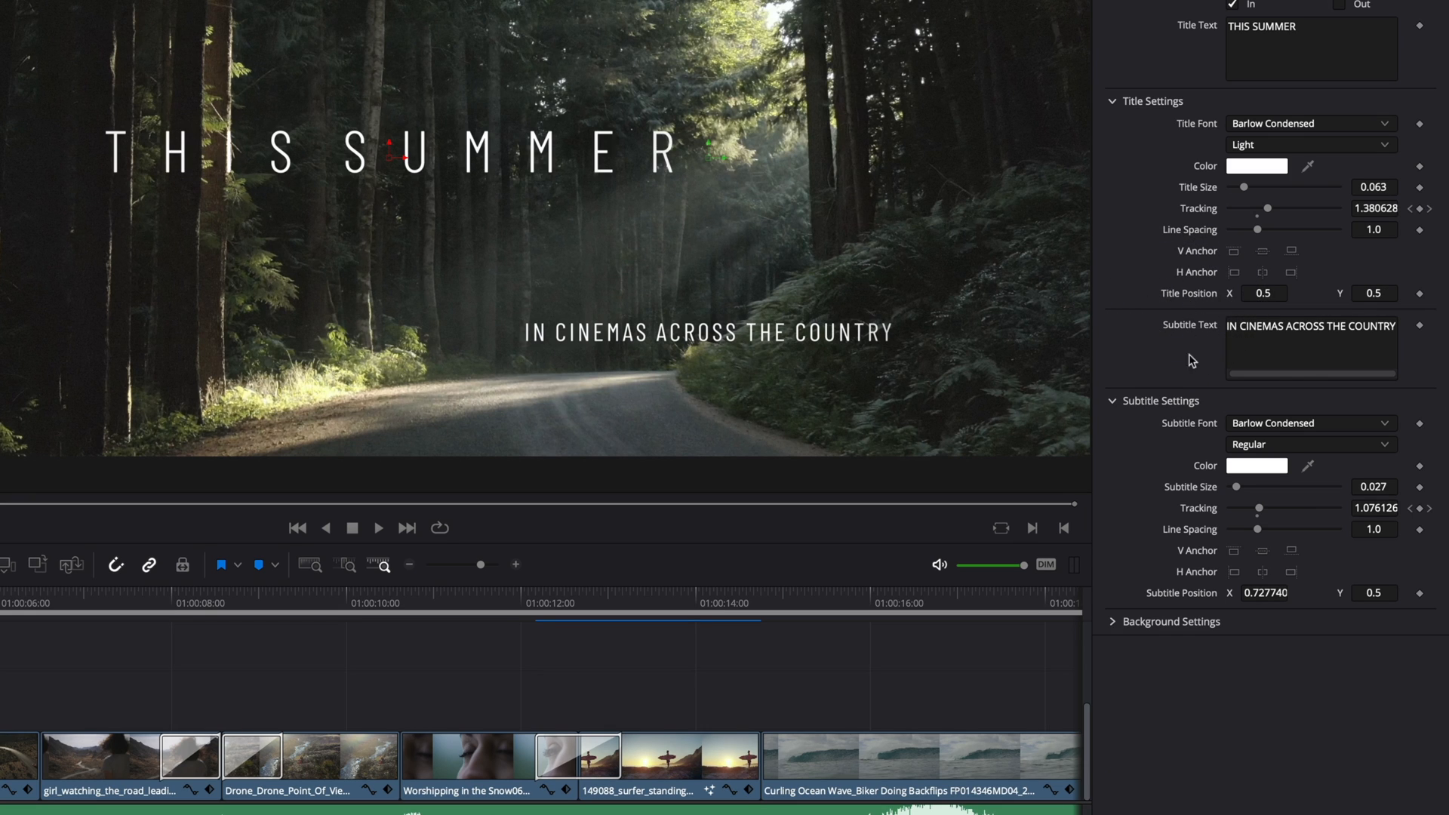
mouse_move(1430, 601)
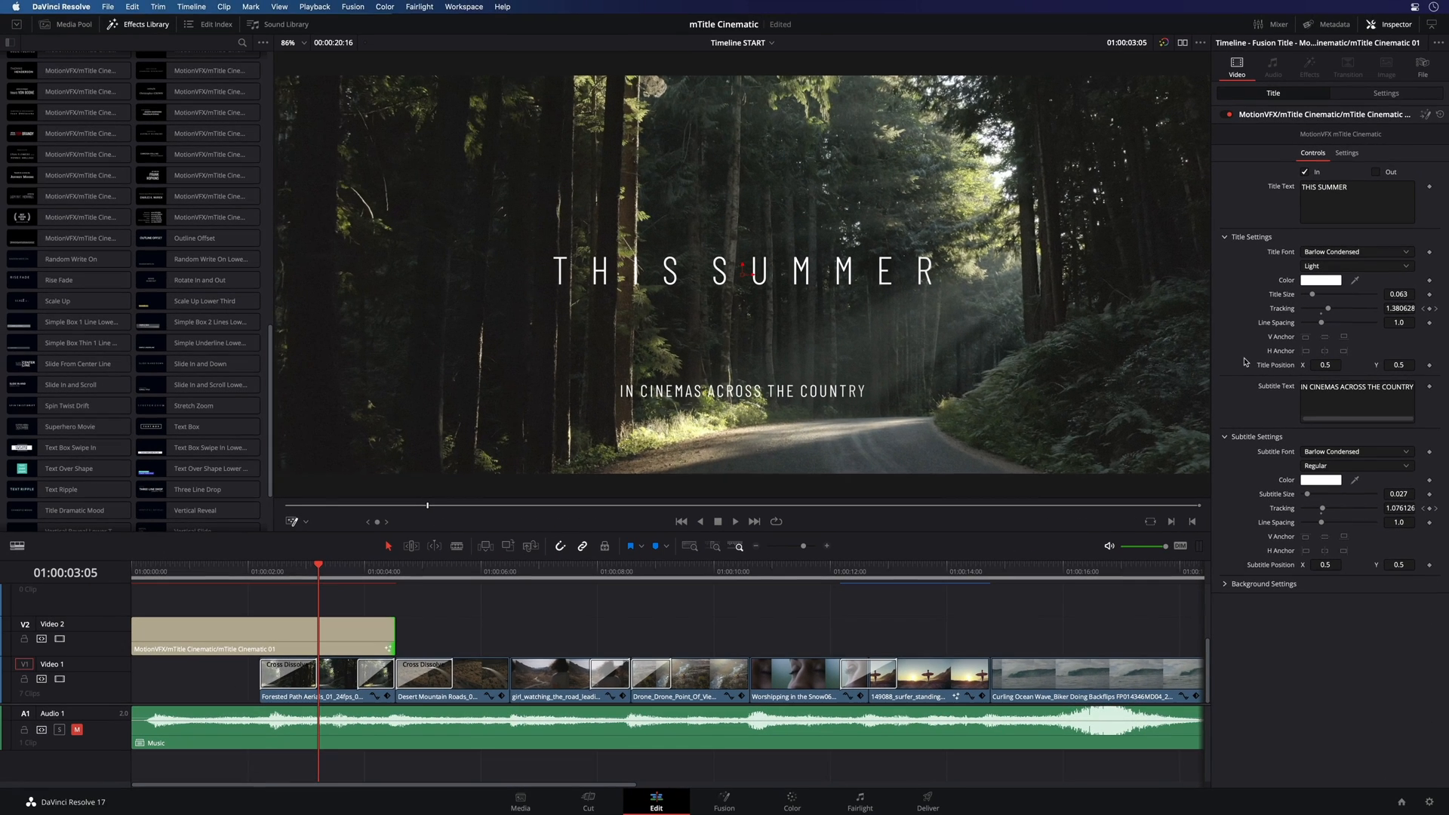
Step: Show transform handles in the viewer, then reset the title's transform to defaults in the Inspector
left_click(293, 495)
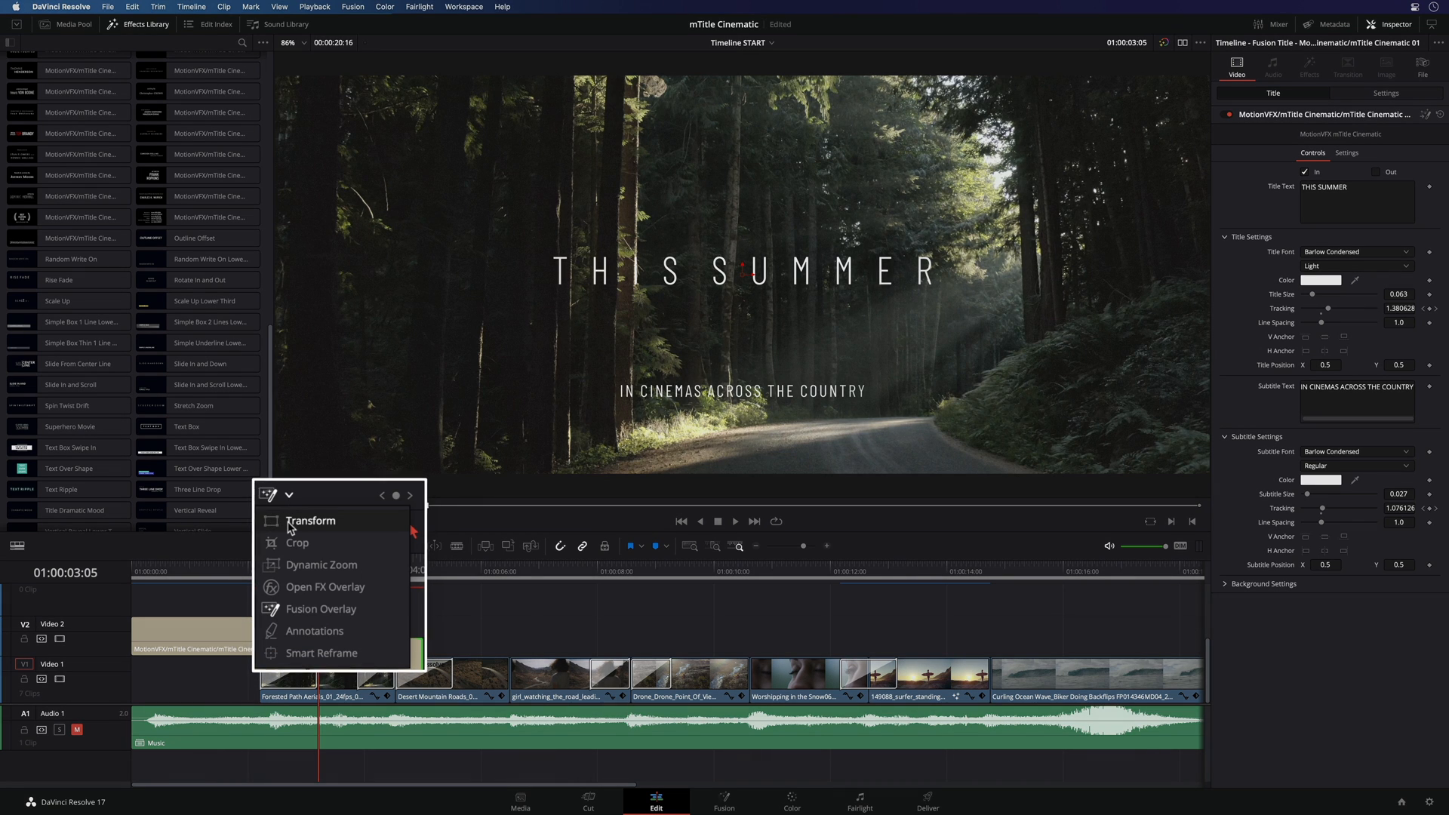
left_click(311, 521)
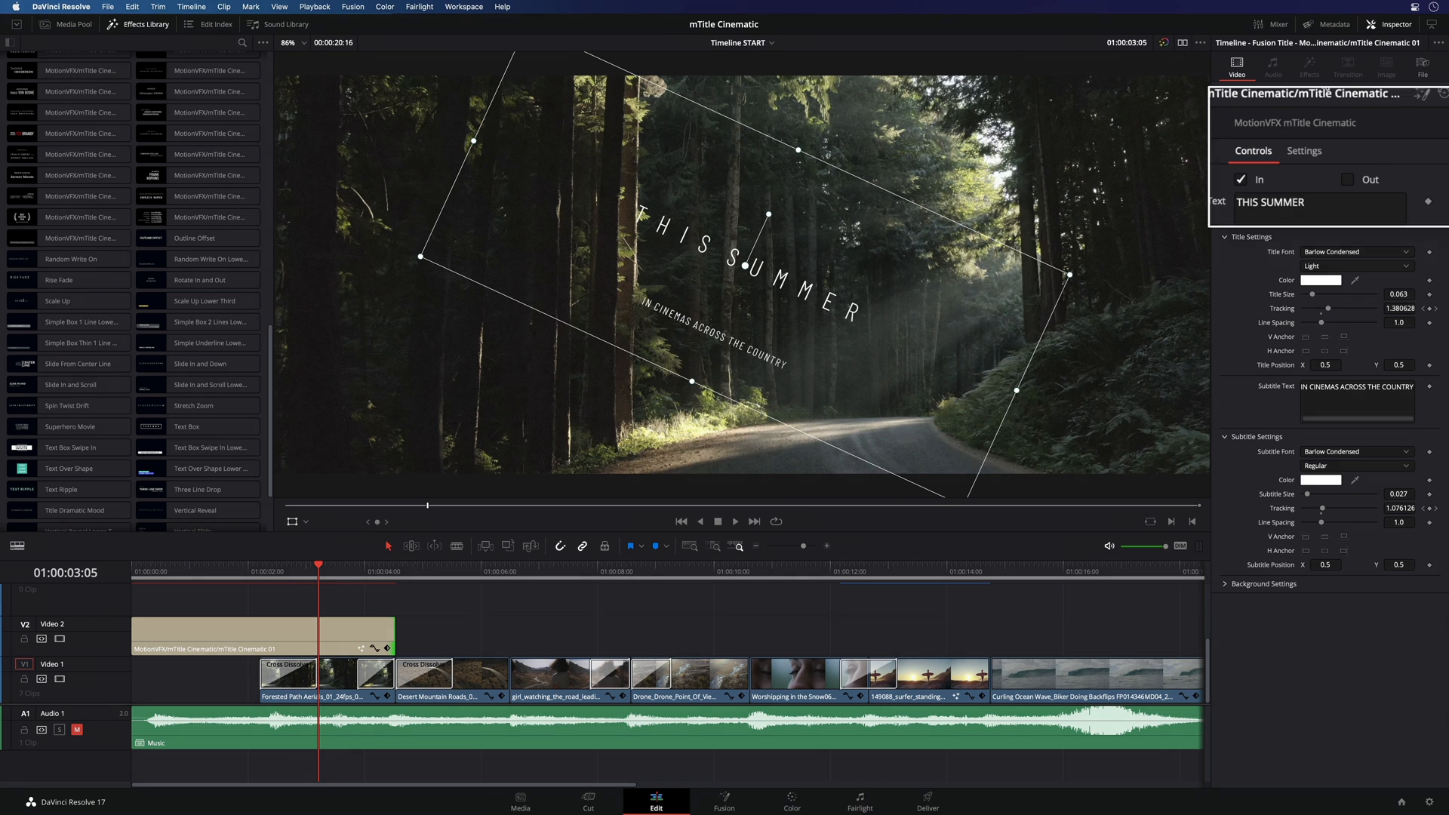
left_click(1361, 61)
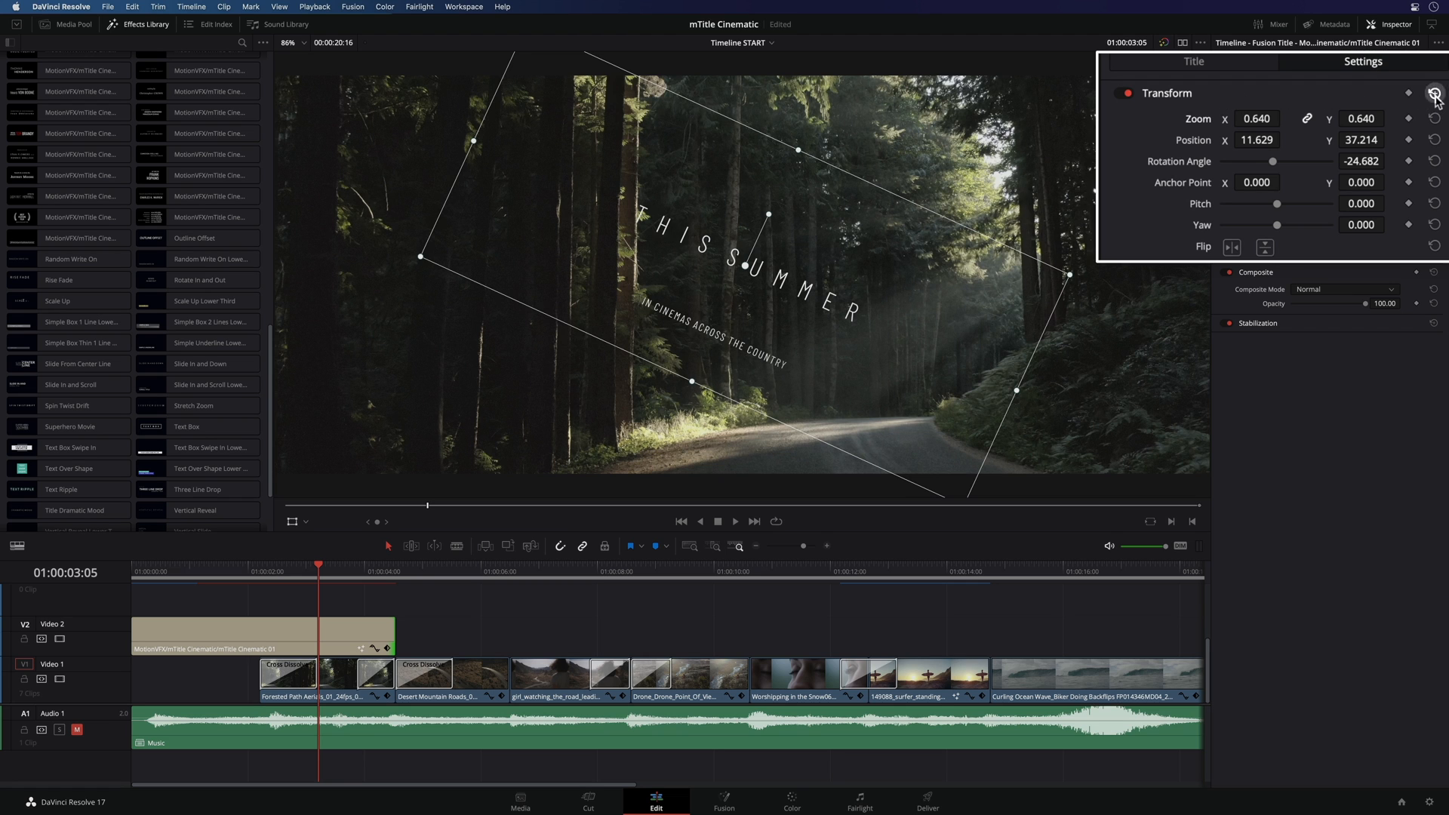
left_click(1435, 92)
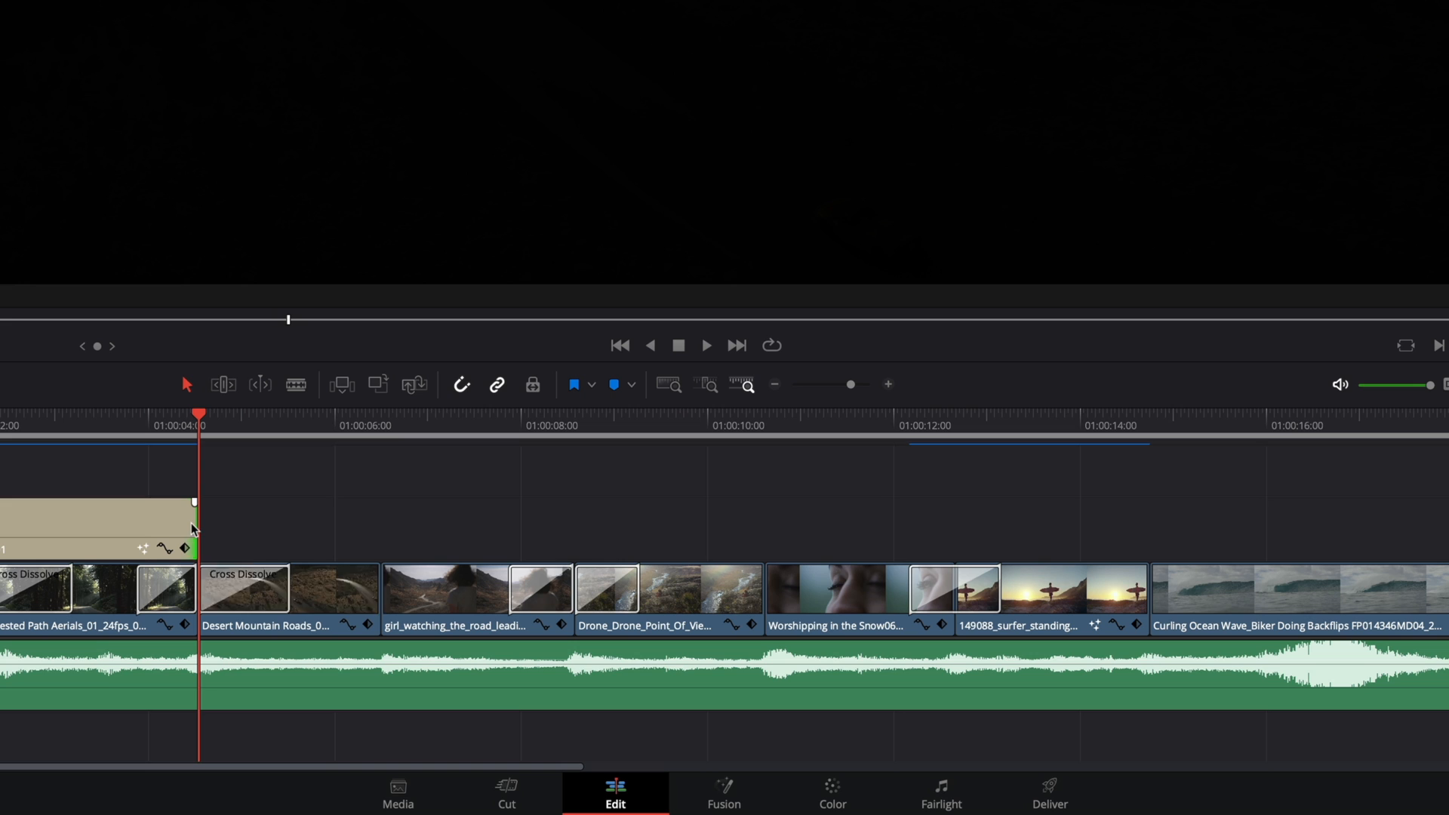
Step: Add a 12-frame cross dissolve to the title's end and lengthen it to 16 frames
right_click(195, 536)
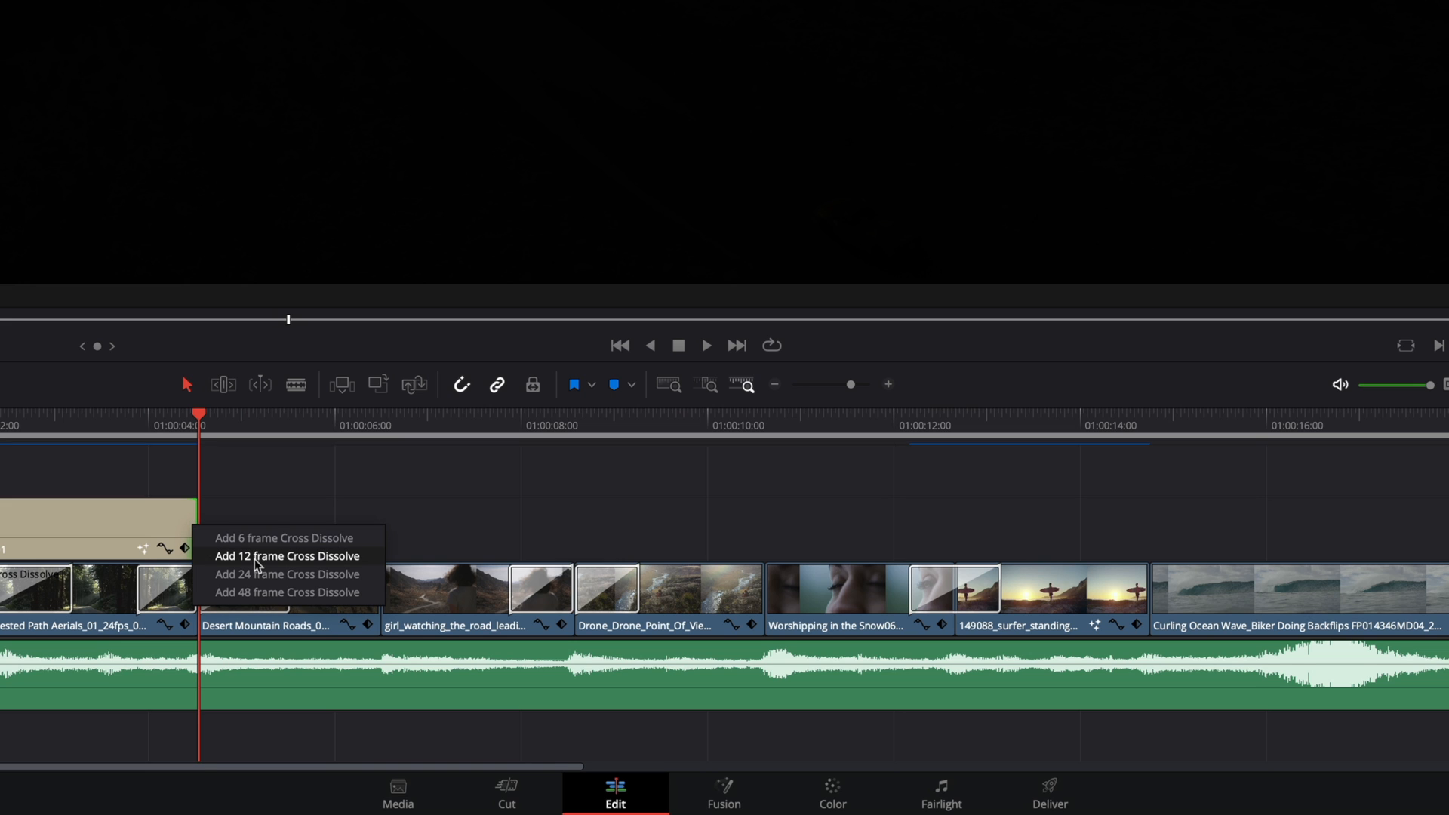
left_click(287, 555)
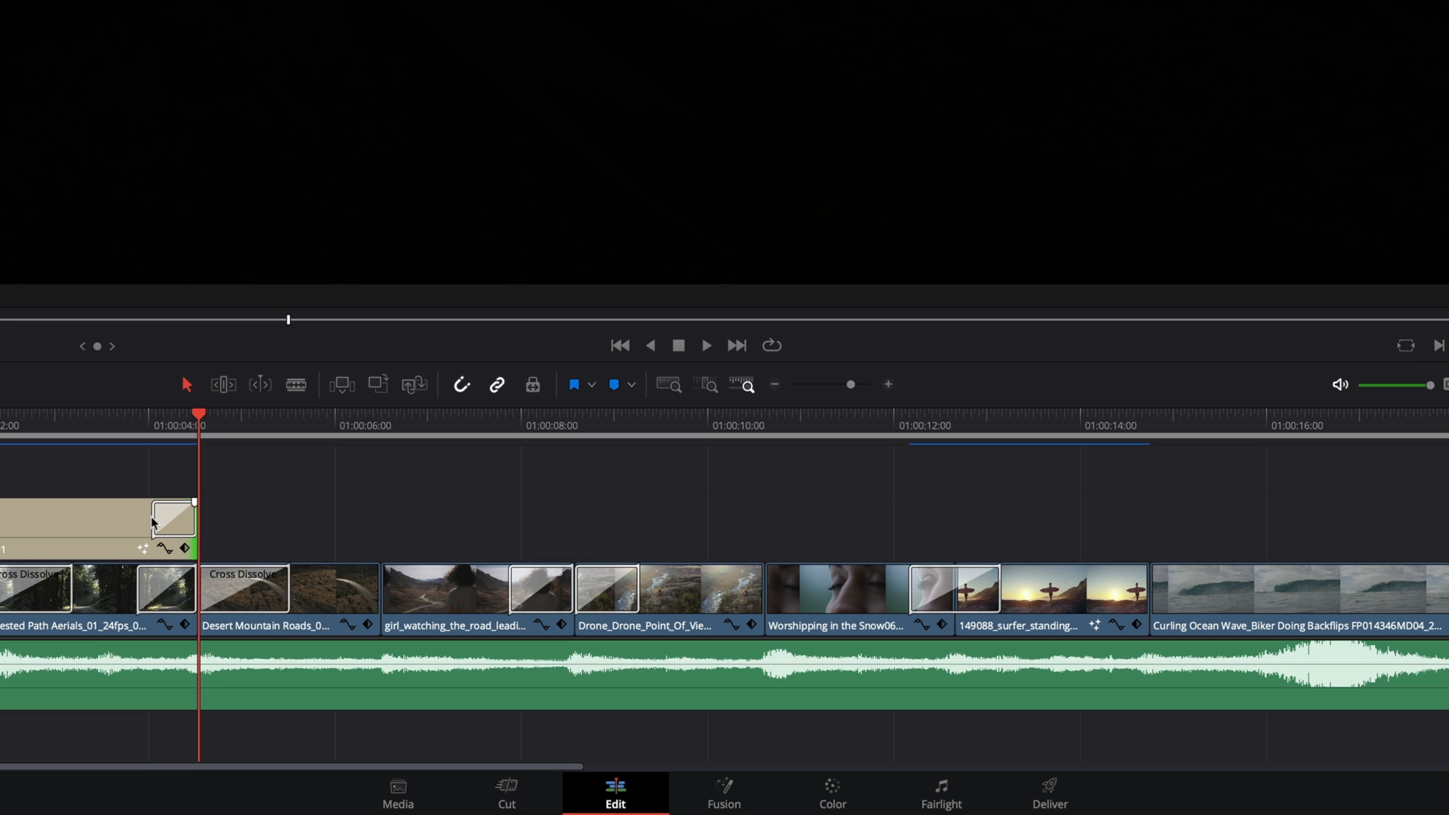
left_click_drag(175, 517, 137, 518)
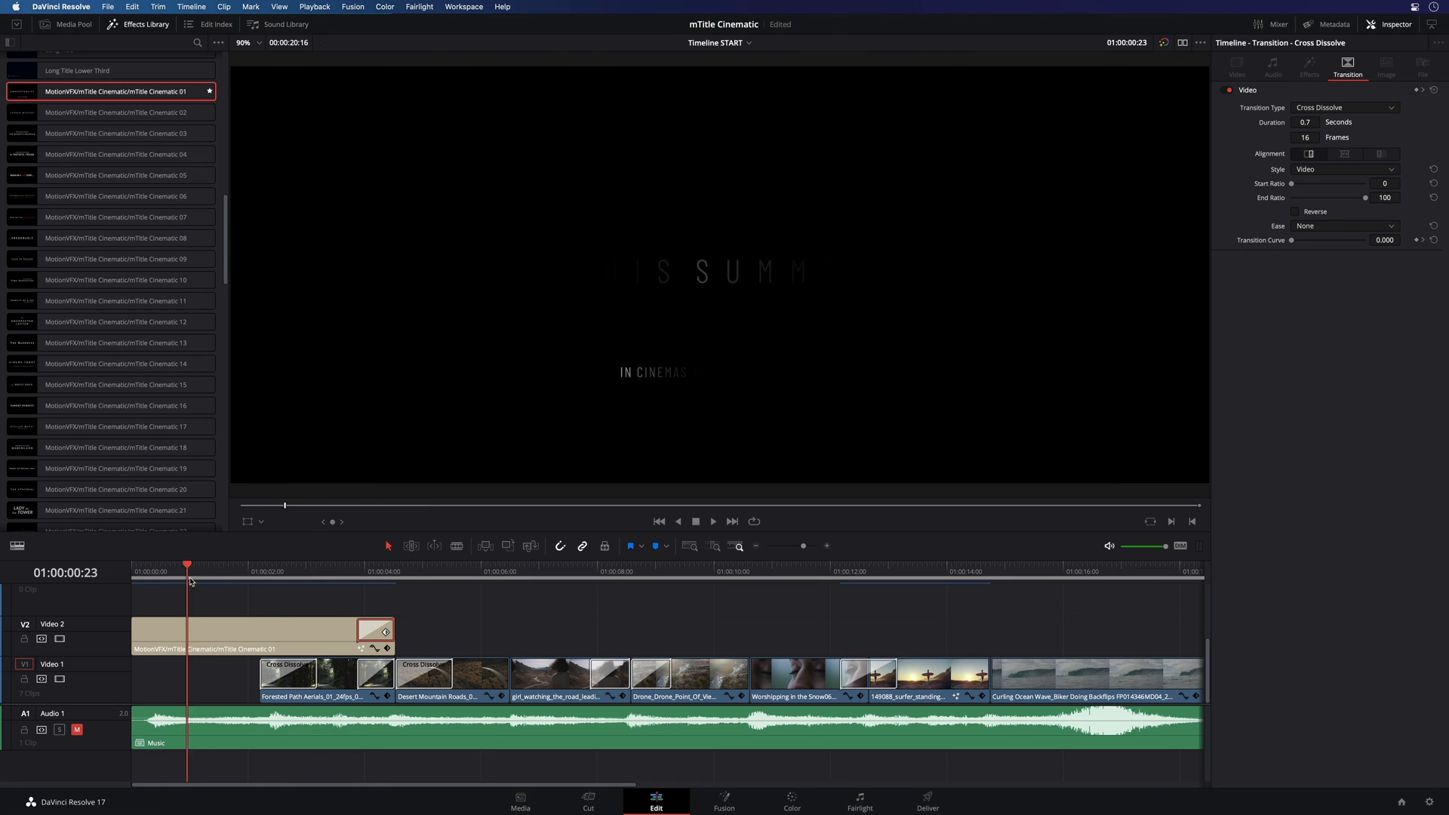
left_click(397, 570)
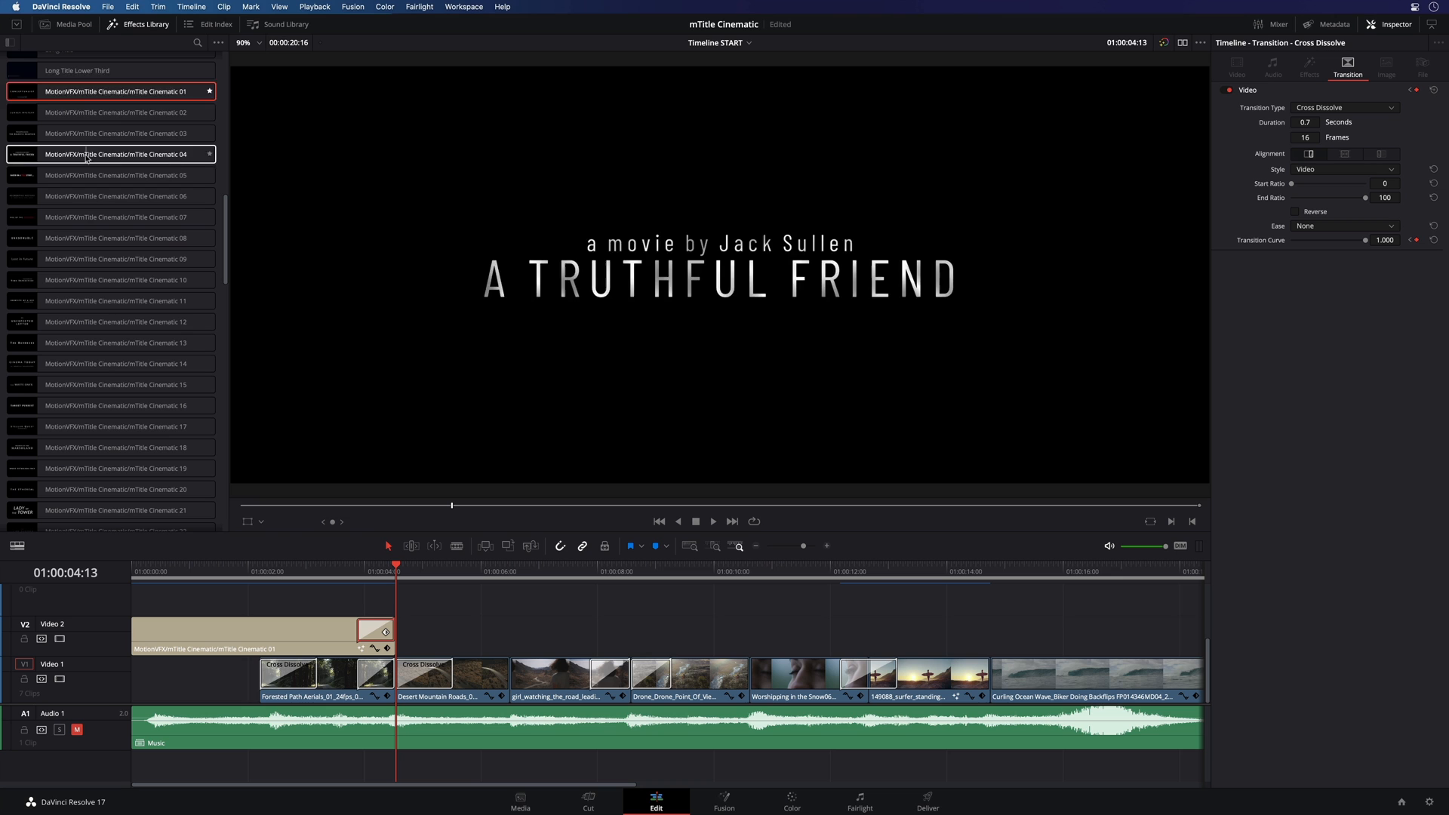
left_click(115, 154)
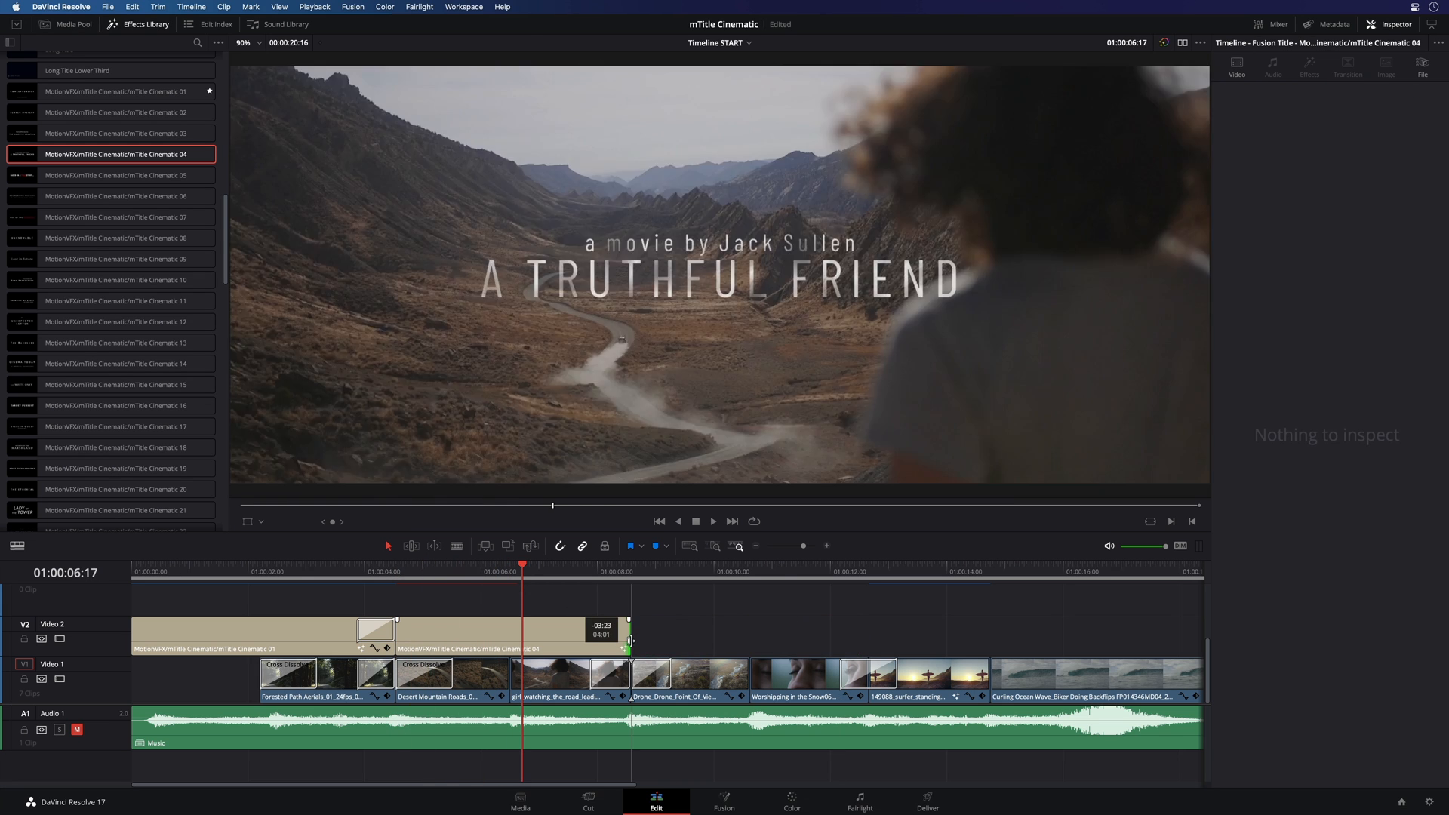
left_click(509, 635)
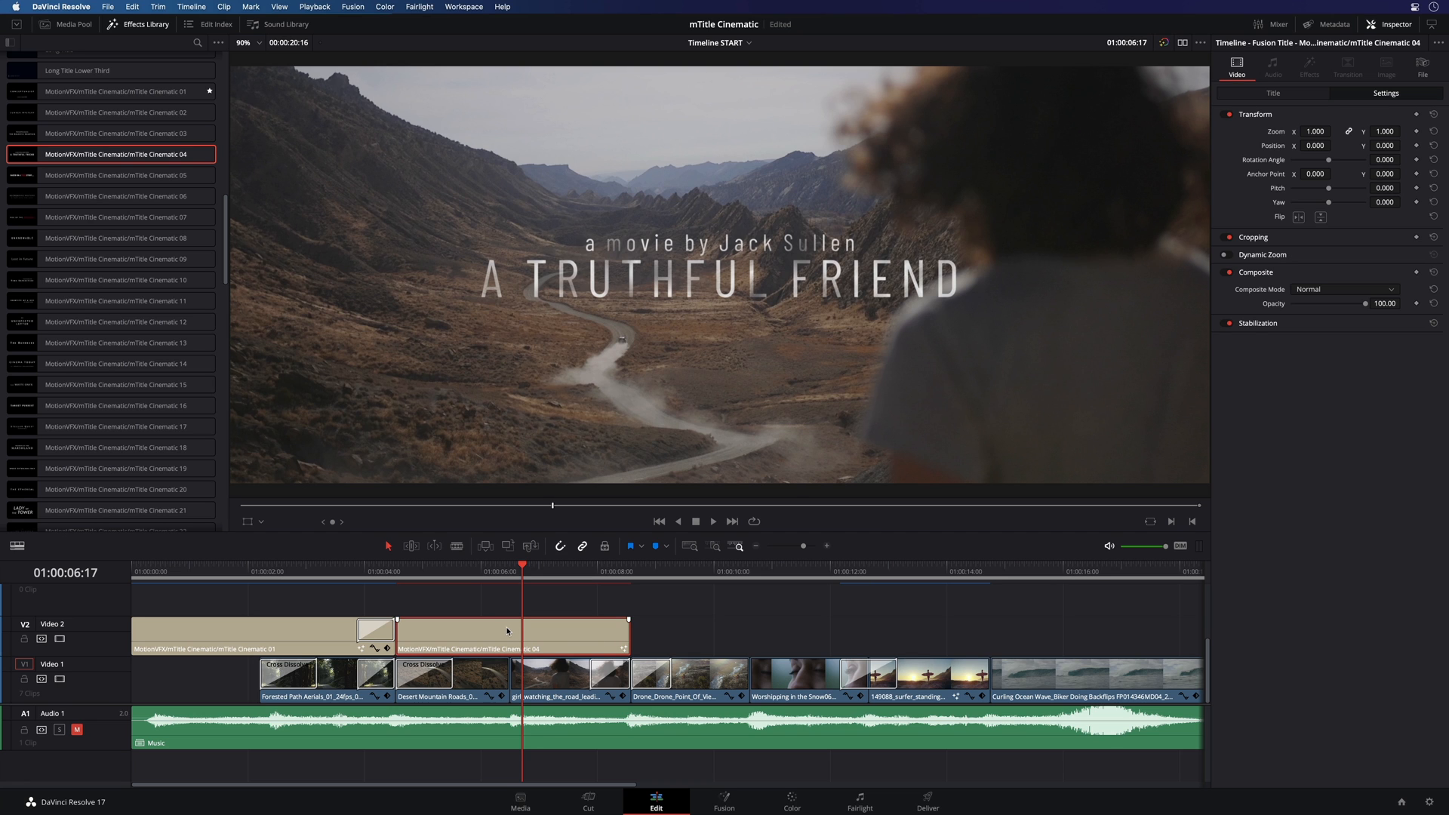
left_click(1273, 94)
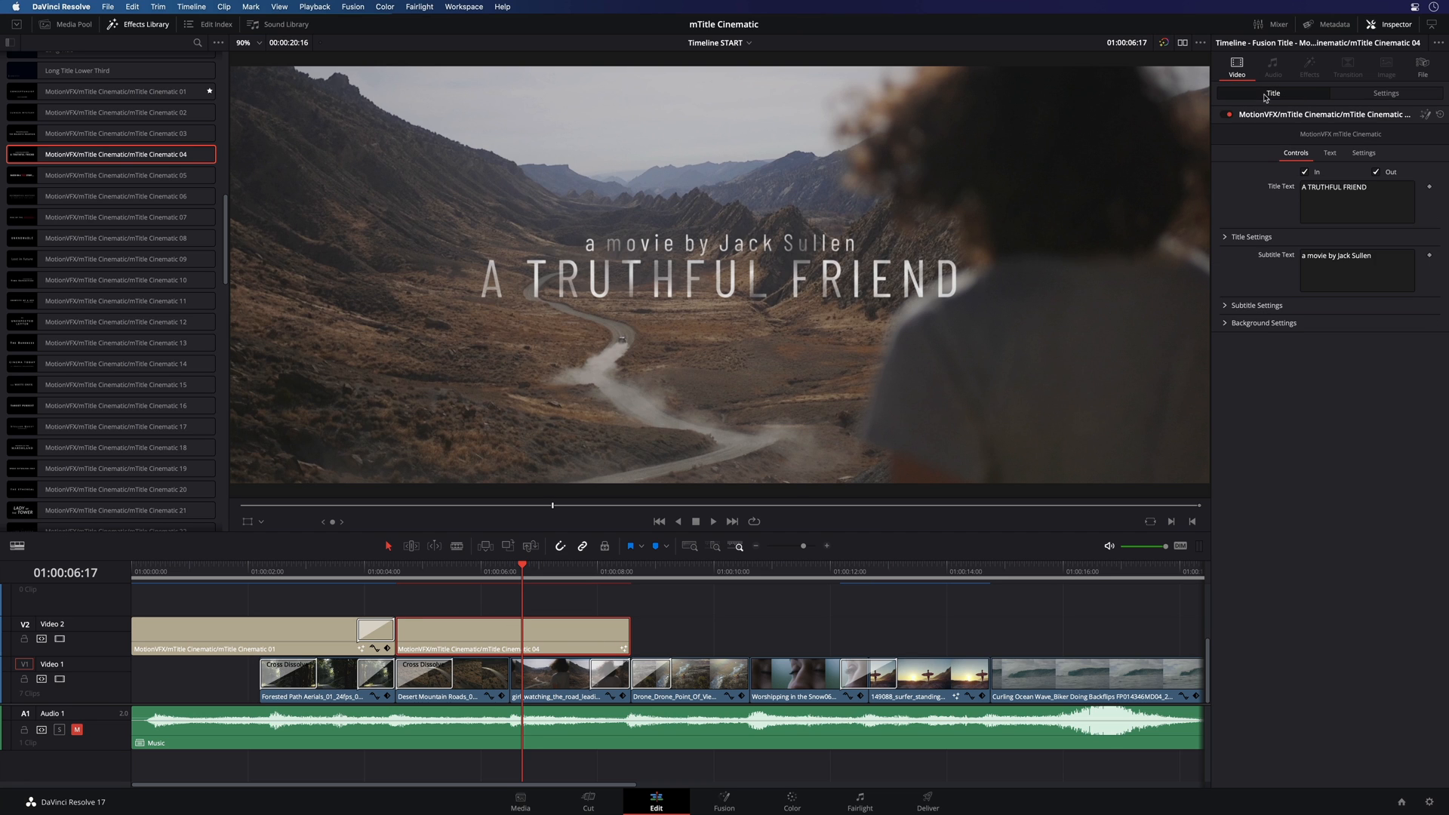
type("JONATHAN BARLOW")
type("a film by")
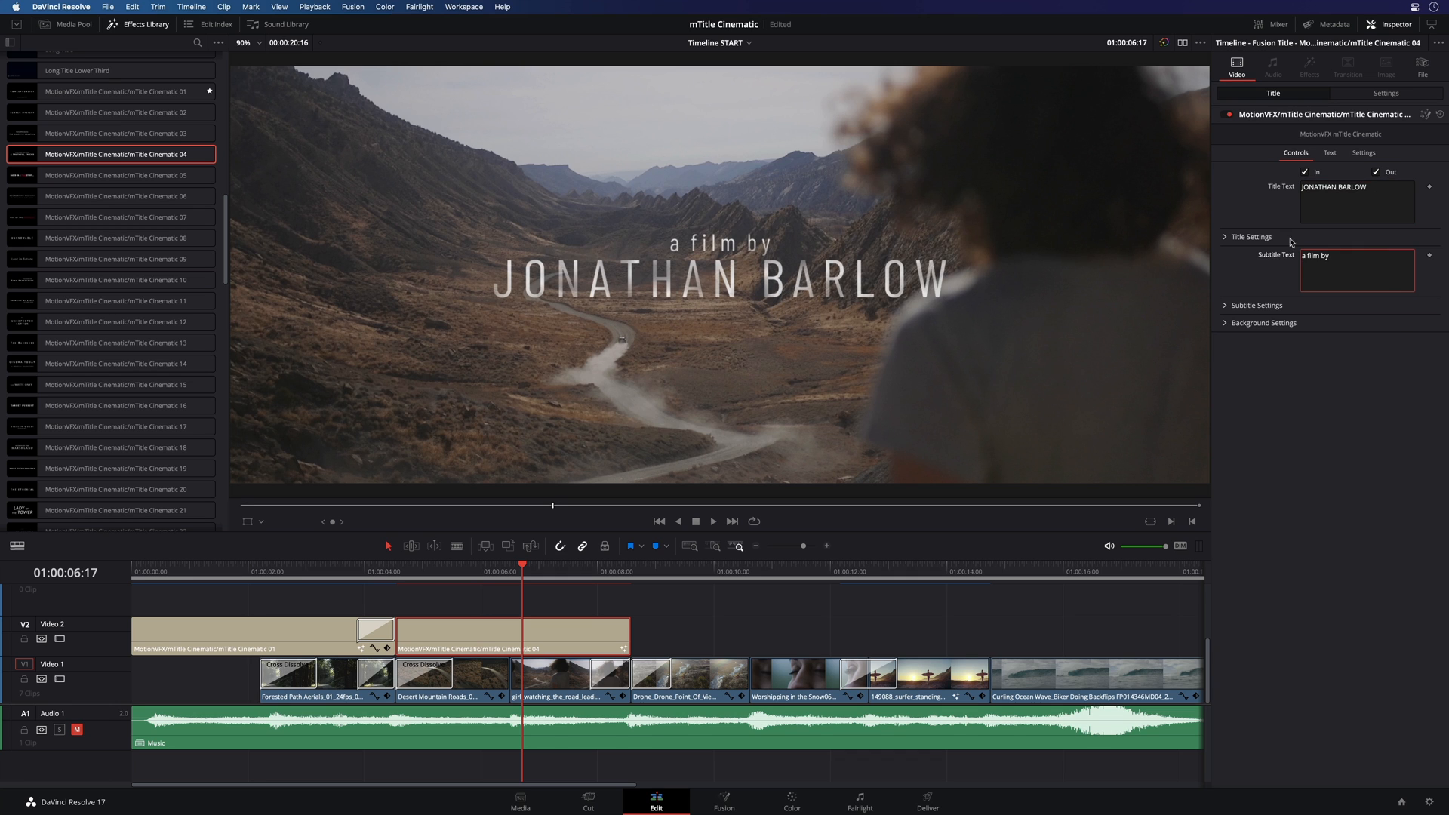
left_click(1386, 93)
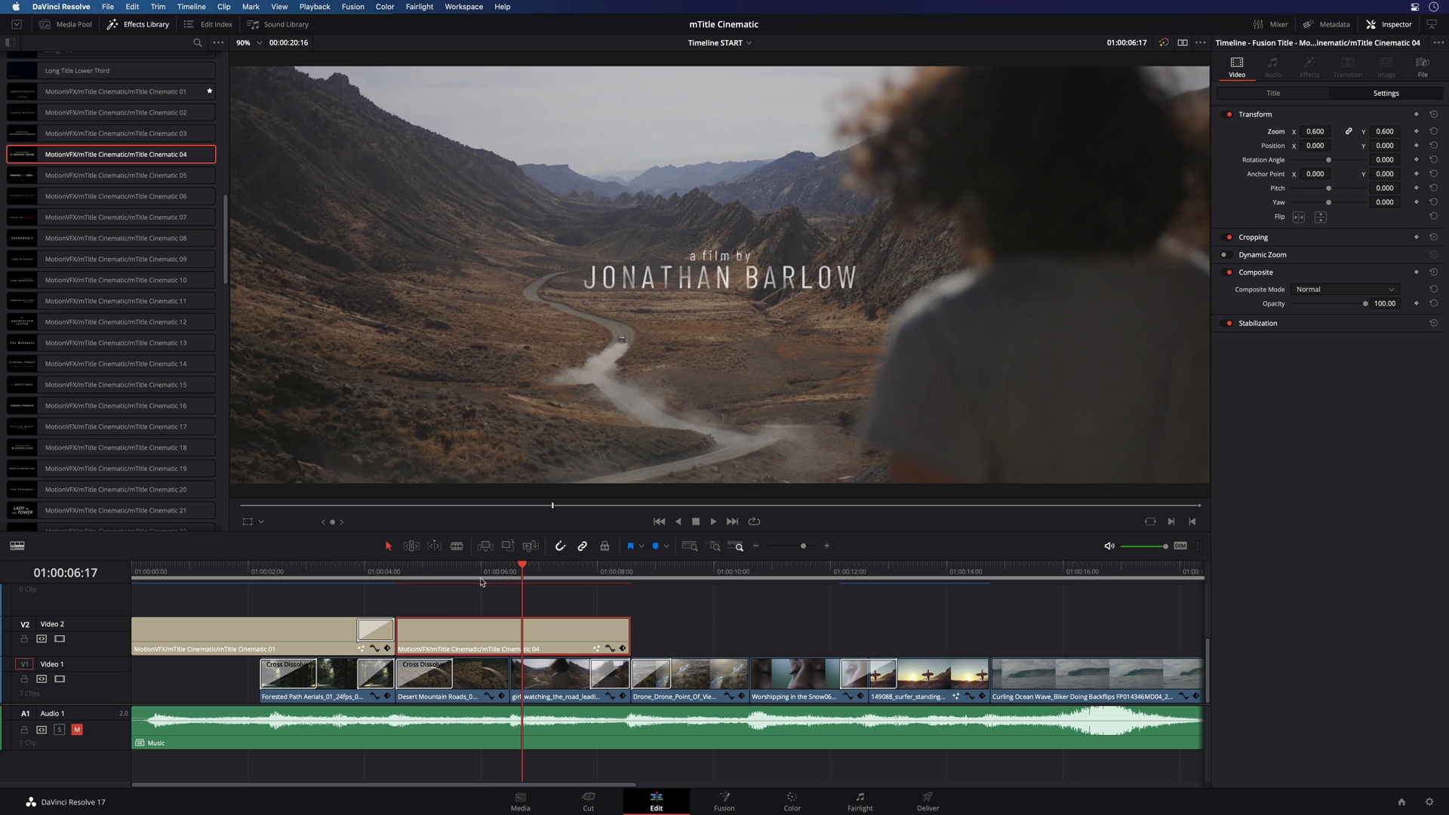
Step: Scrub across the two titles to preview and add a fade-out at the second title's end
left_click(409, 565)
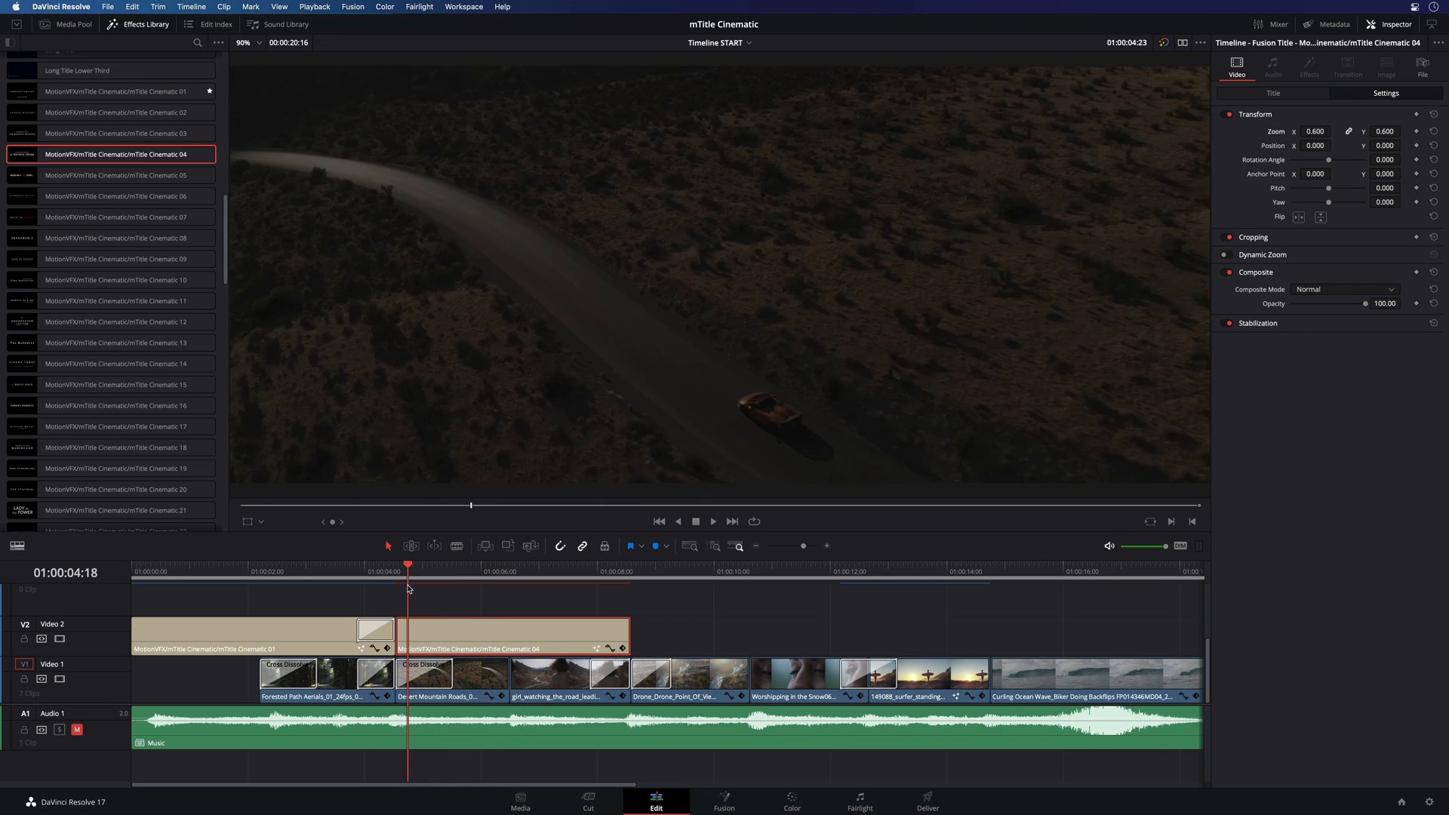
left_click_drag(409, 565, 531, 565)
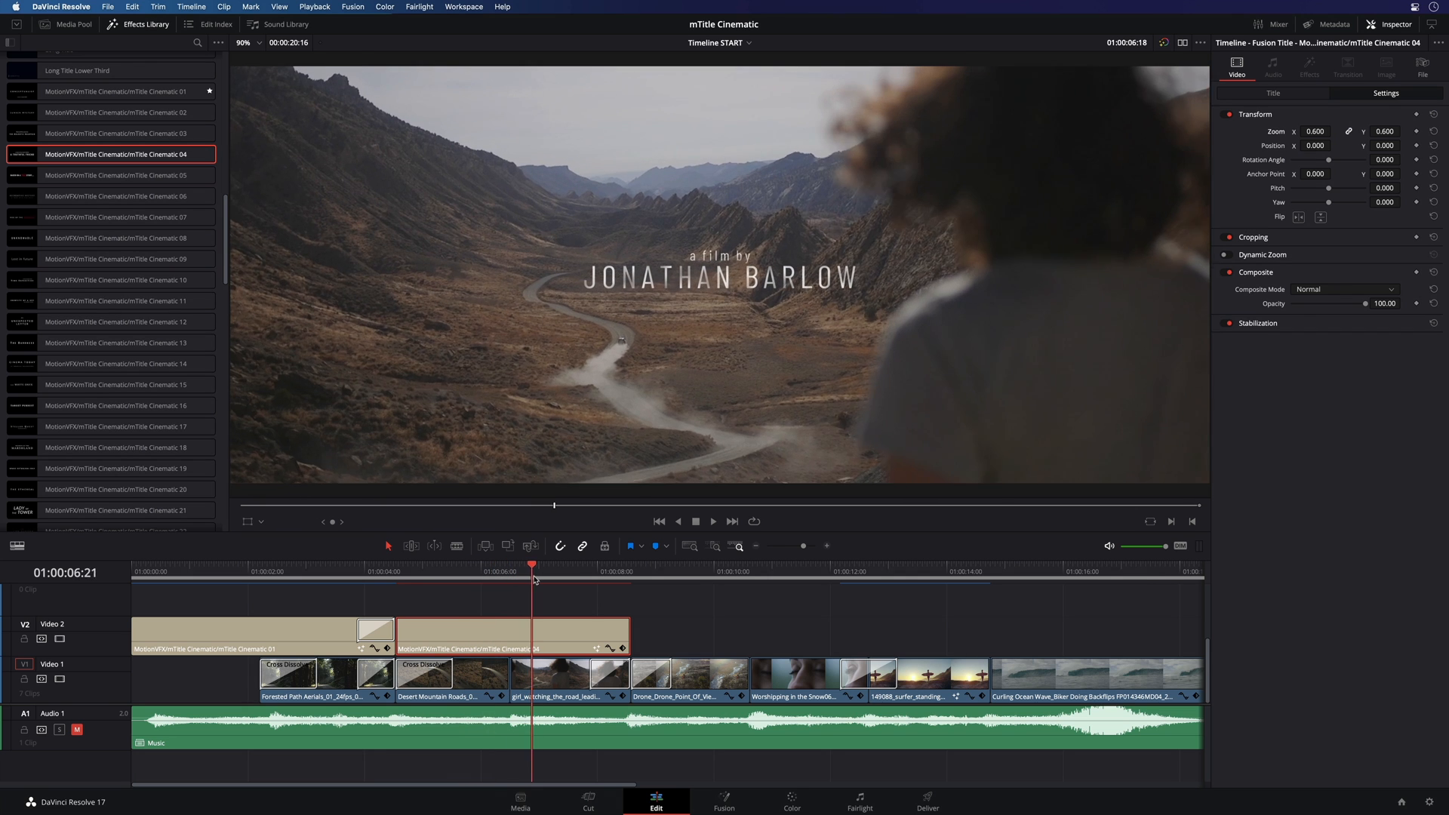
left_click(617, 570)
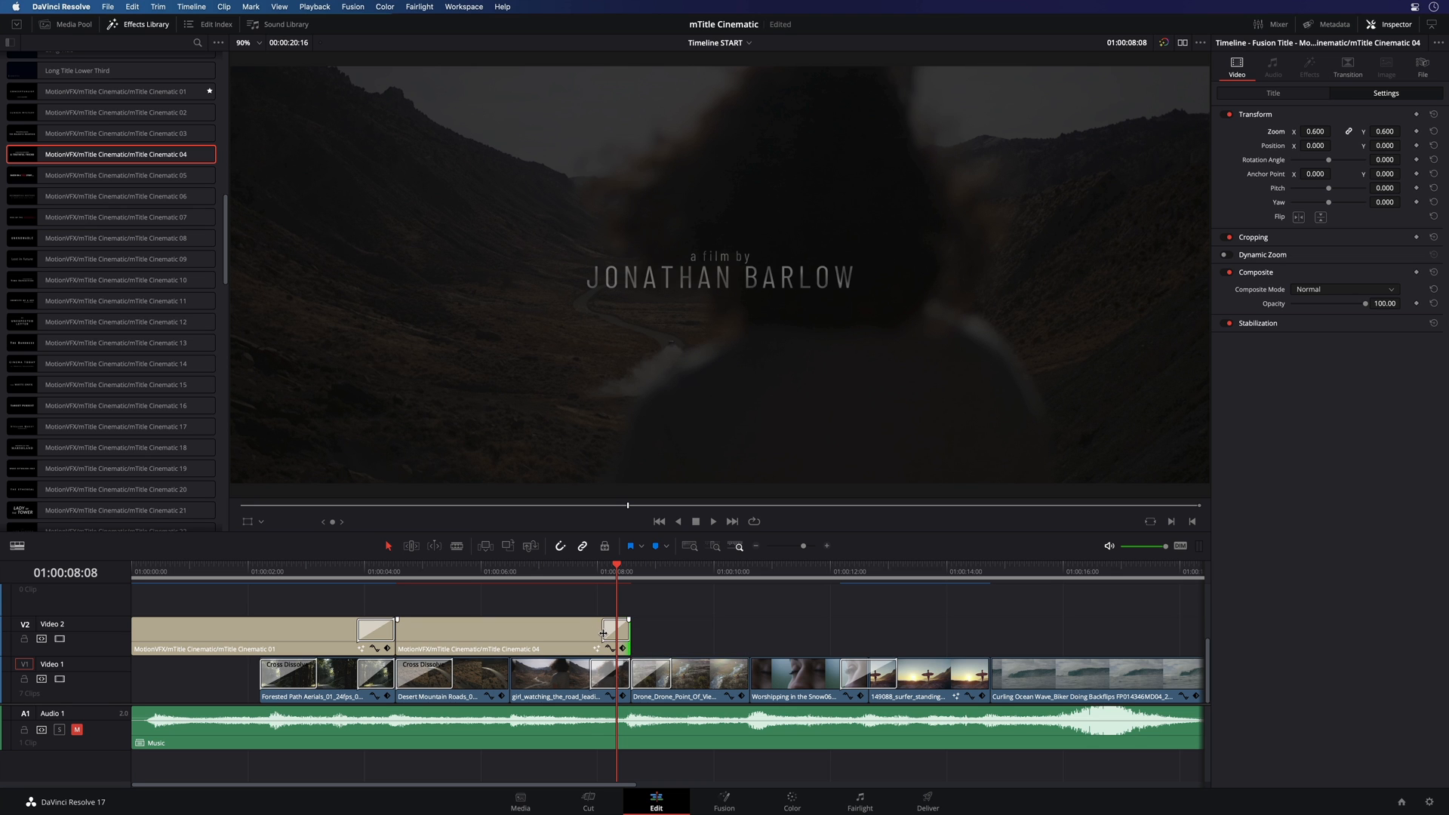
Step: Give the end-of-title cross dissolve a 1.000 transition curve in the Inspector
left_click(610, 633)
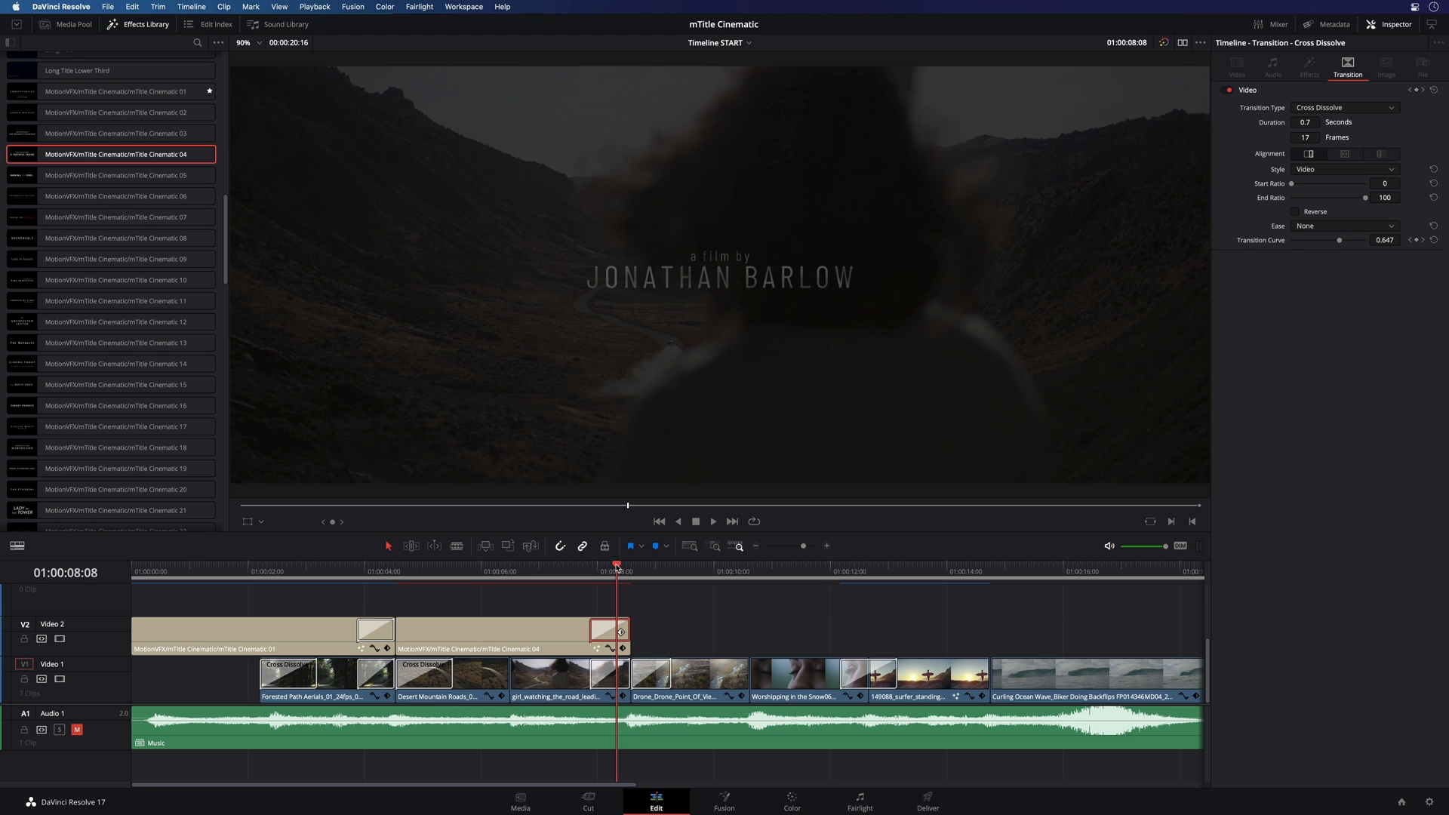
left_click(508, 571)
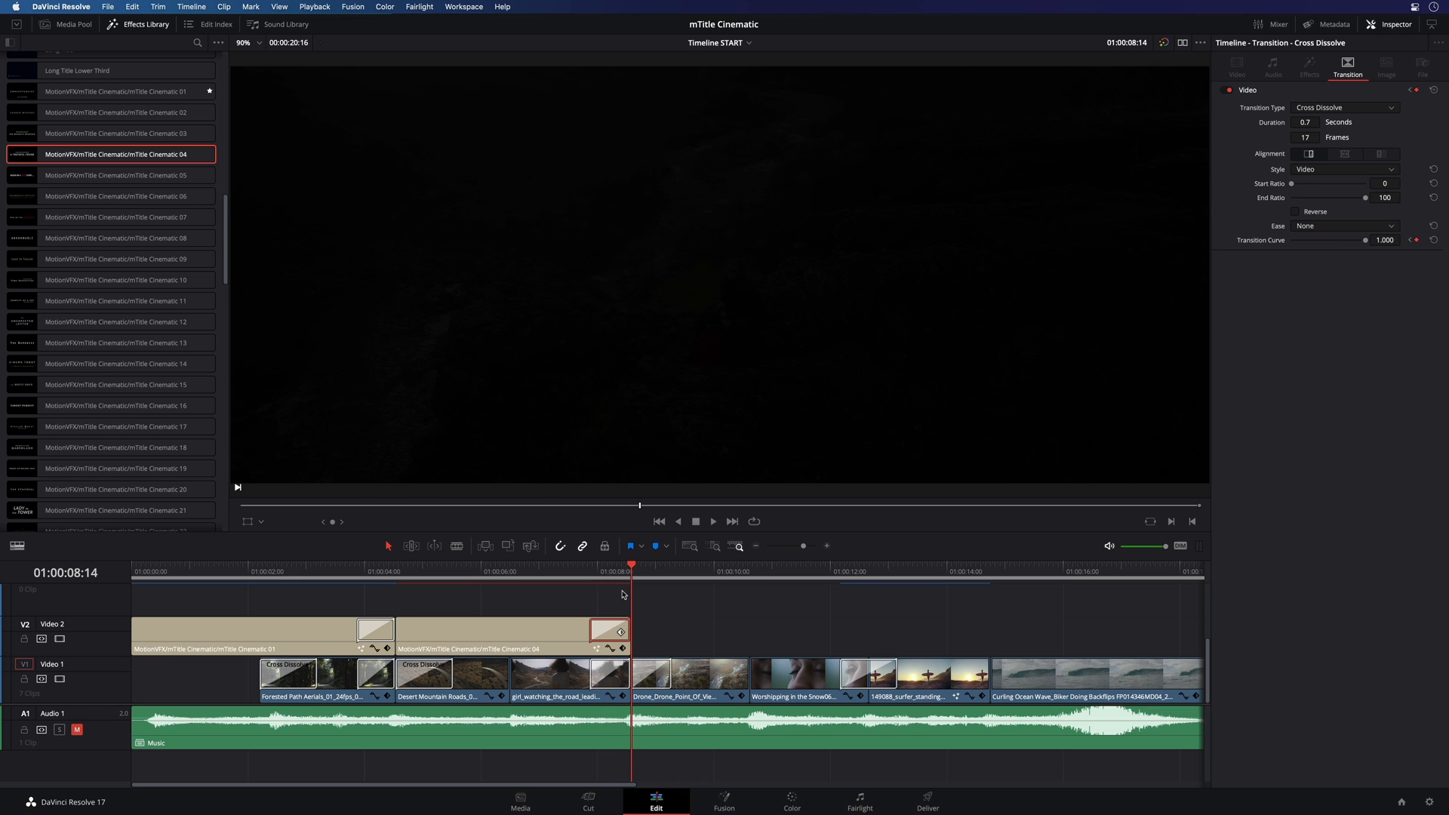
Step: Place the mTitle Cinematic 30 title on V2 right after the second title
scroll("down", 3)
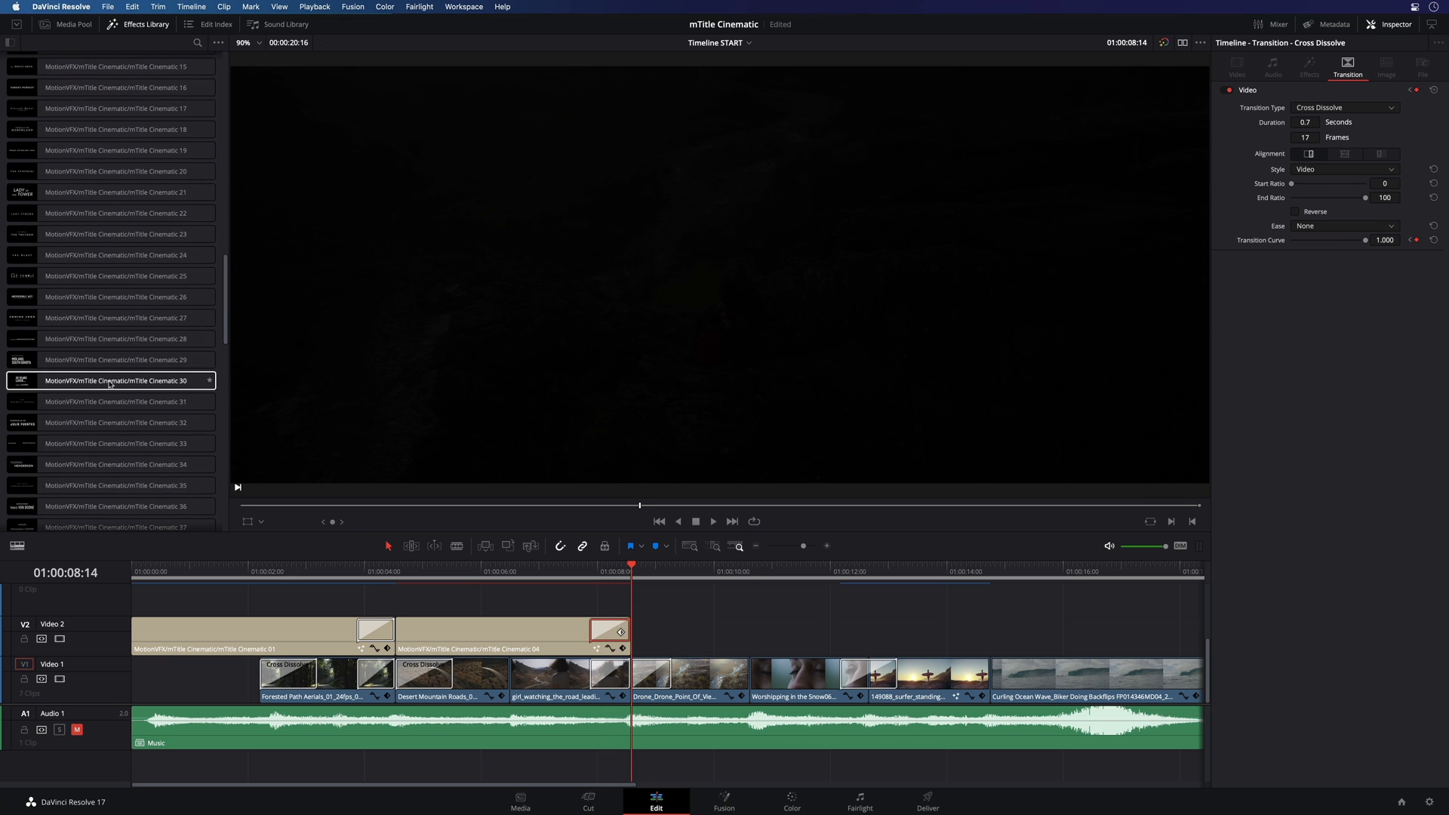
left_click(109, 380)
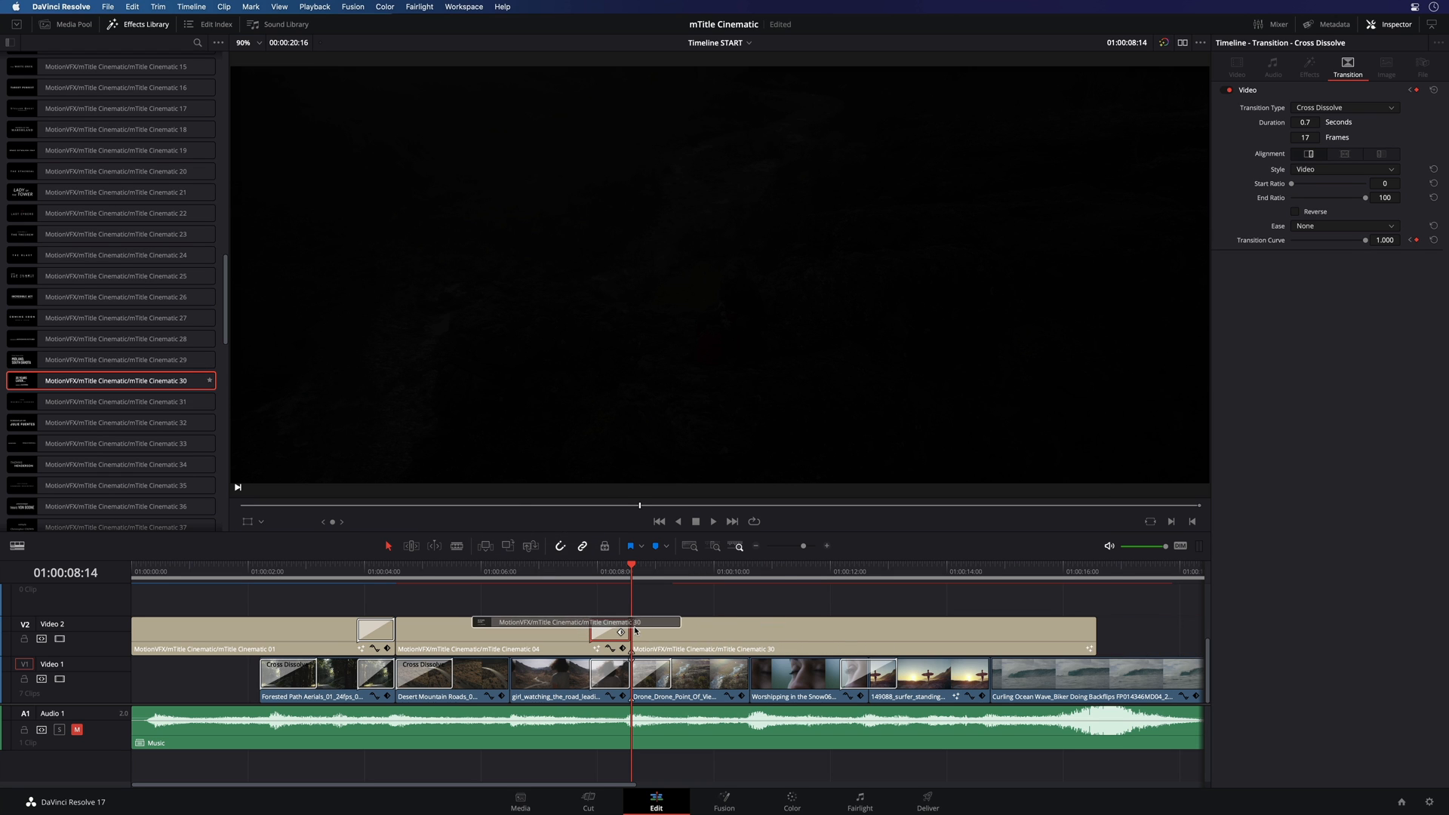
left_click(705, 570)
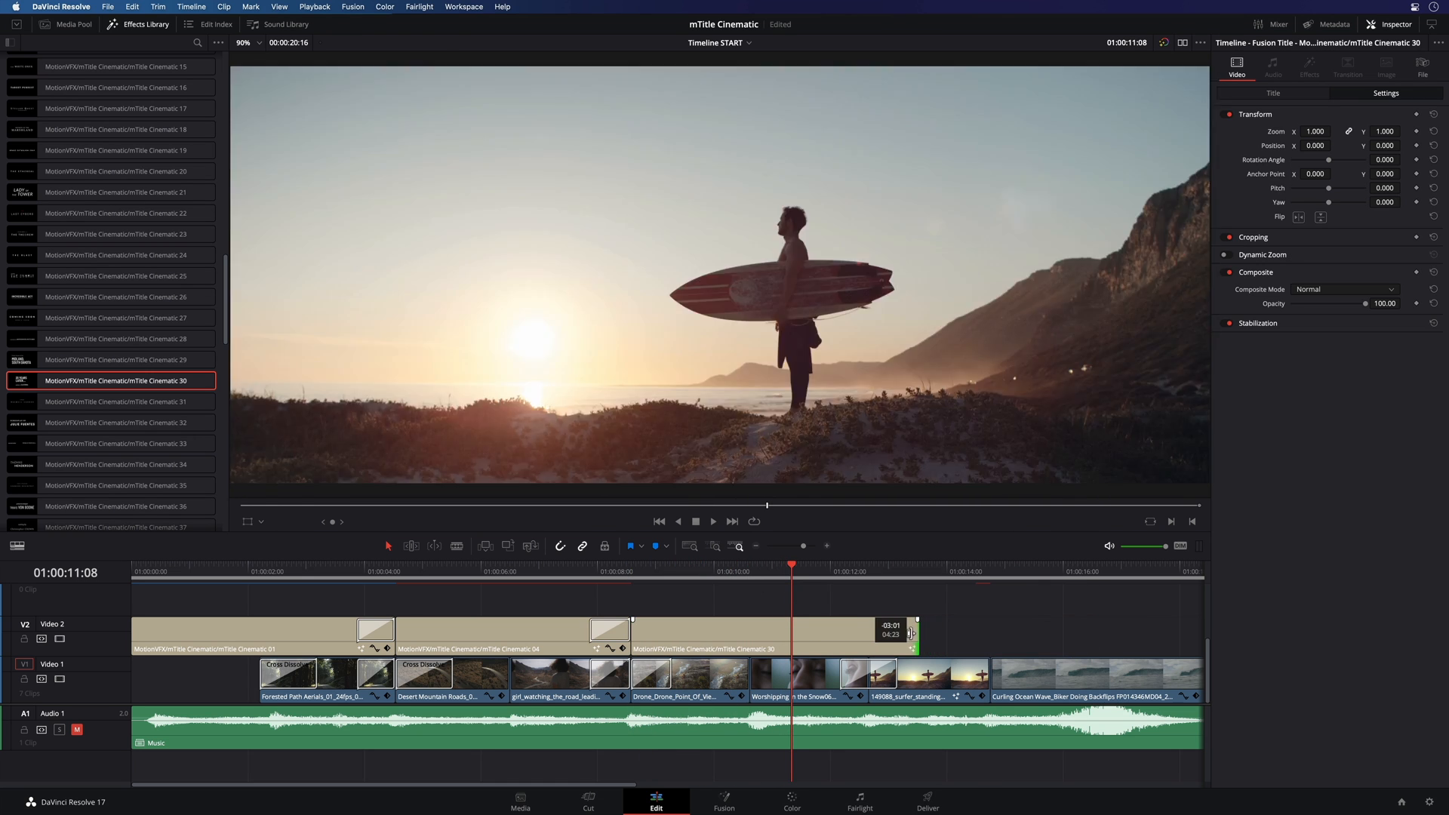
Step: Change the title text to JULIE and the subtitle to 'as MARY CLIFFORD'
left_click(1274, 92)
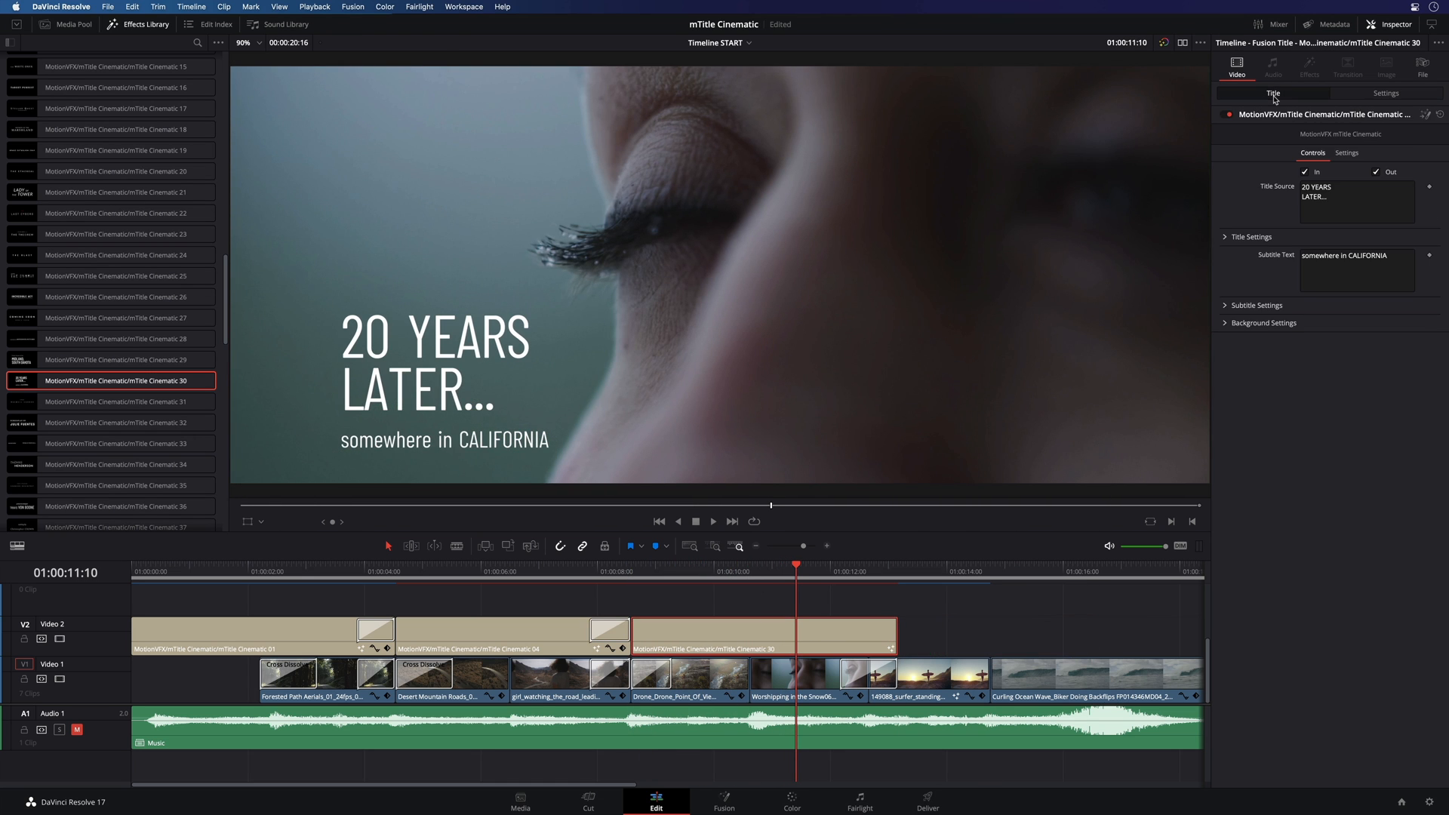
type("JULIE")
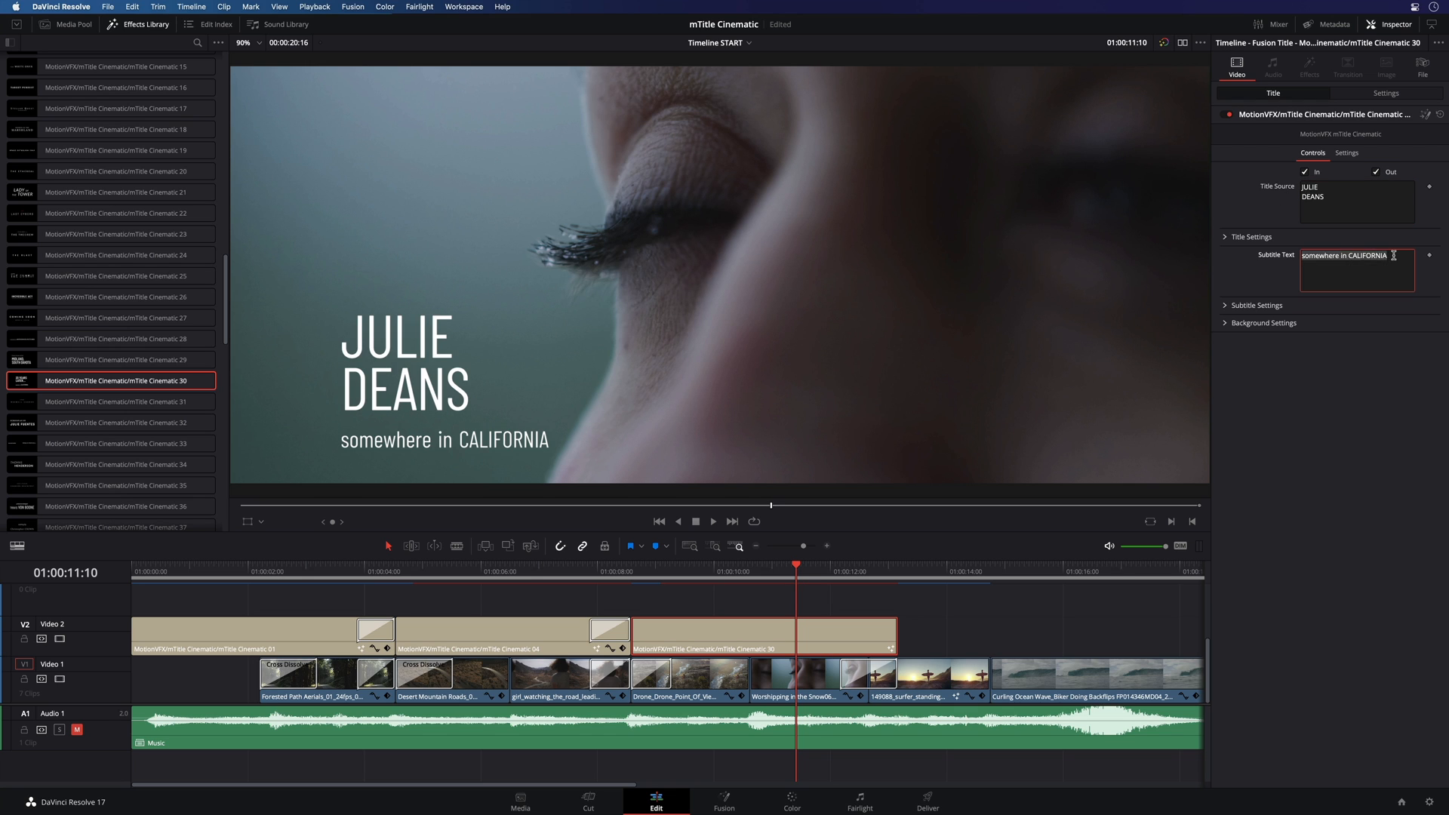
type("as MARY CLIFFORD")
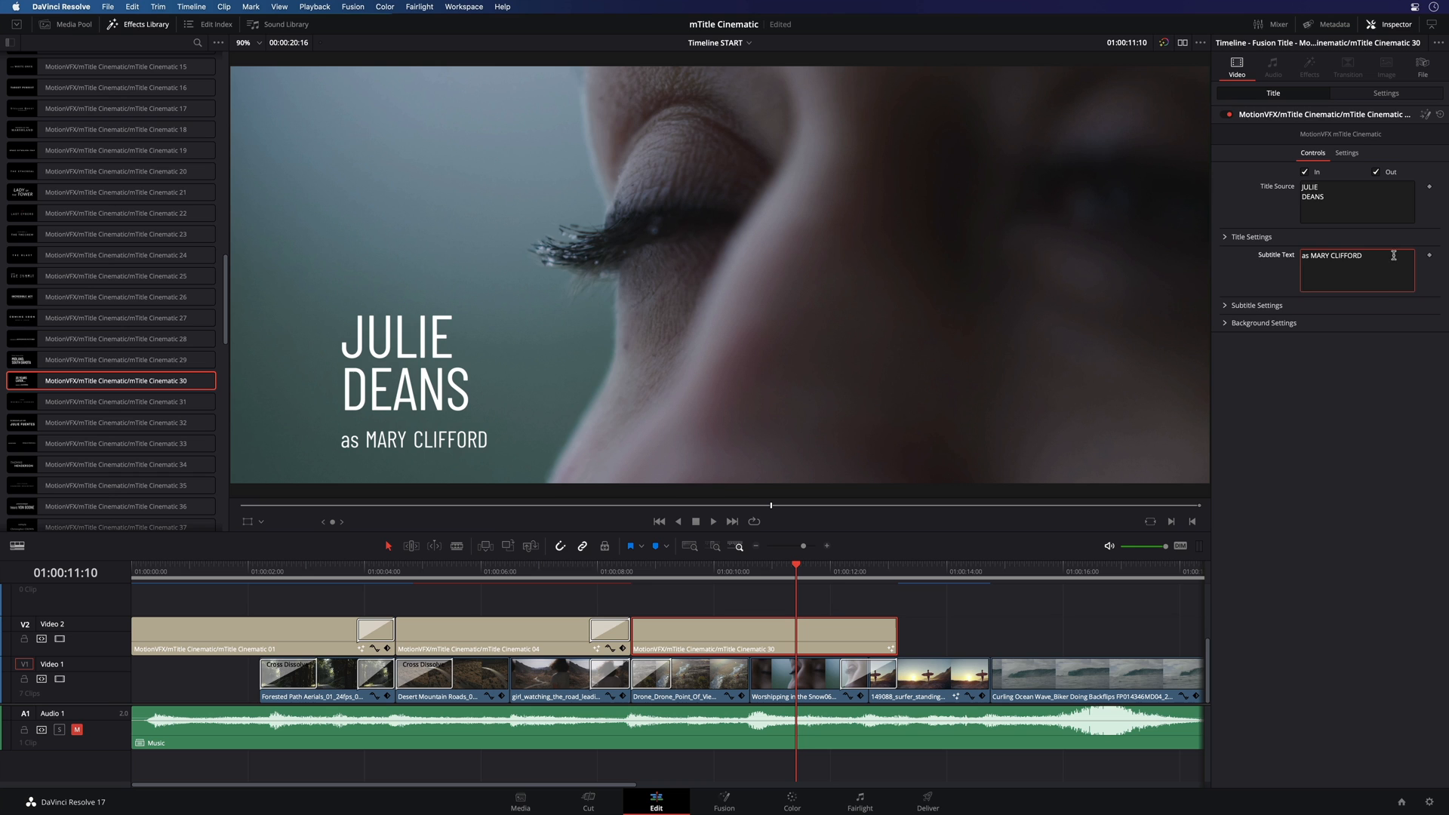
left_click(1385, 93)
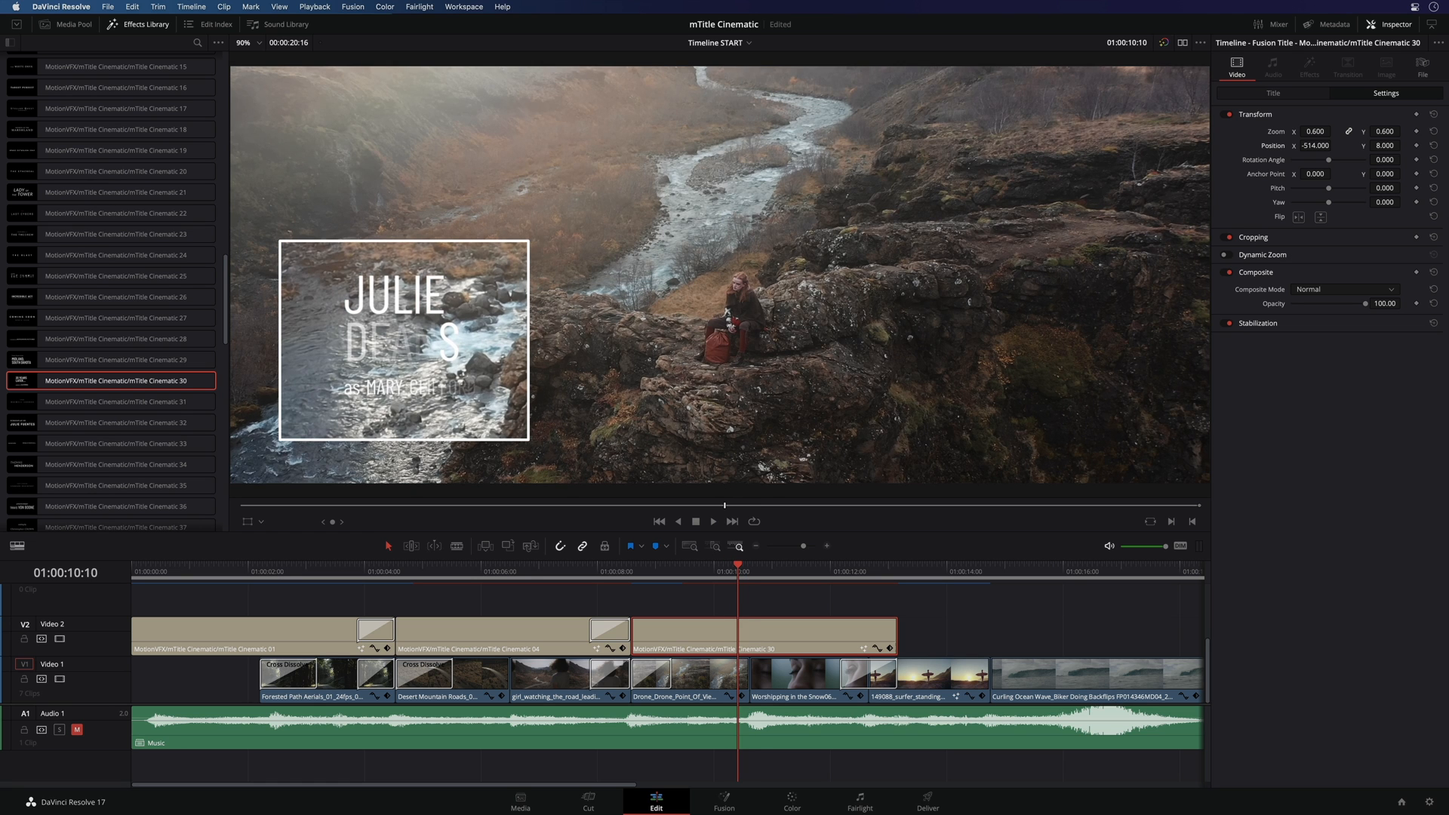
mouse_move(683, 295)
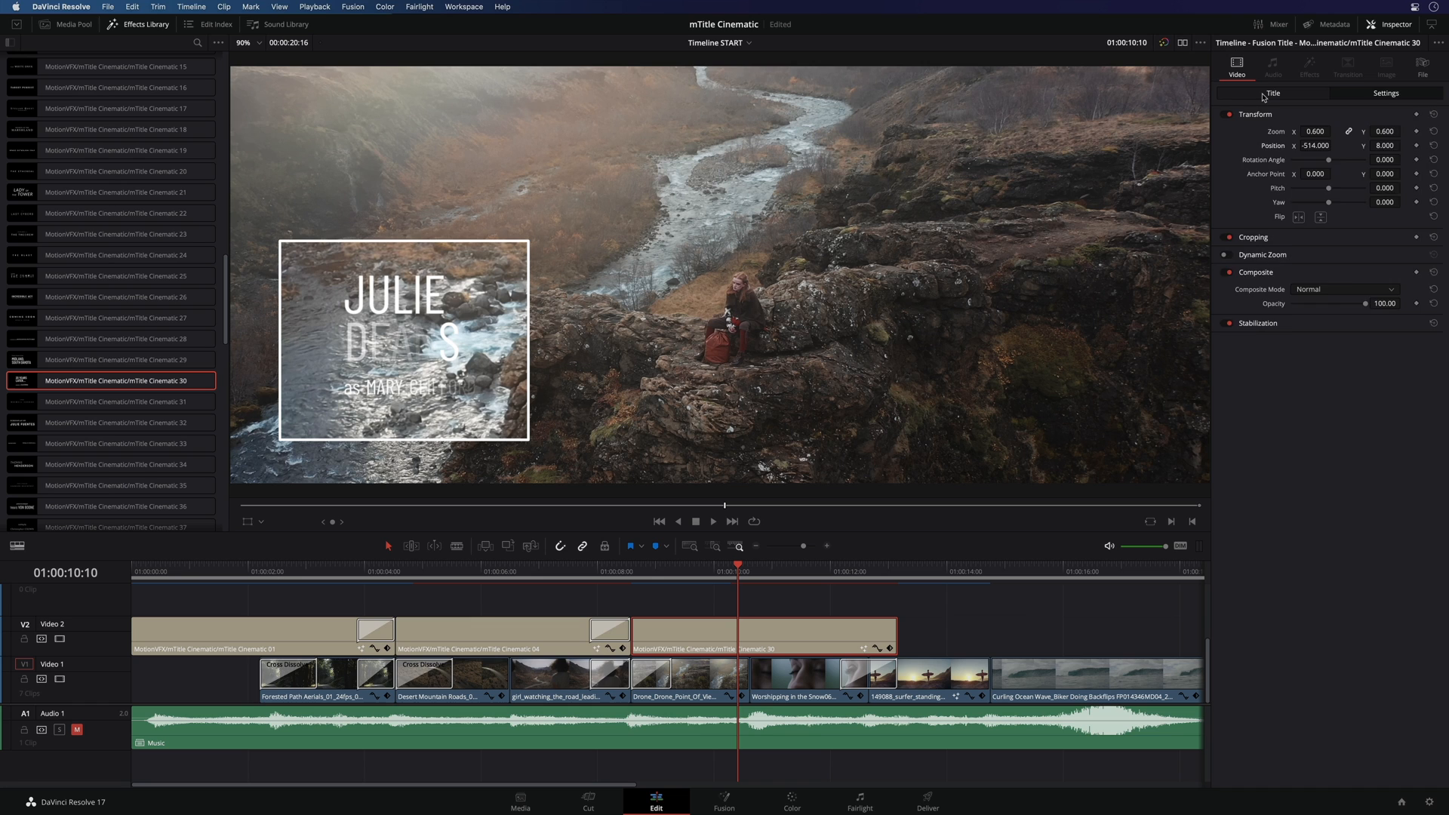
left_click(1274, 93)
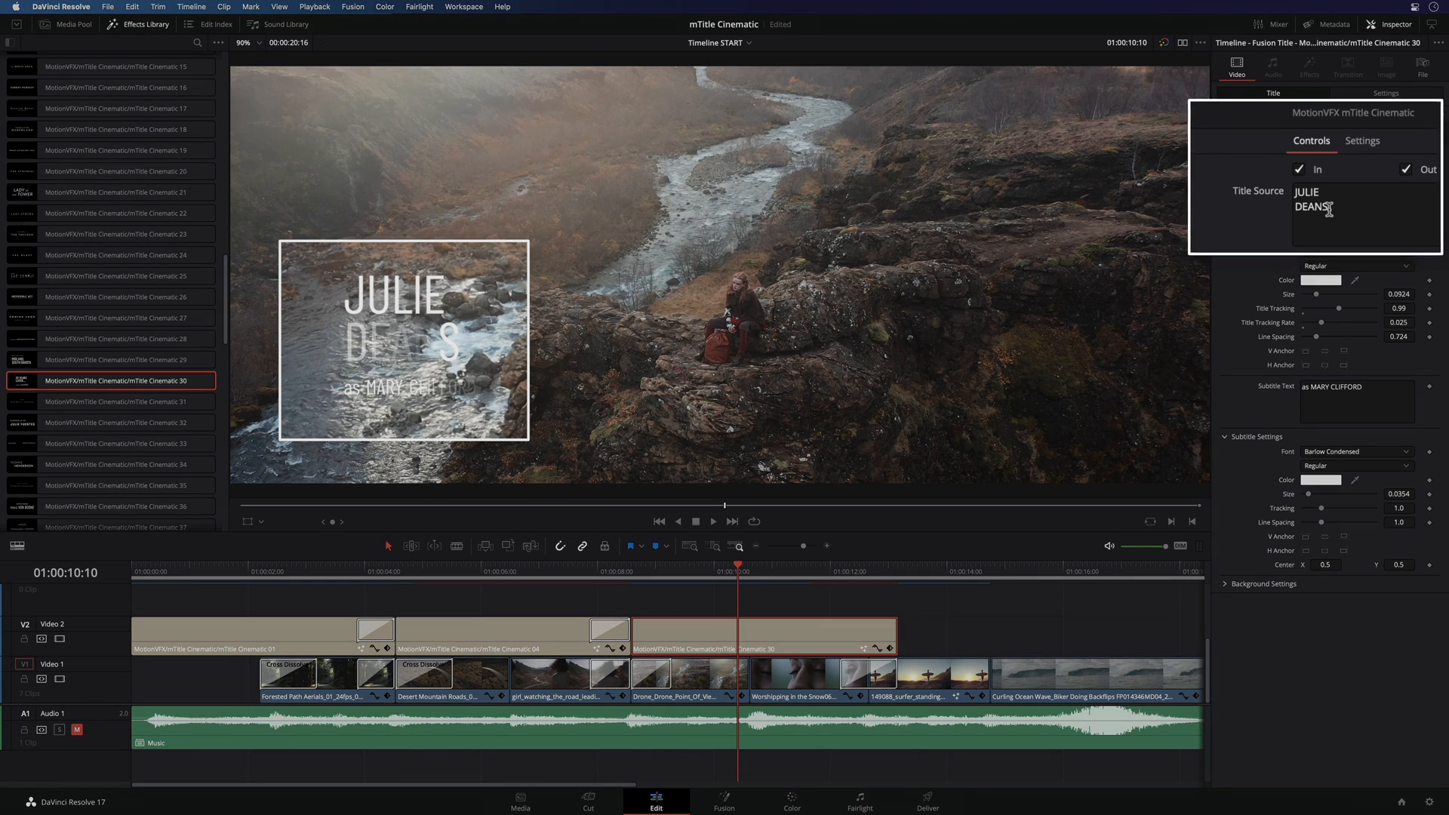
left_click(1331, 229)
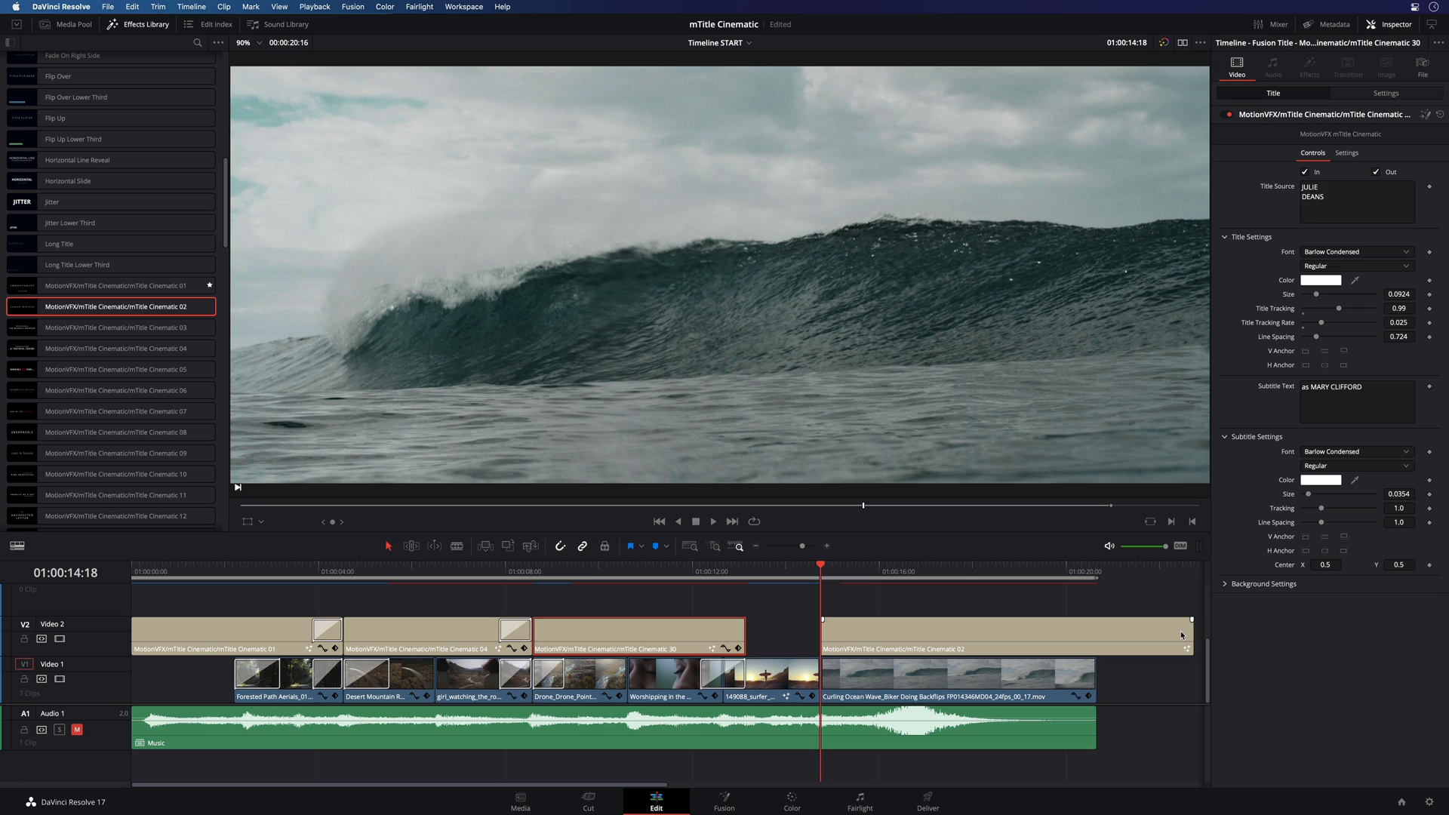
Step: Retitle the Cinematic 02 clip to THE TIDES and expand its Title Settings
left_click(957, 635)
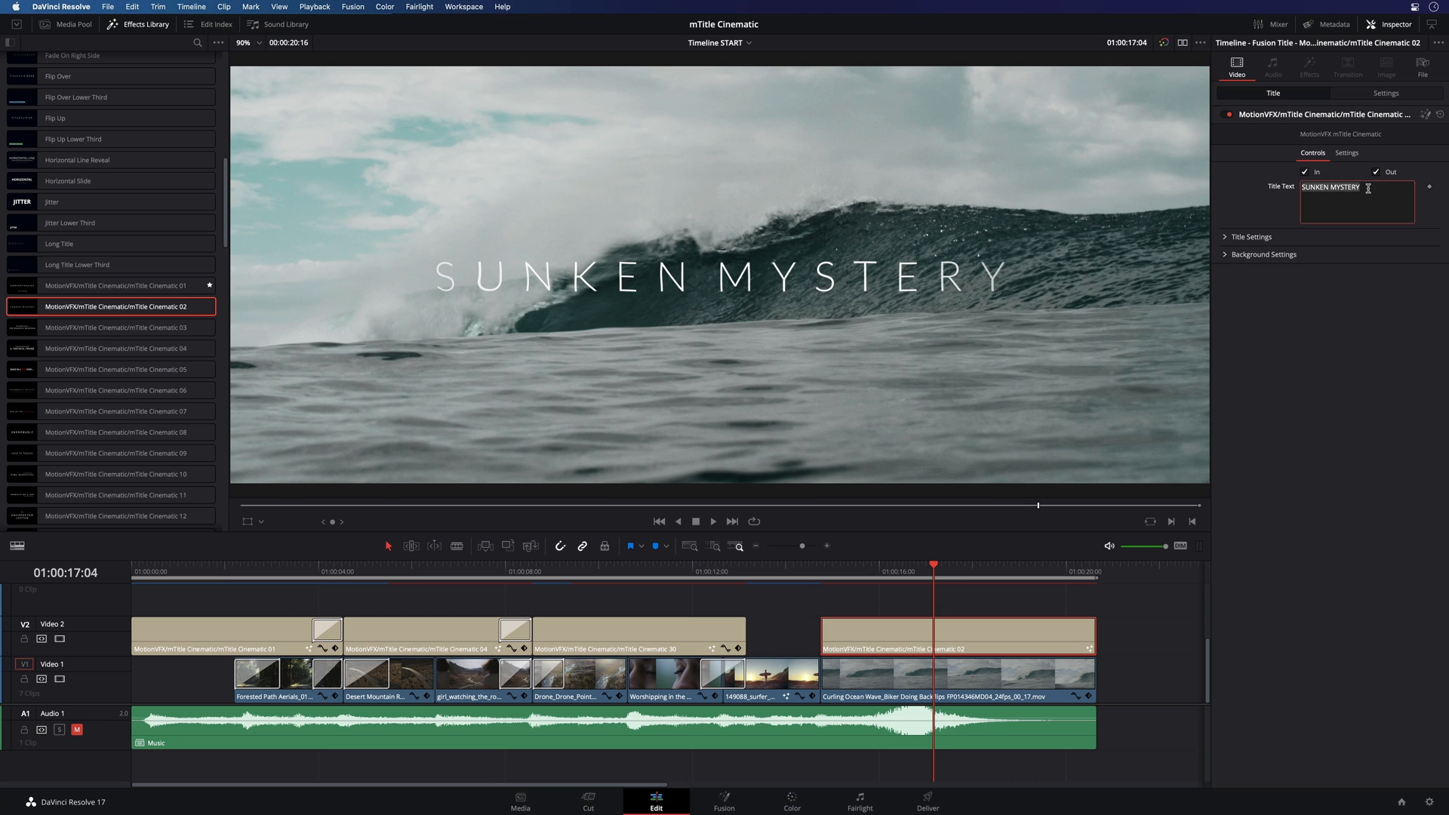
type("THE TIDES")
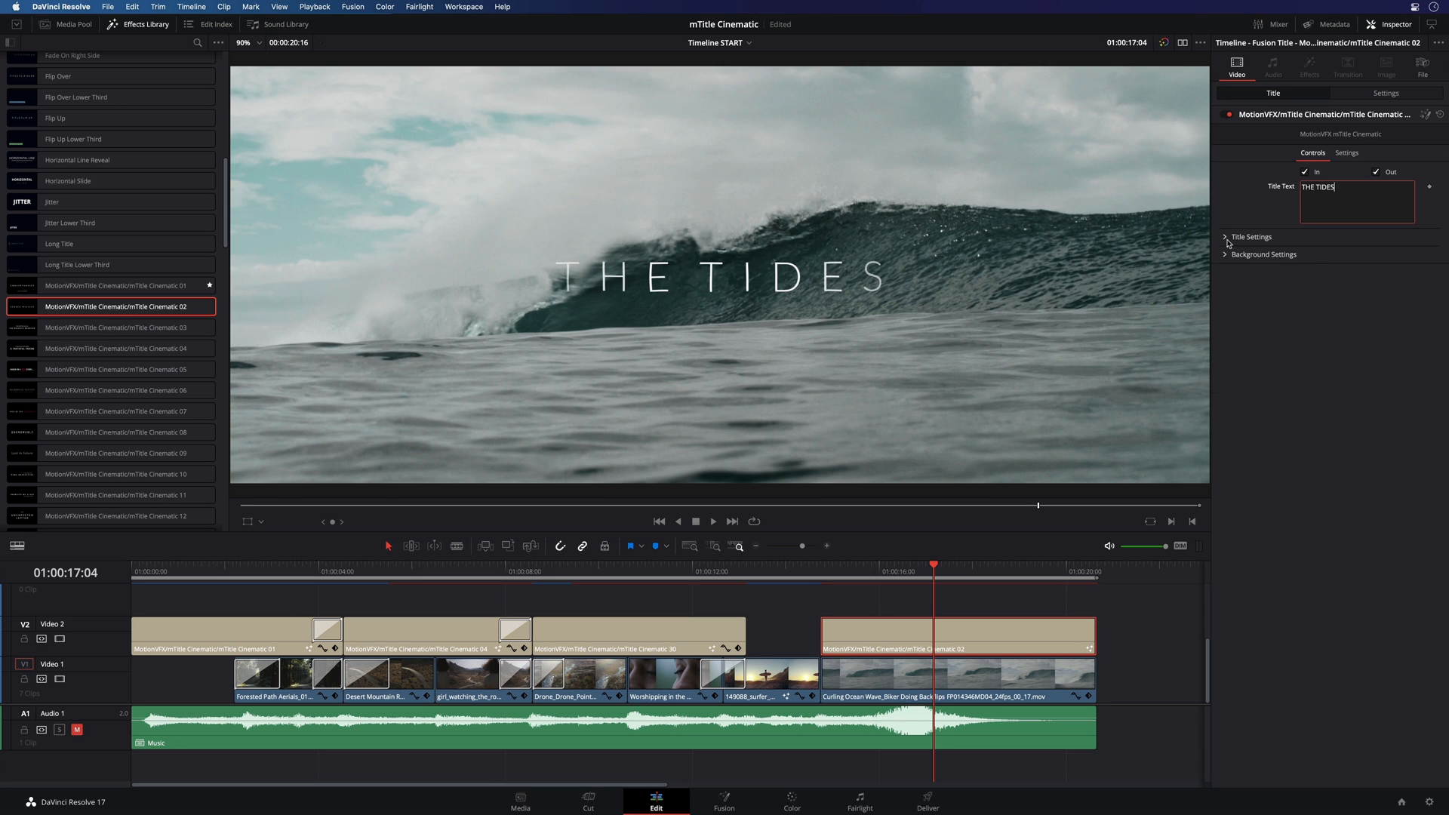
left_click(1250, 237)
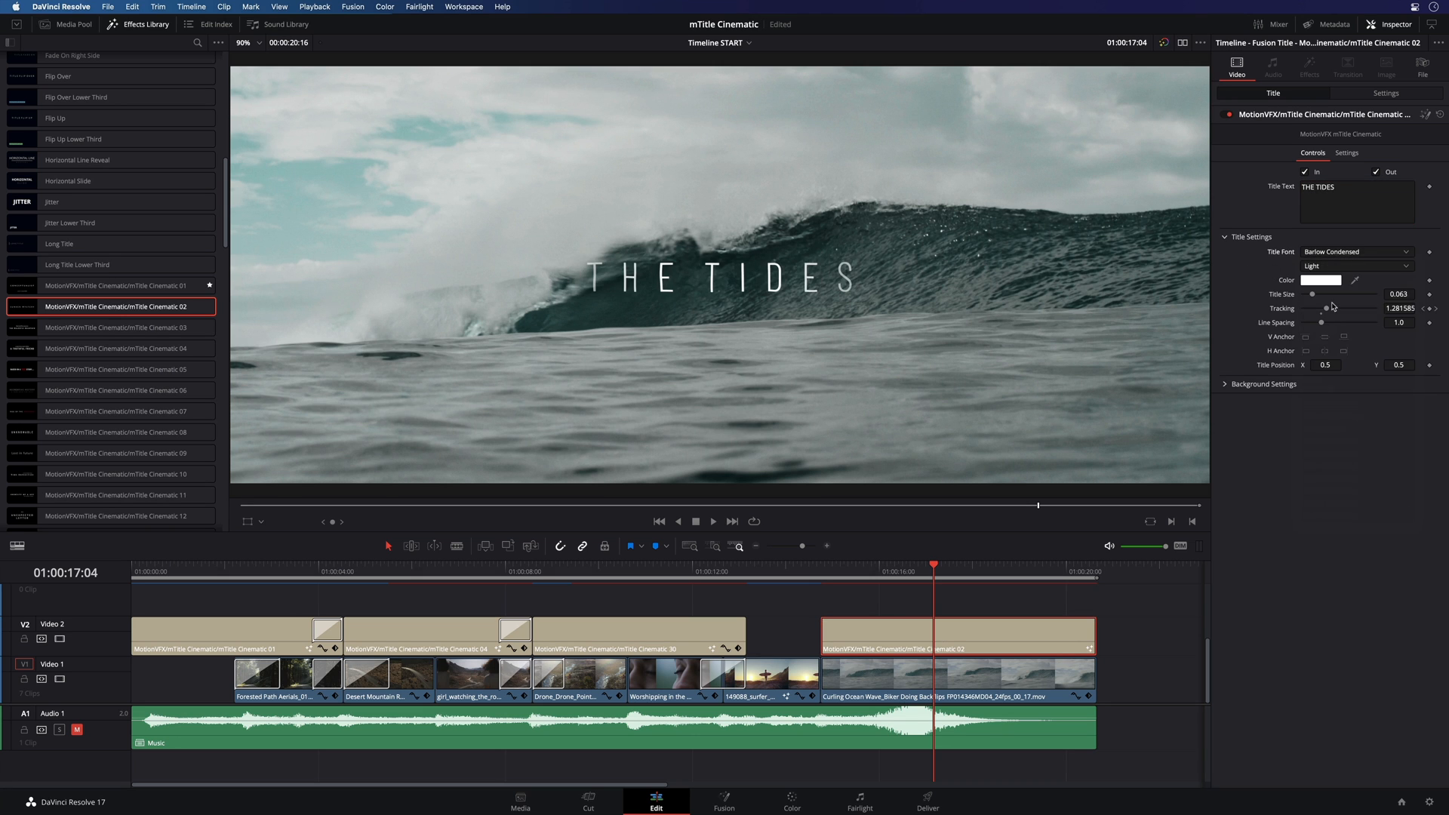
Step: Set the THE TIDES title's Zoom to 0.8 in its transform settings
left_click(1386, 92)
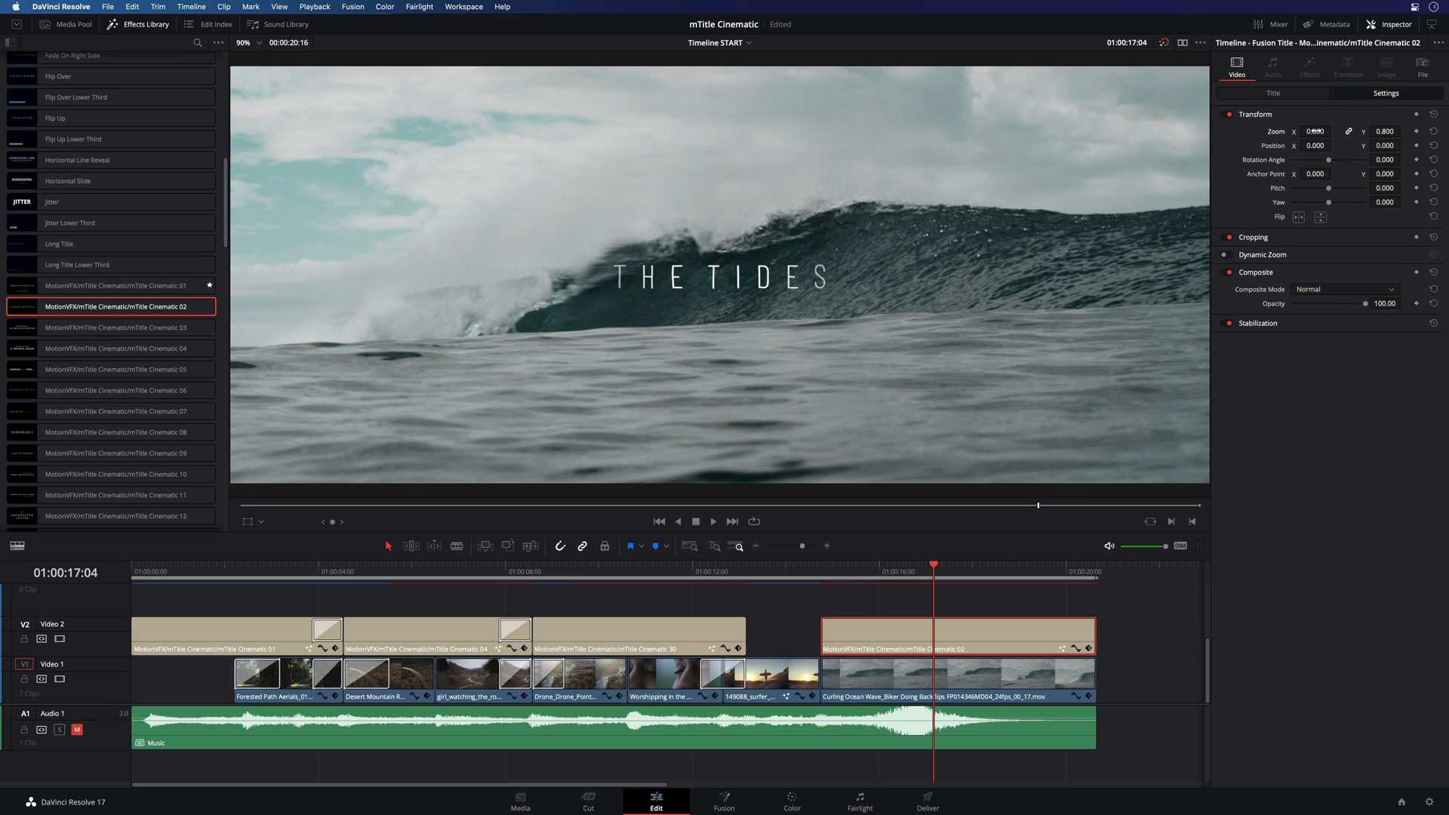
left_click(834, 572)
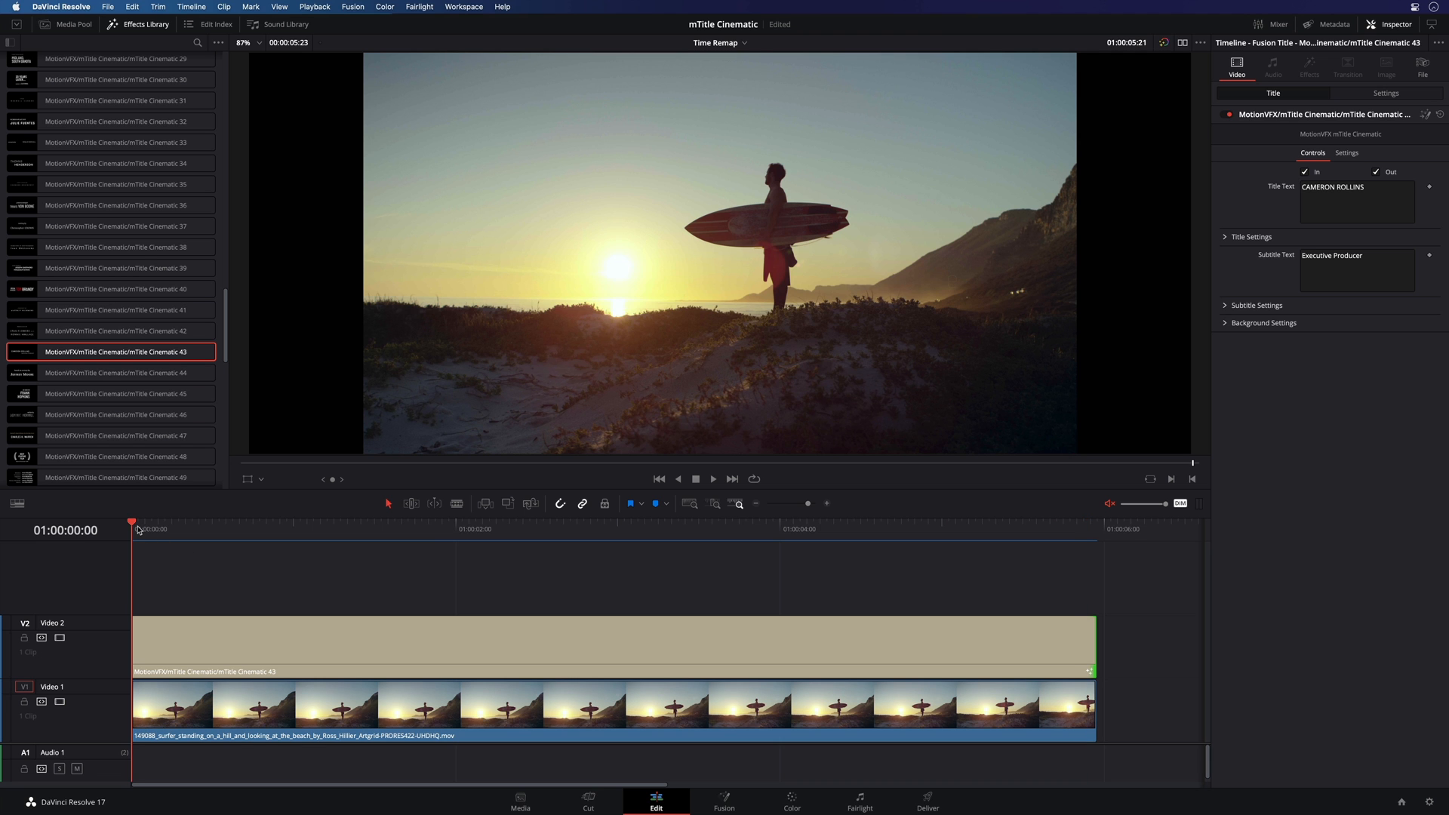
Step: Scrub through the CAMERON ROLLINS title to watch it animate in and break apart
left_click_drag(133, 522, 233, 522)
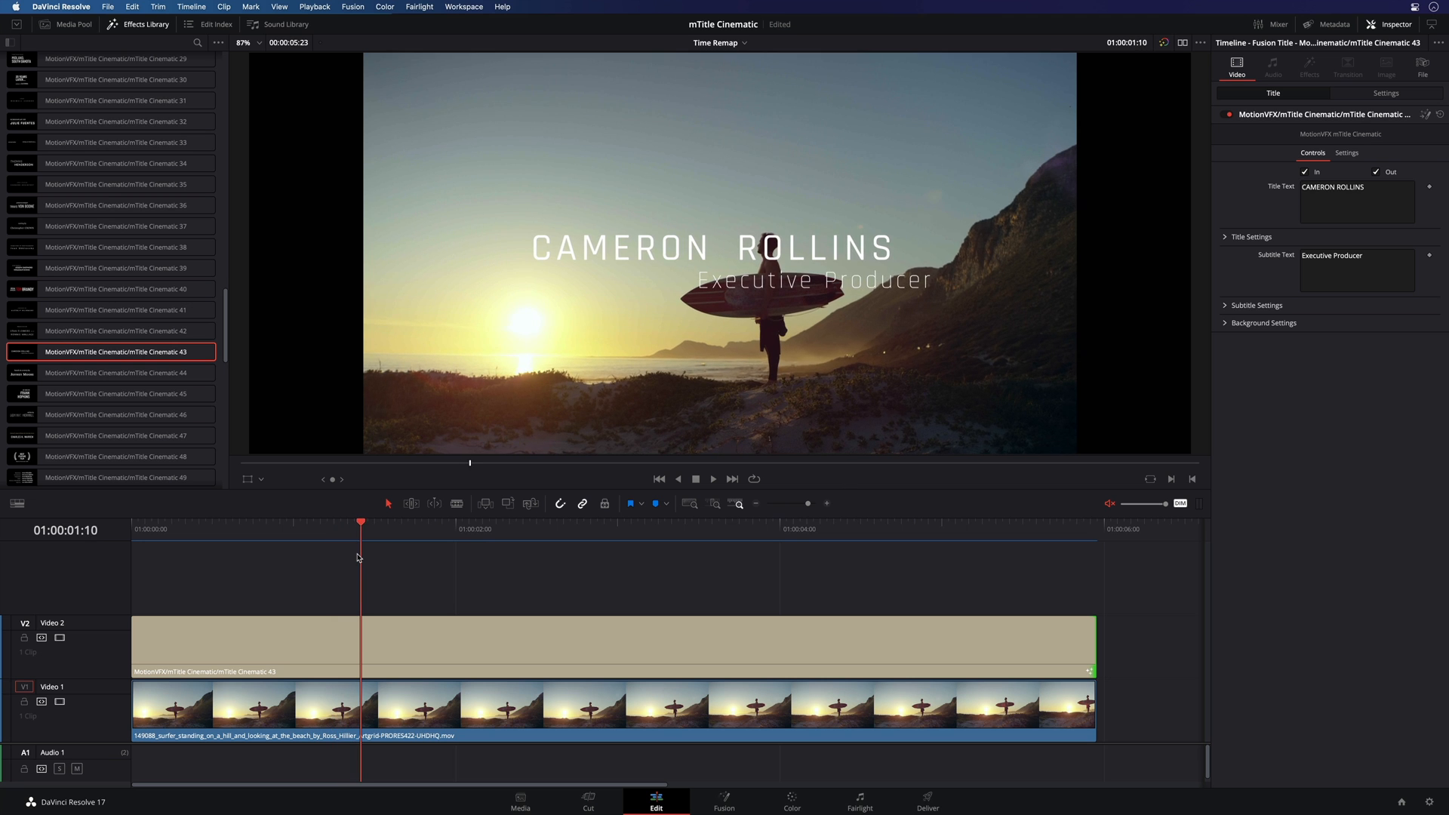
left_click(644, 528)
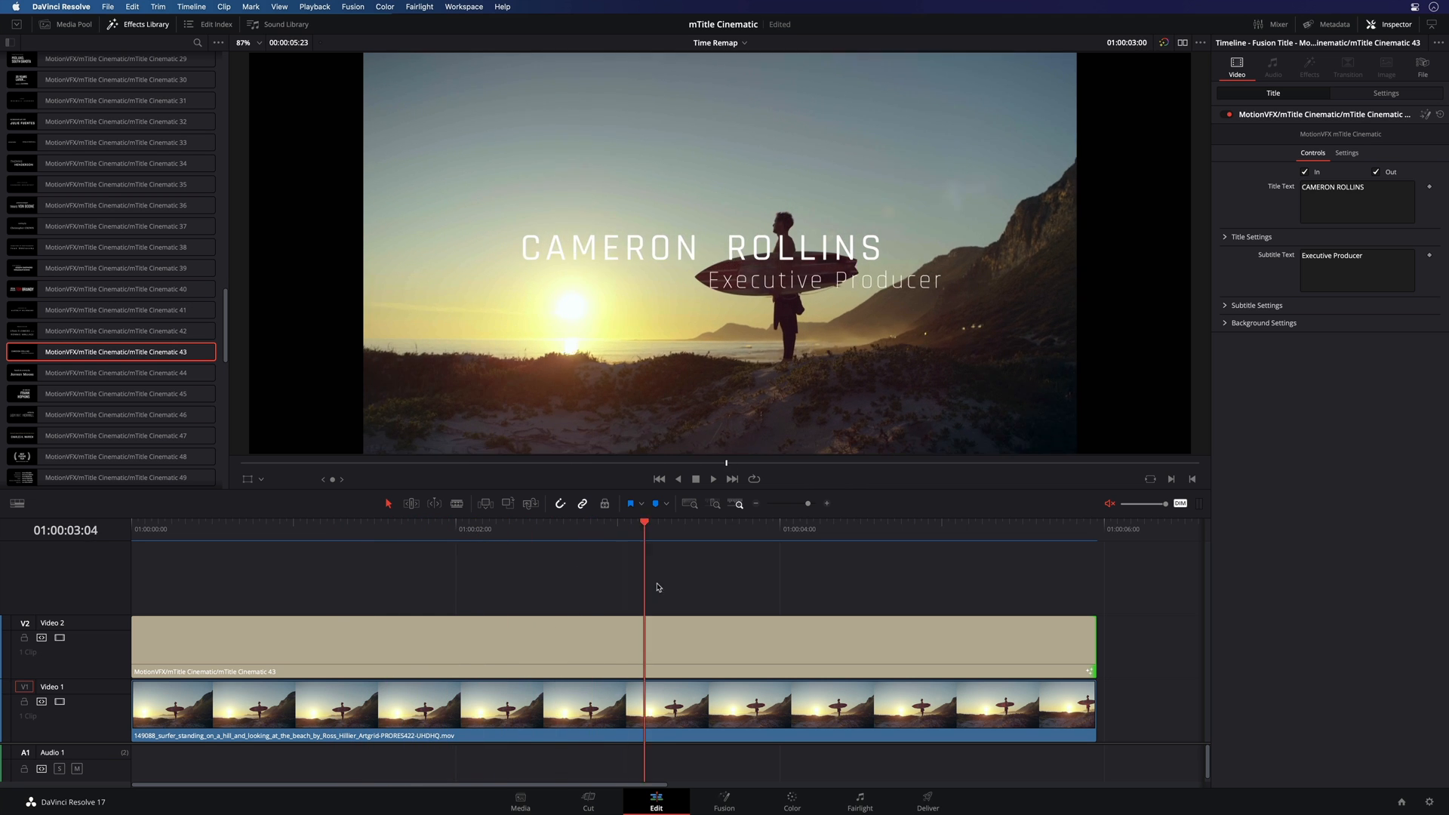
left_click(833, 528)
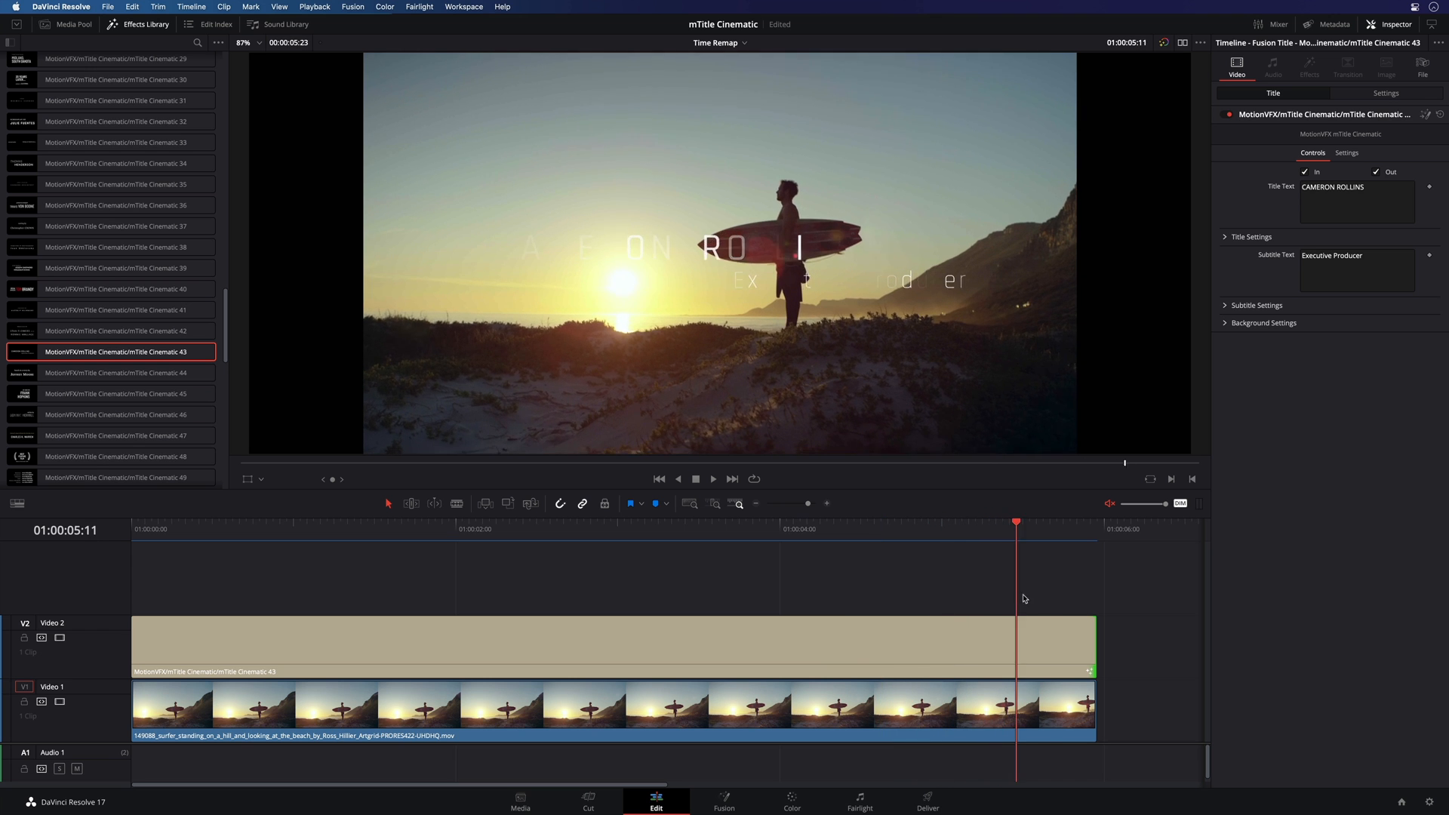
left_click(489, 528)
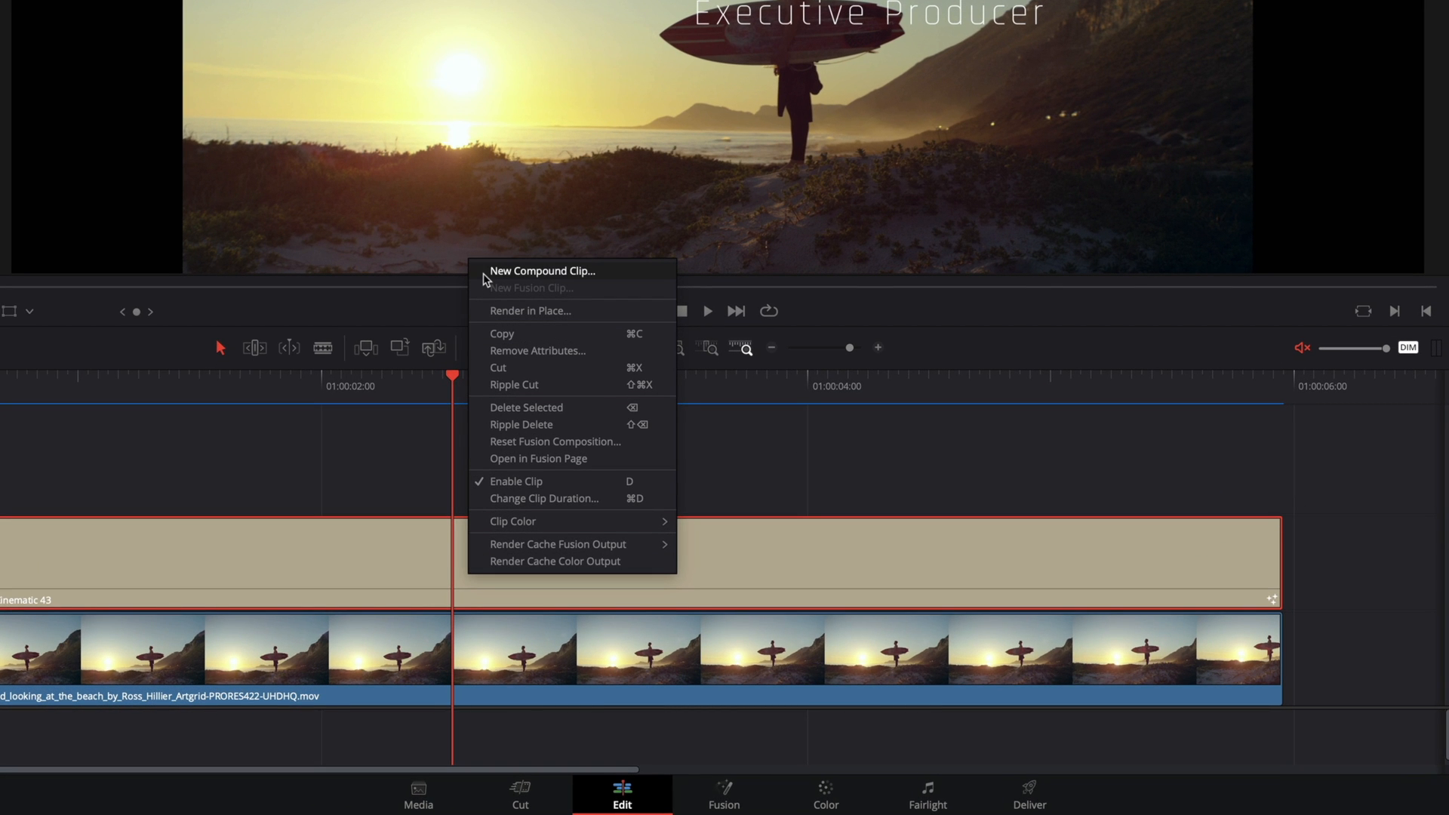
Step: Create a compound clip from the title named 'Title Clip'
left_click(542, 270)
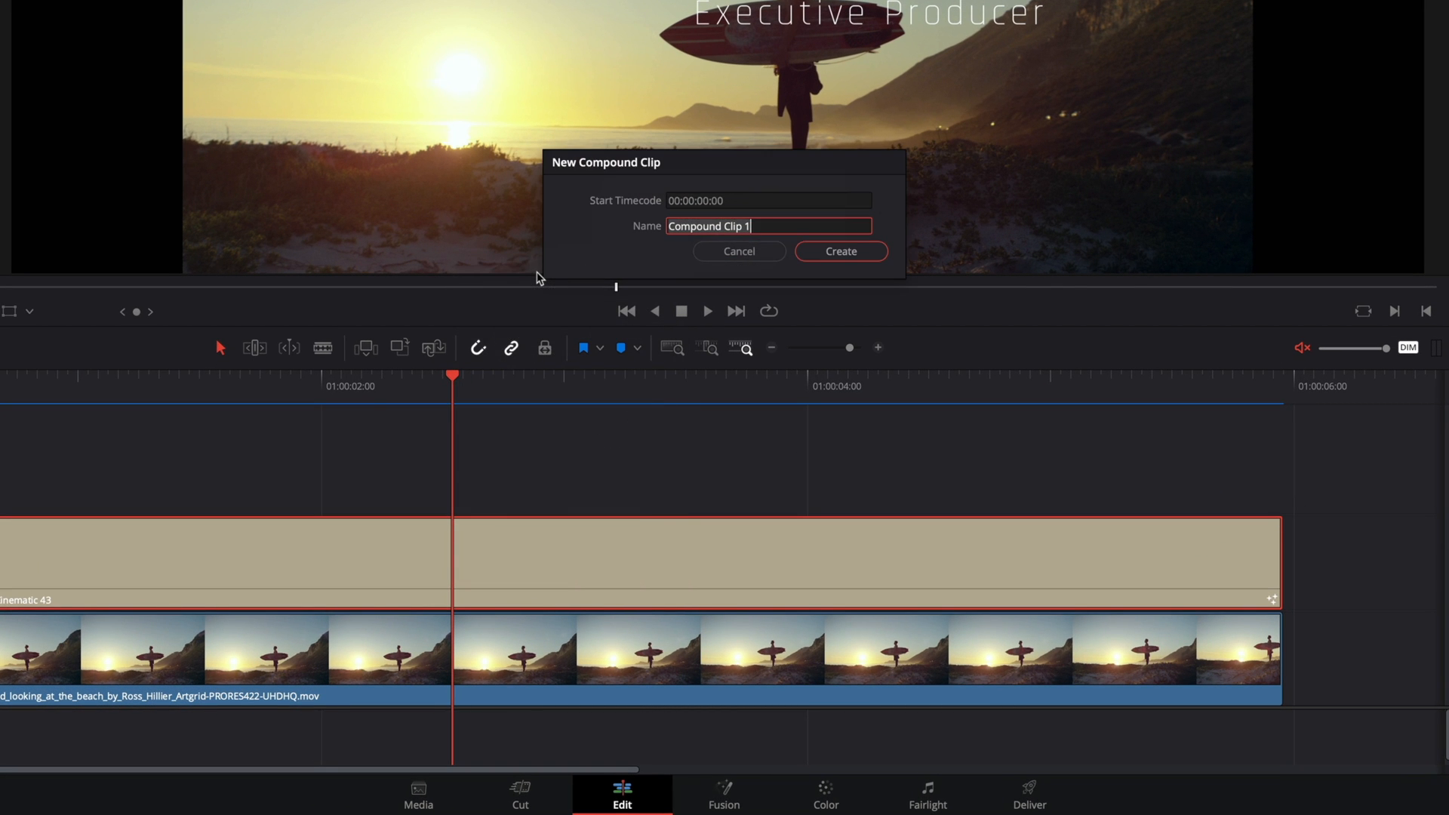
type("Title Clip")
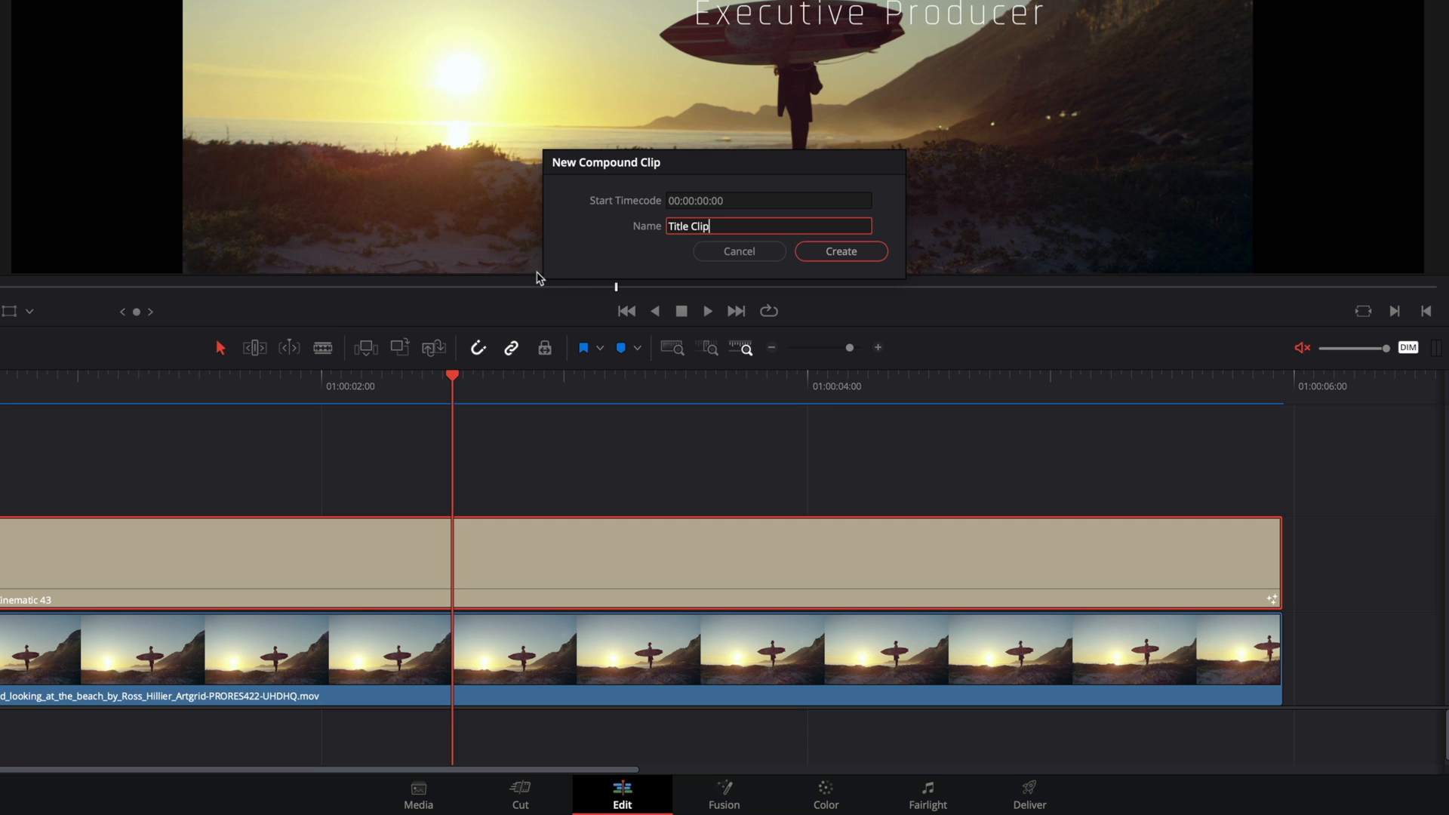
left_click(839, 251)
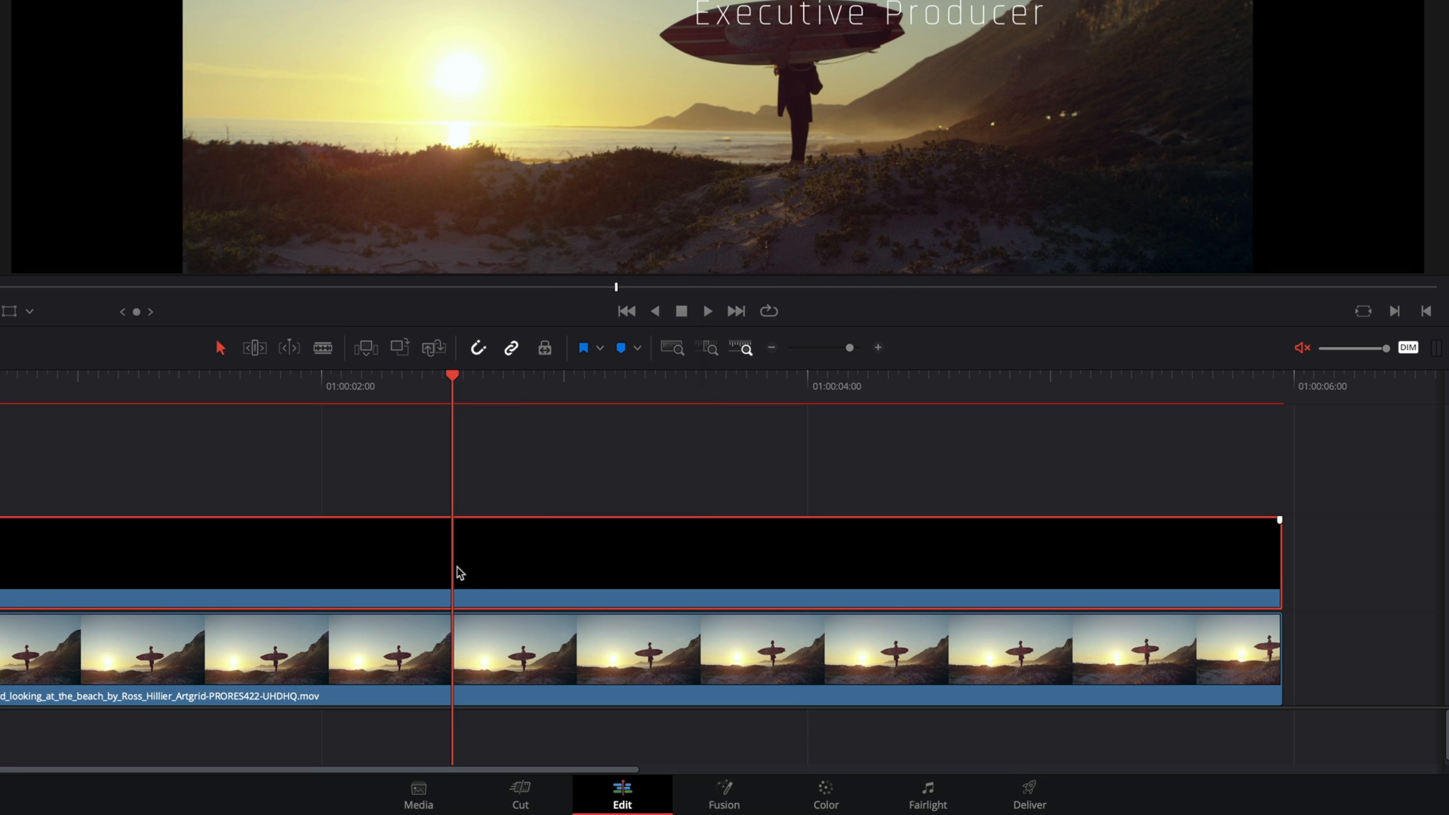
Step: Look at Change Clip Speed for the title clip and cancel without changes
right_click(460, 570)
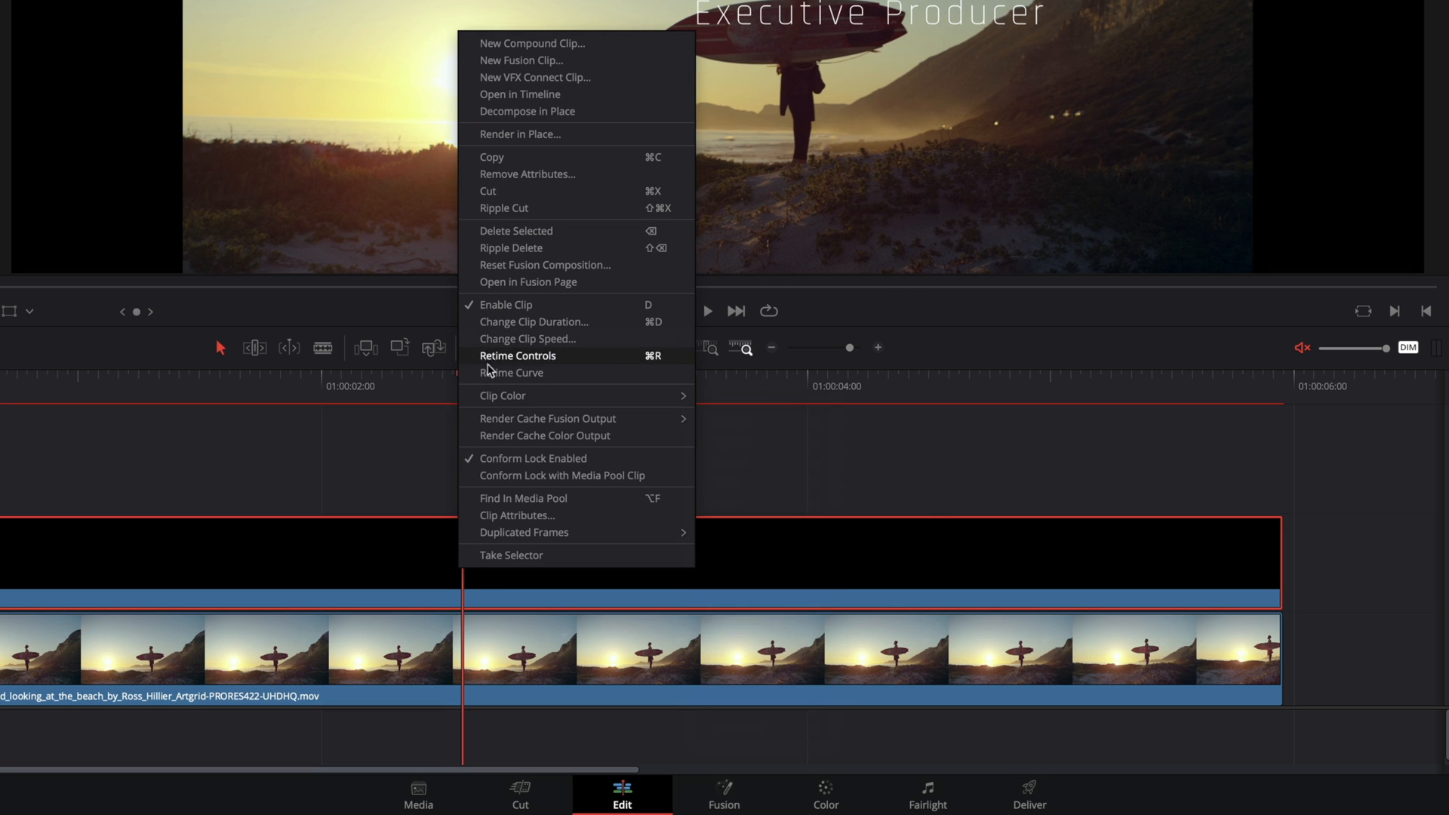
left_click(527, 338)
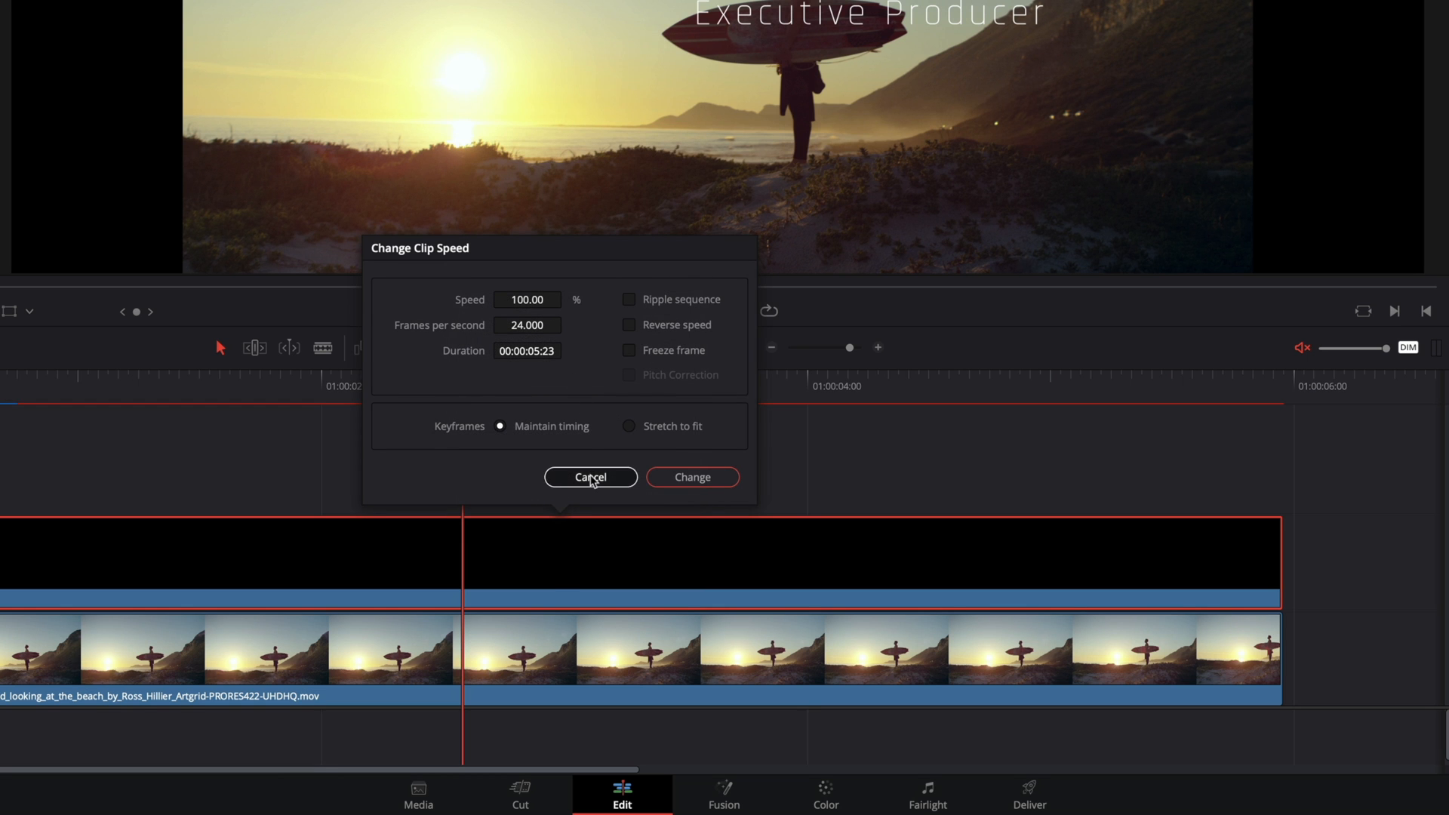
left_click(590, 477)
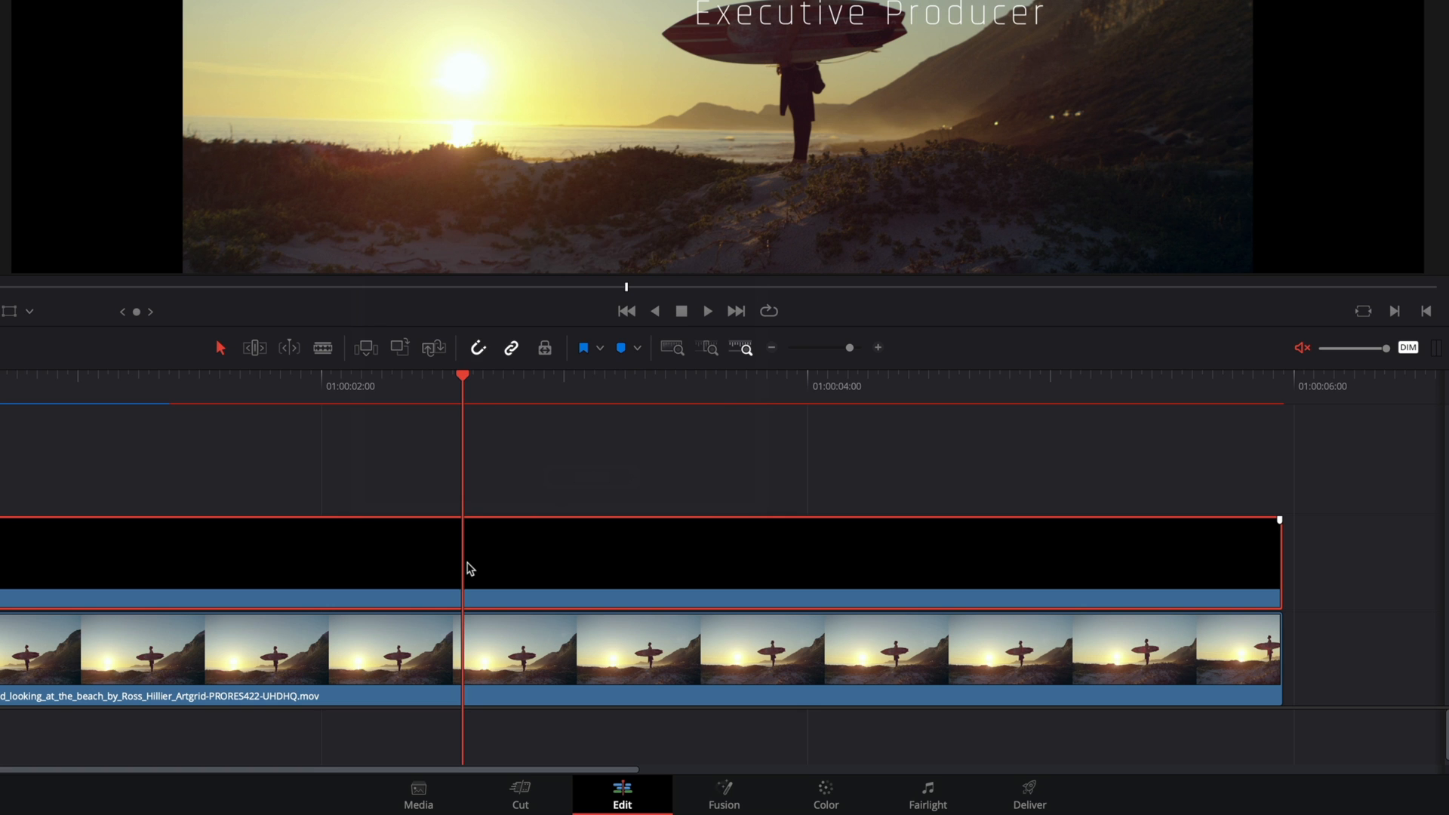
Step: Enable Retime Controls on the title clip, leaving speed at 100%
right_click(467, 567)
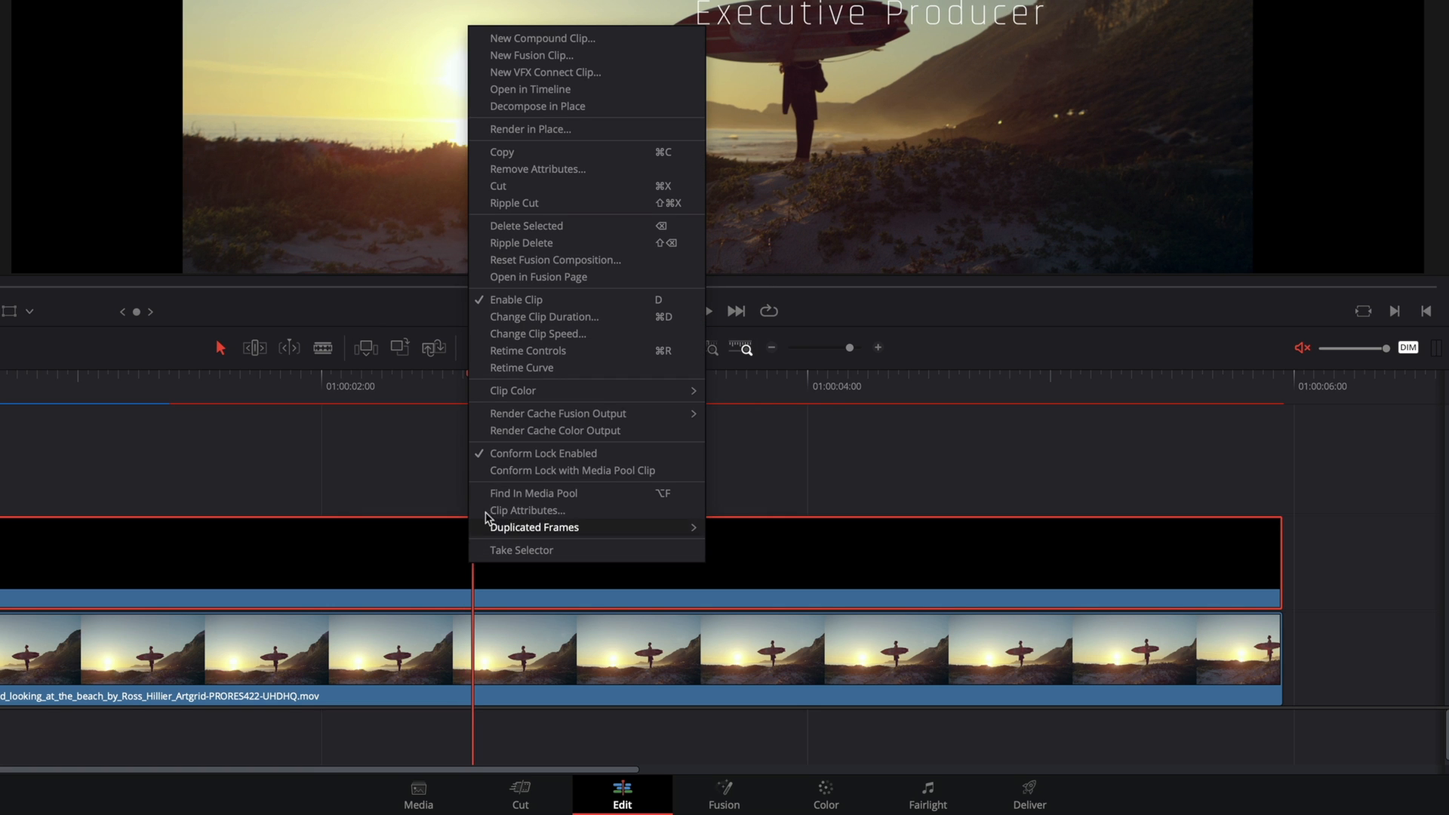
mouse_move(509, 350)
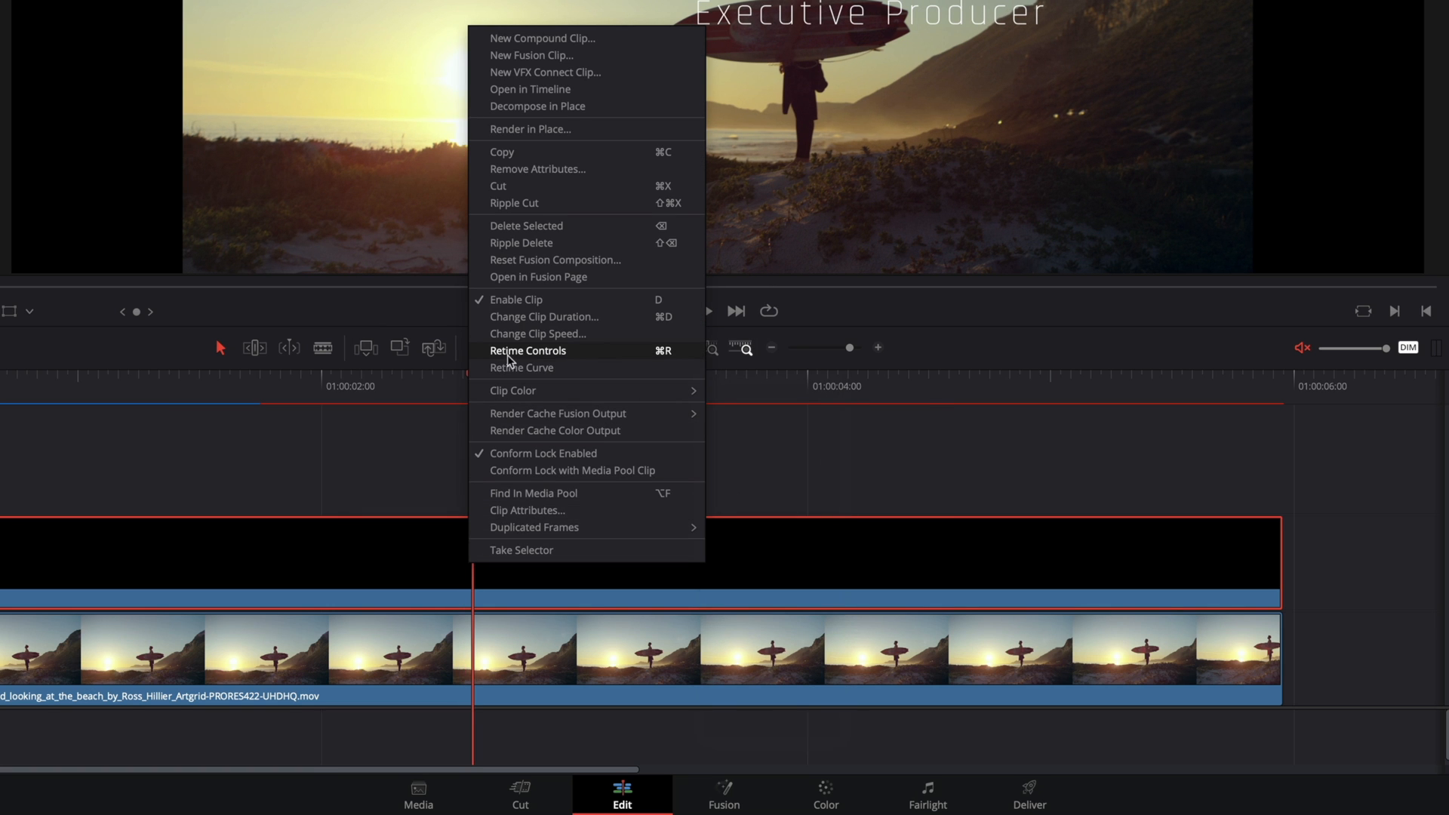
key("cmd+r")
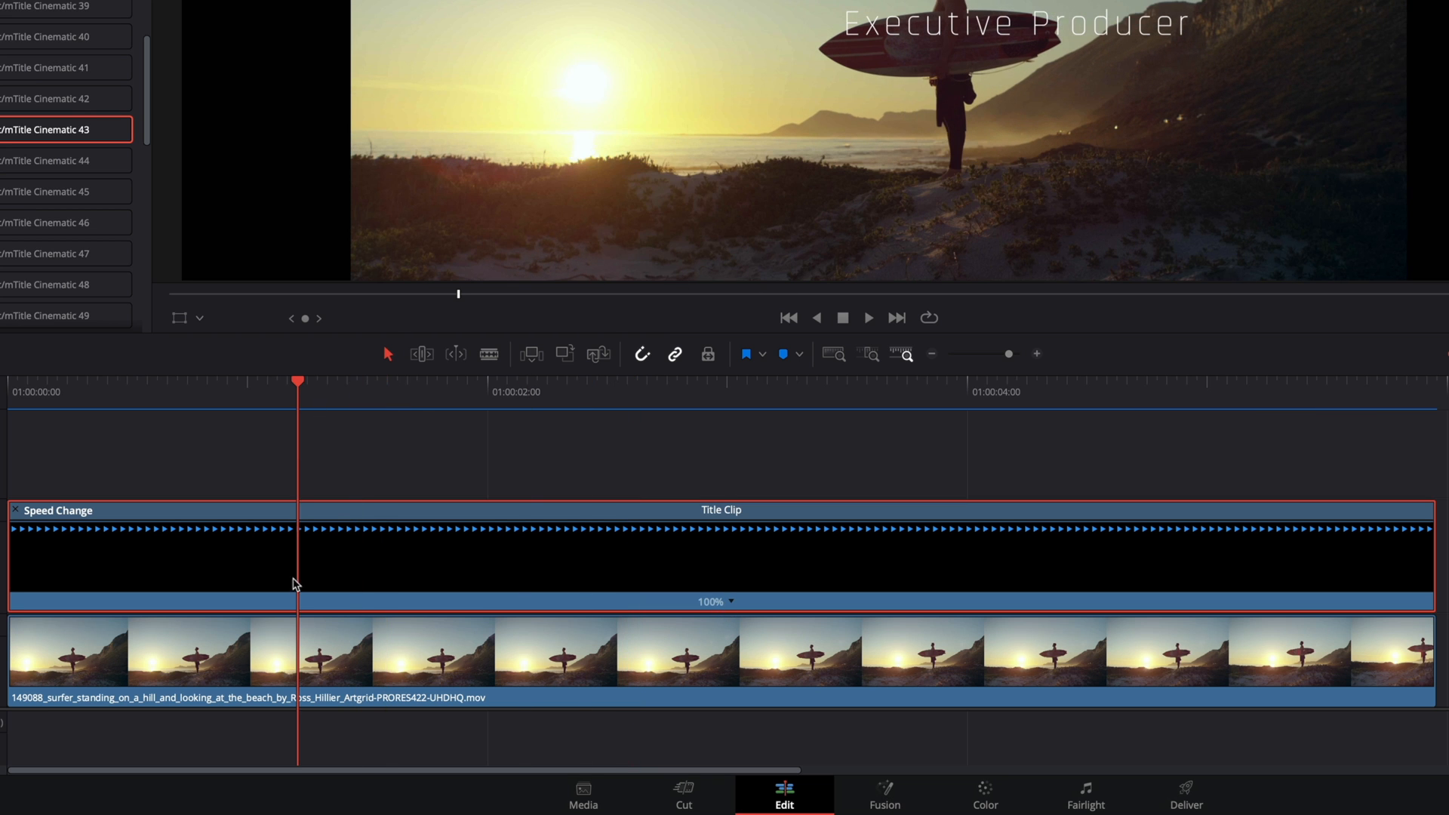
mouse_move(731, 606)
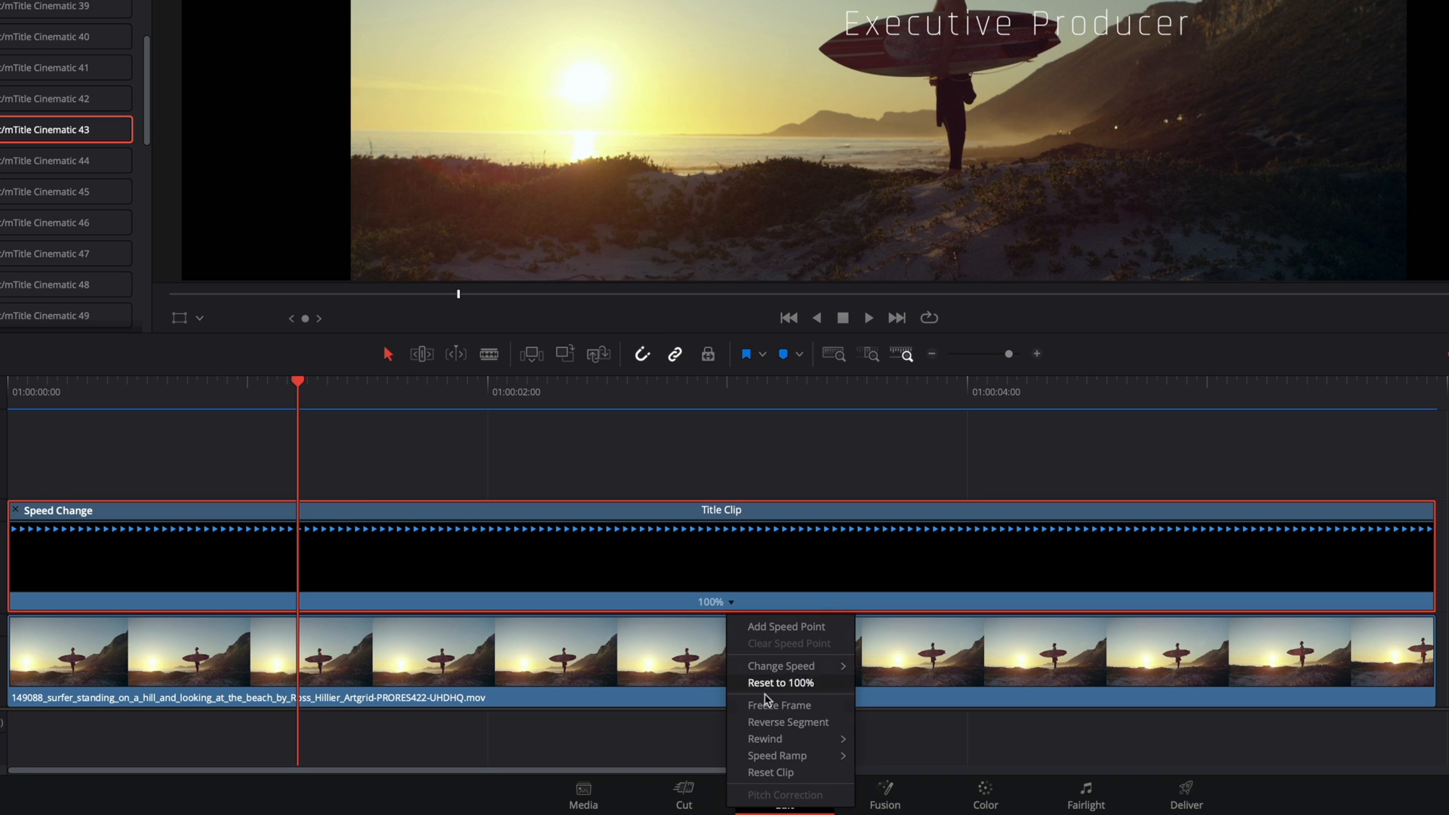
mouse_move(799, 634)
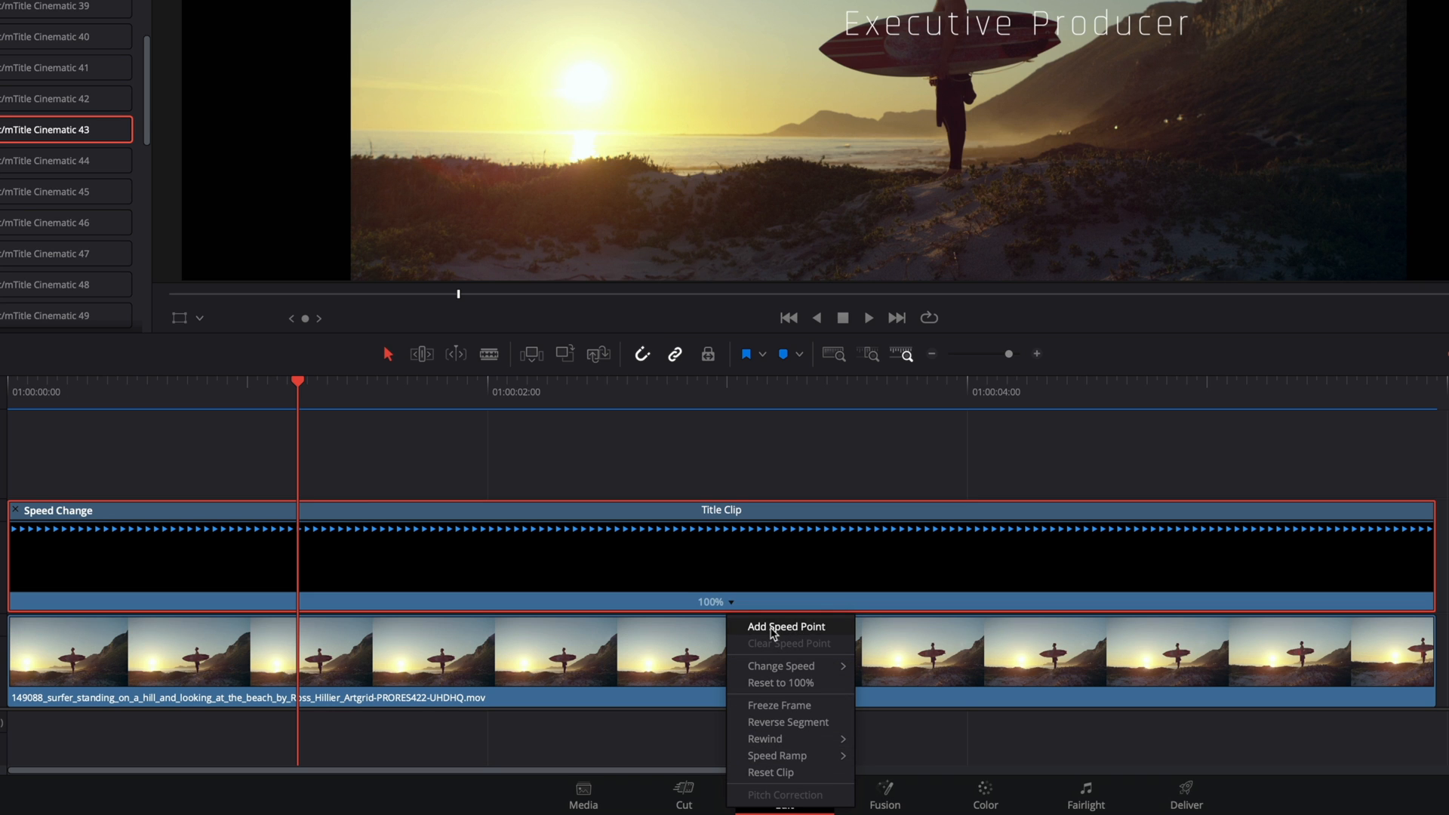
Step: Add a speed point to the title clip and undo the trial 200% change
left_click(787, 626)
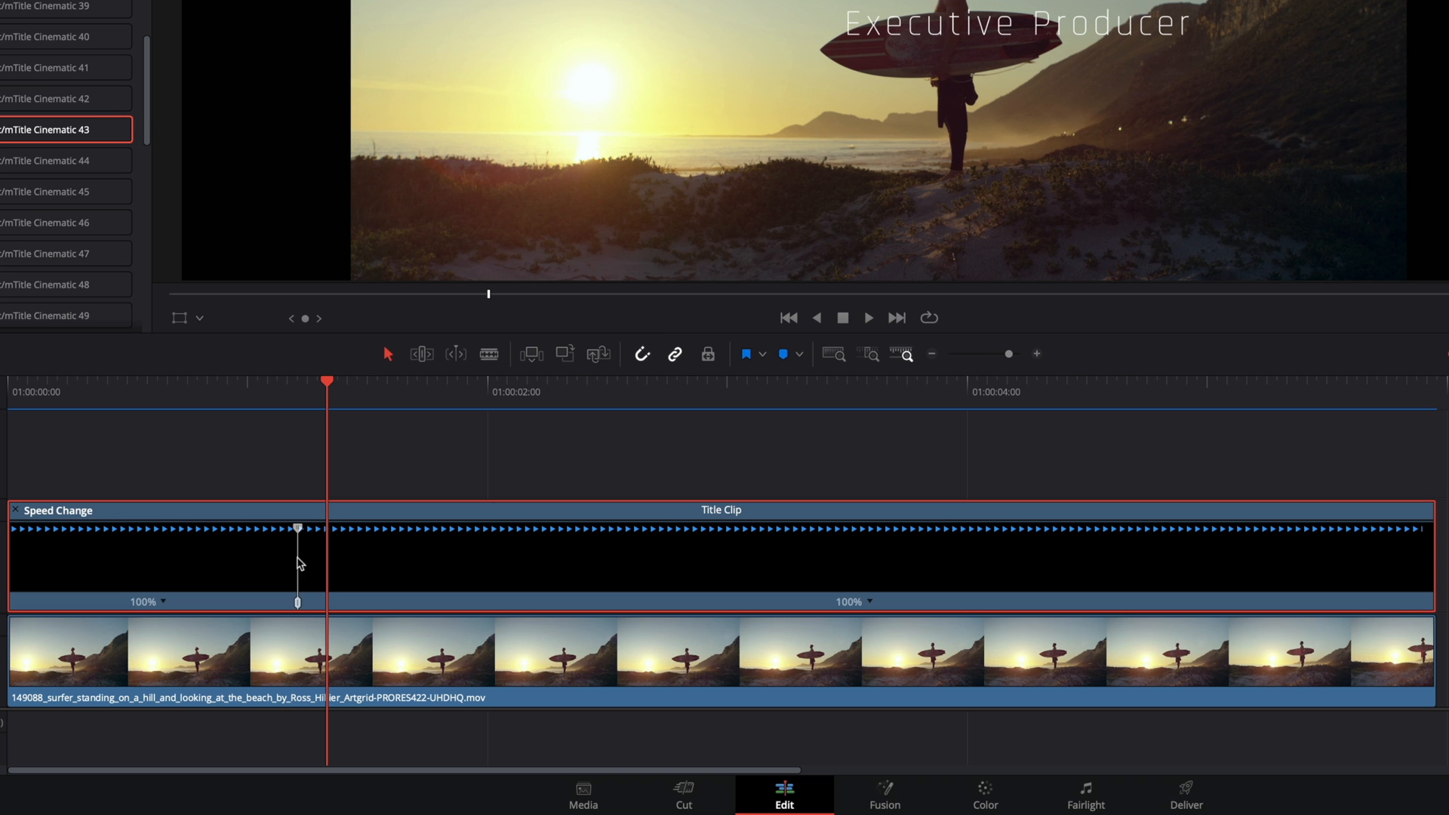
mouse_move(797, 607)
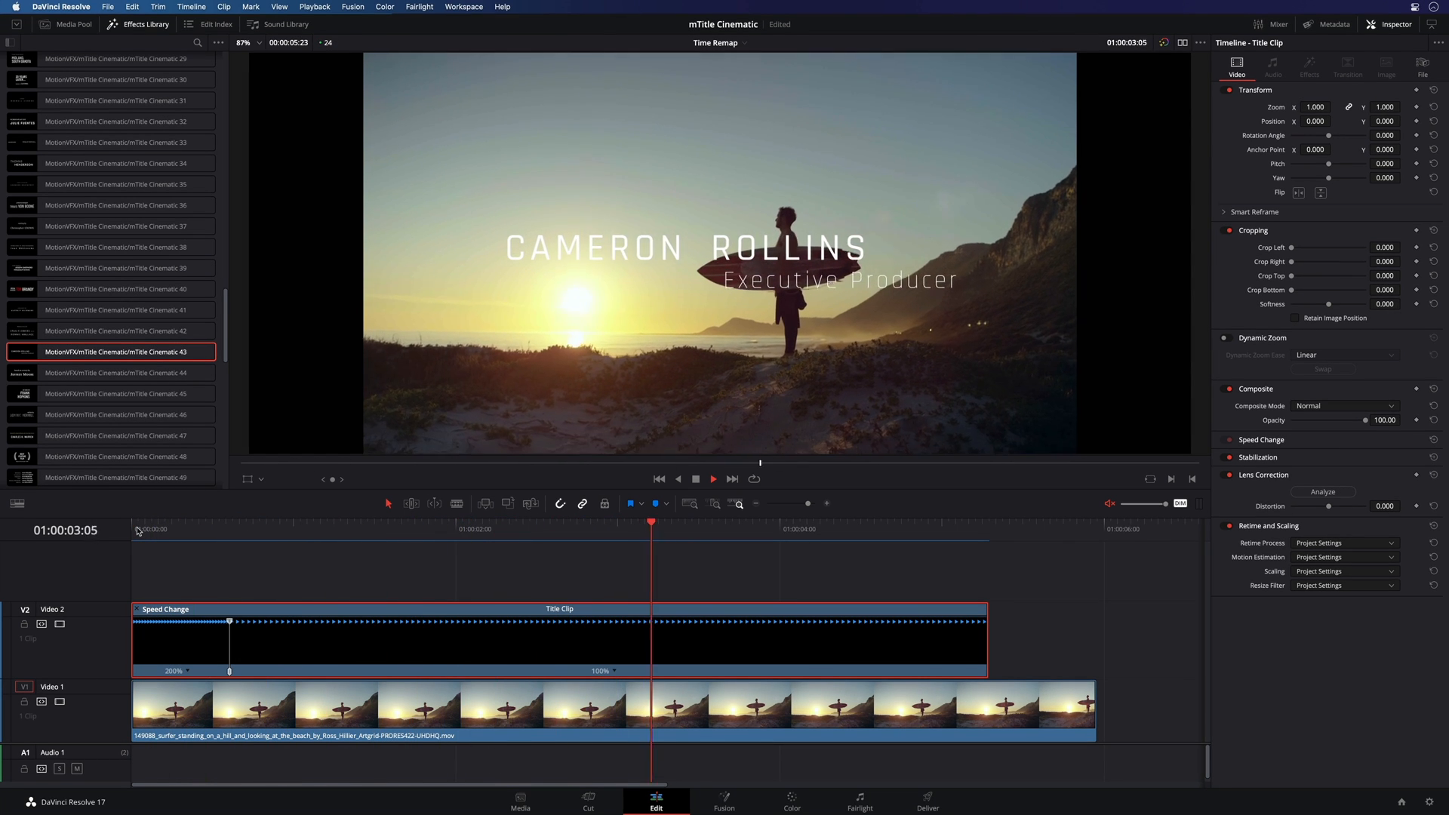
key("cmd+z")
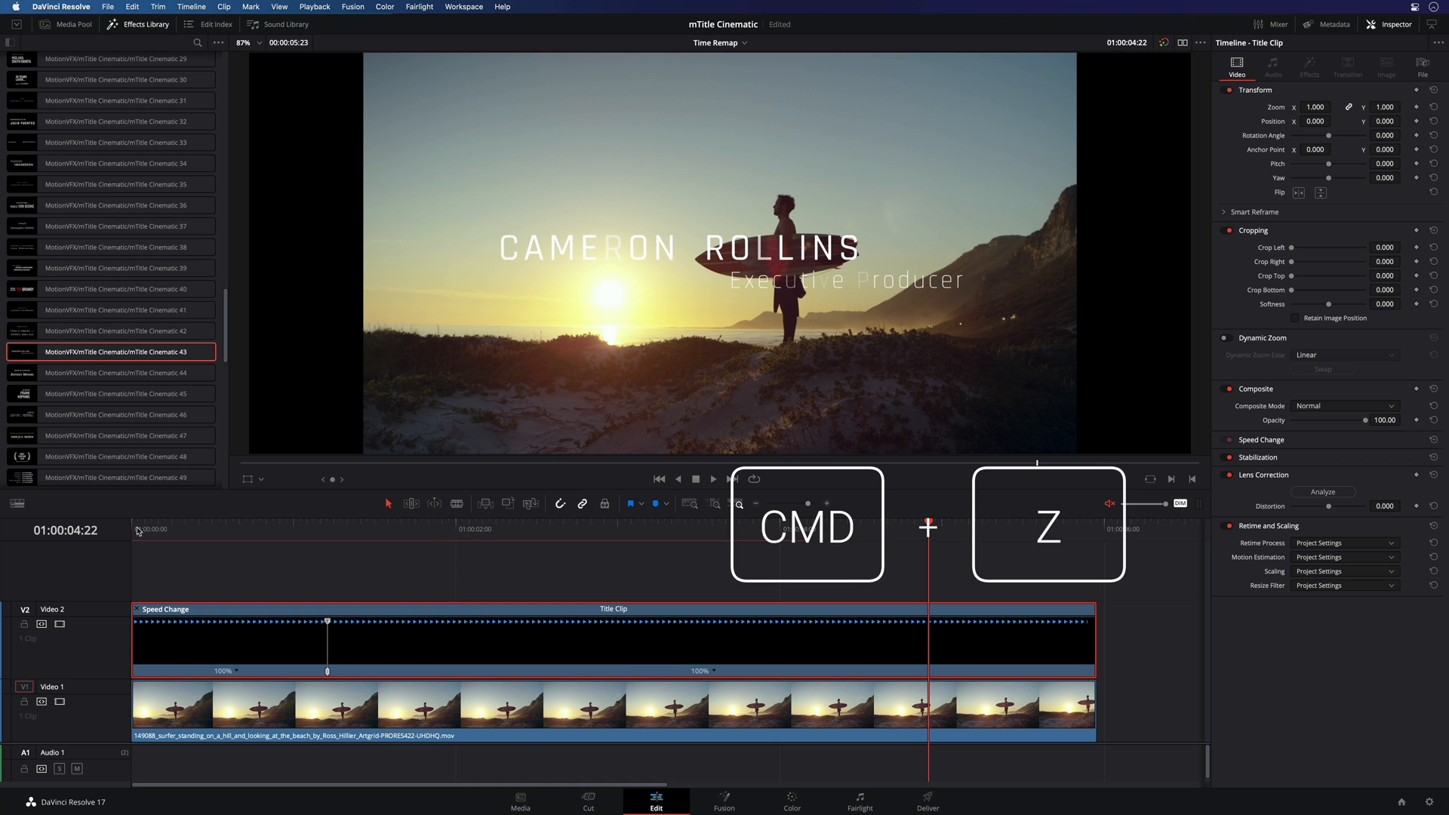
Step: Add a second speed point and set the middle section's speed to 800%
key("cmd+z")
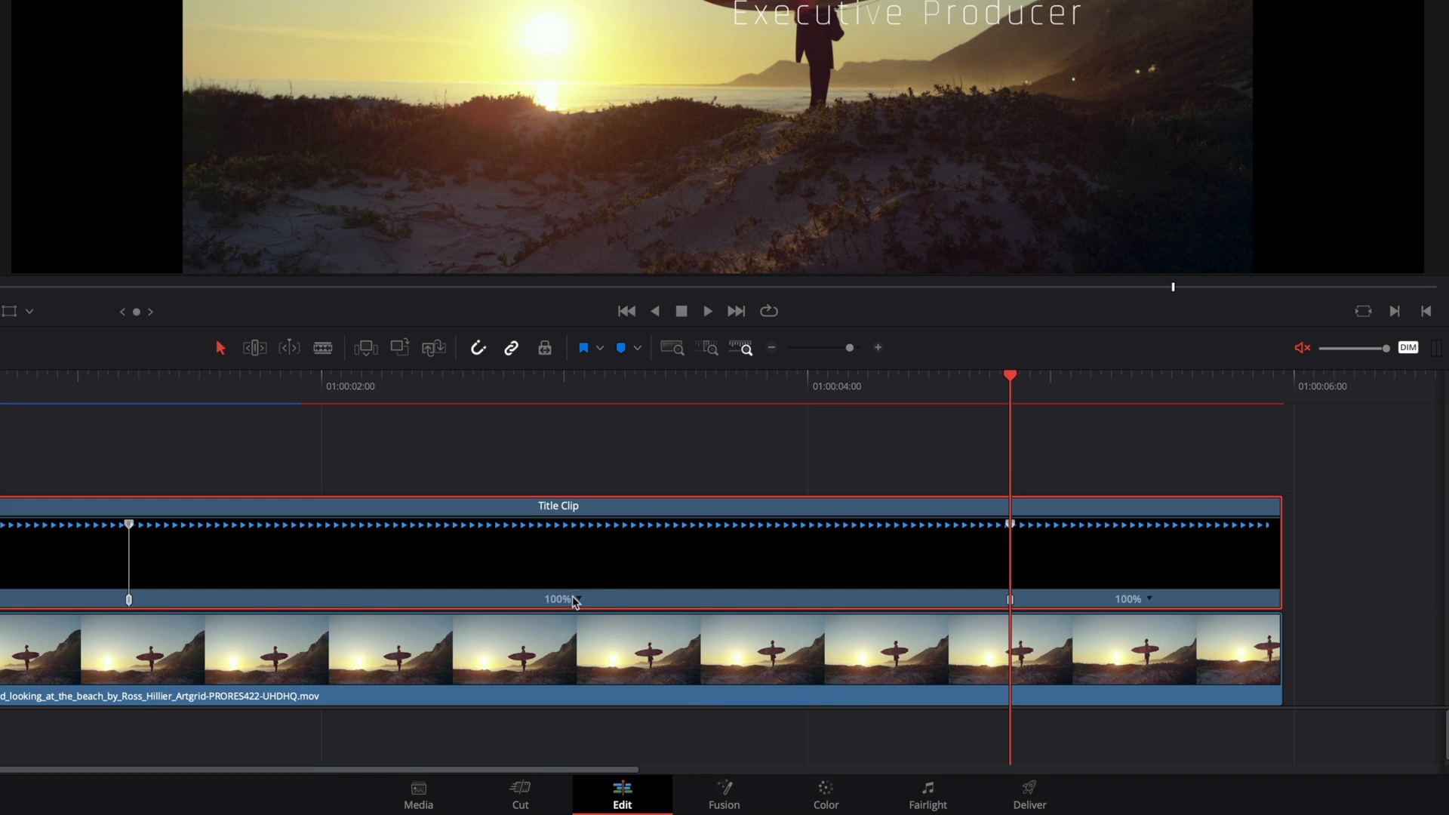
left_click(578, 599)
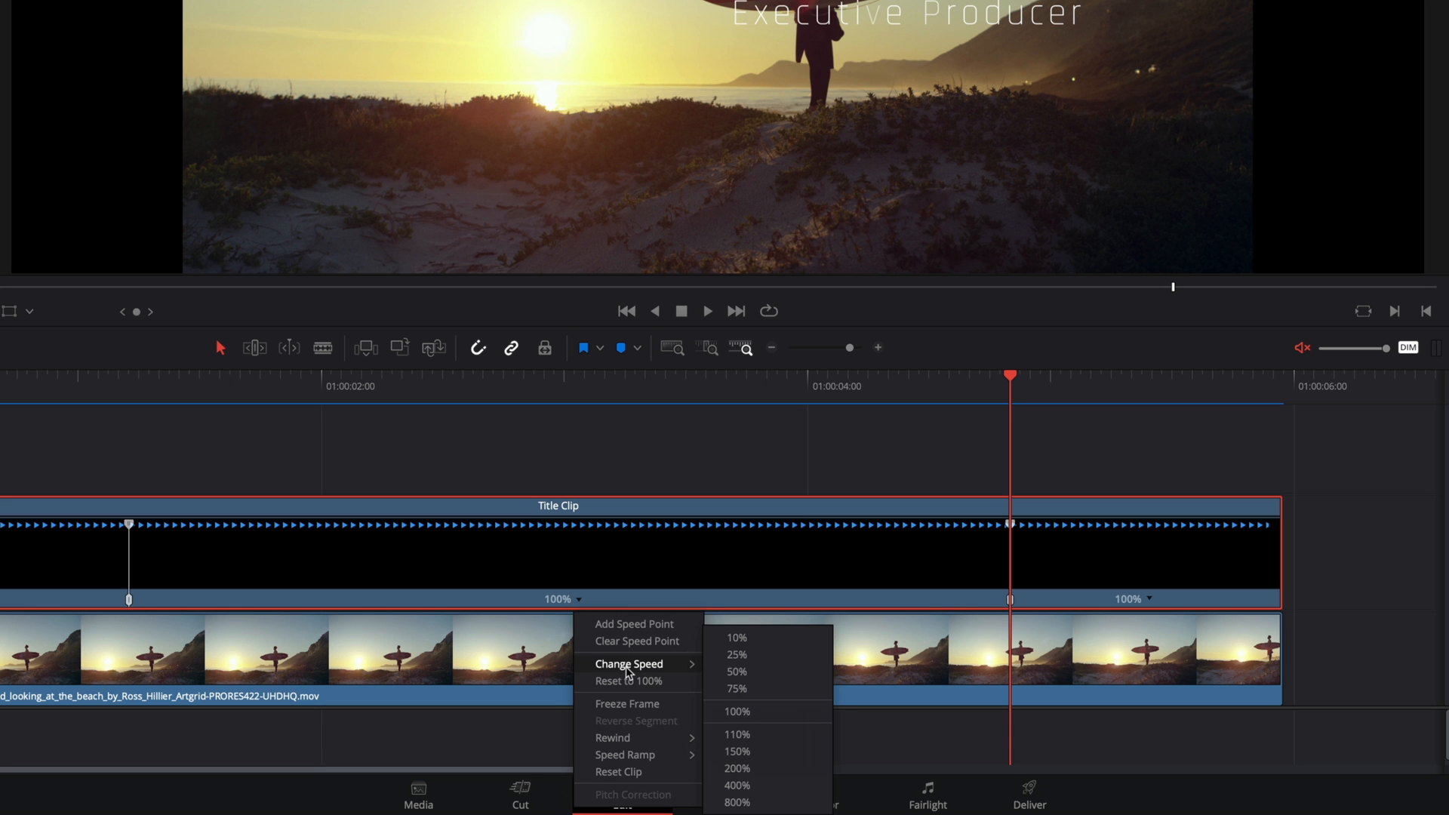
mouse_move(735, 802)
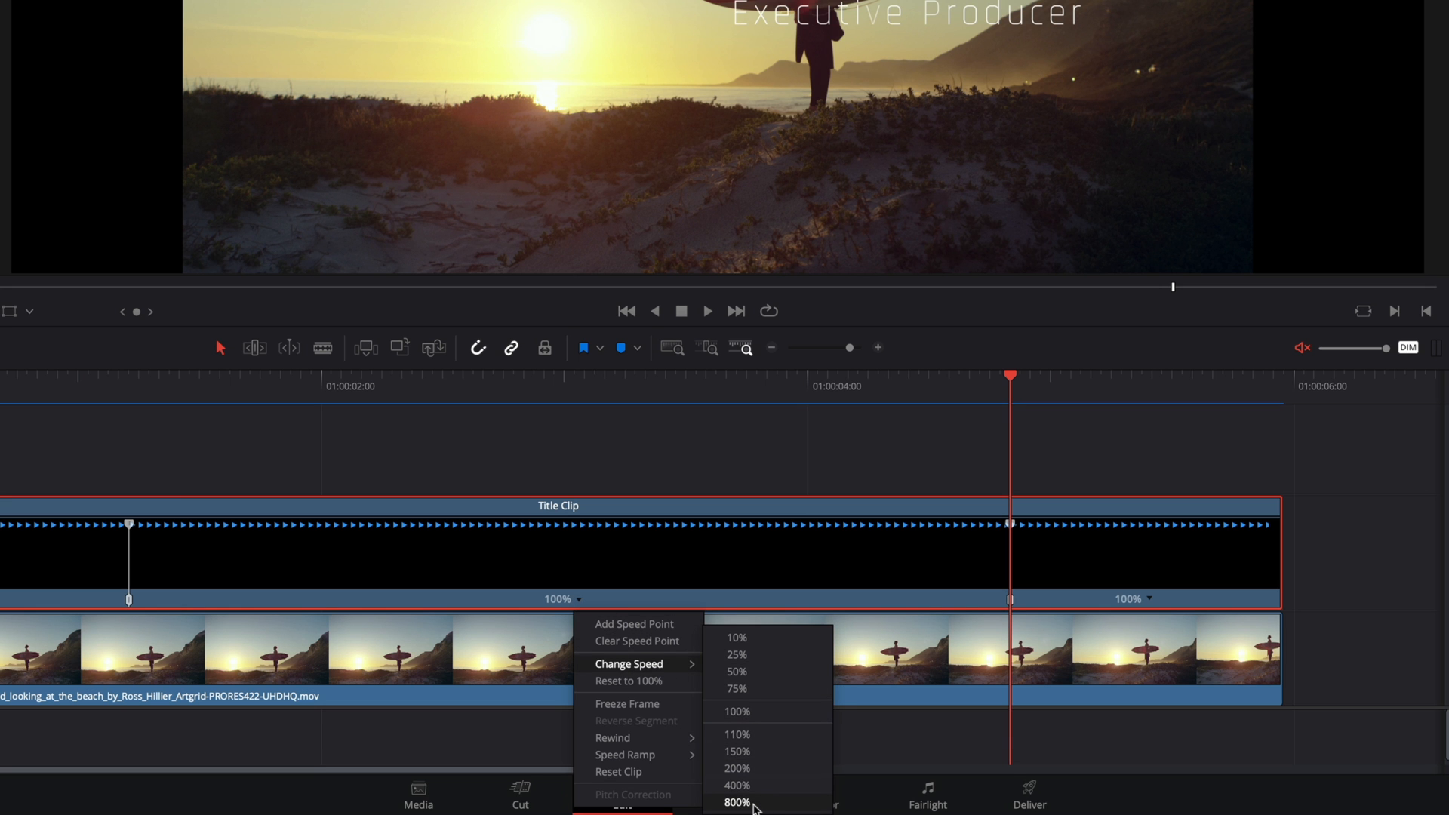
left_click(735, 802)
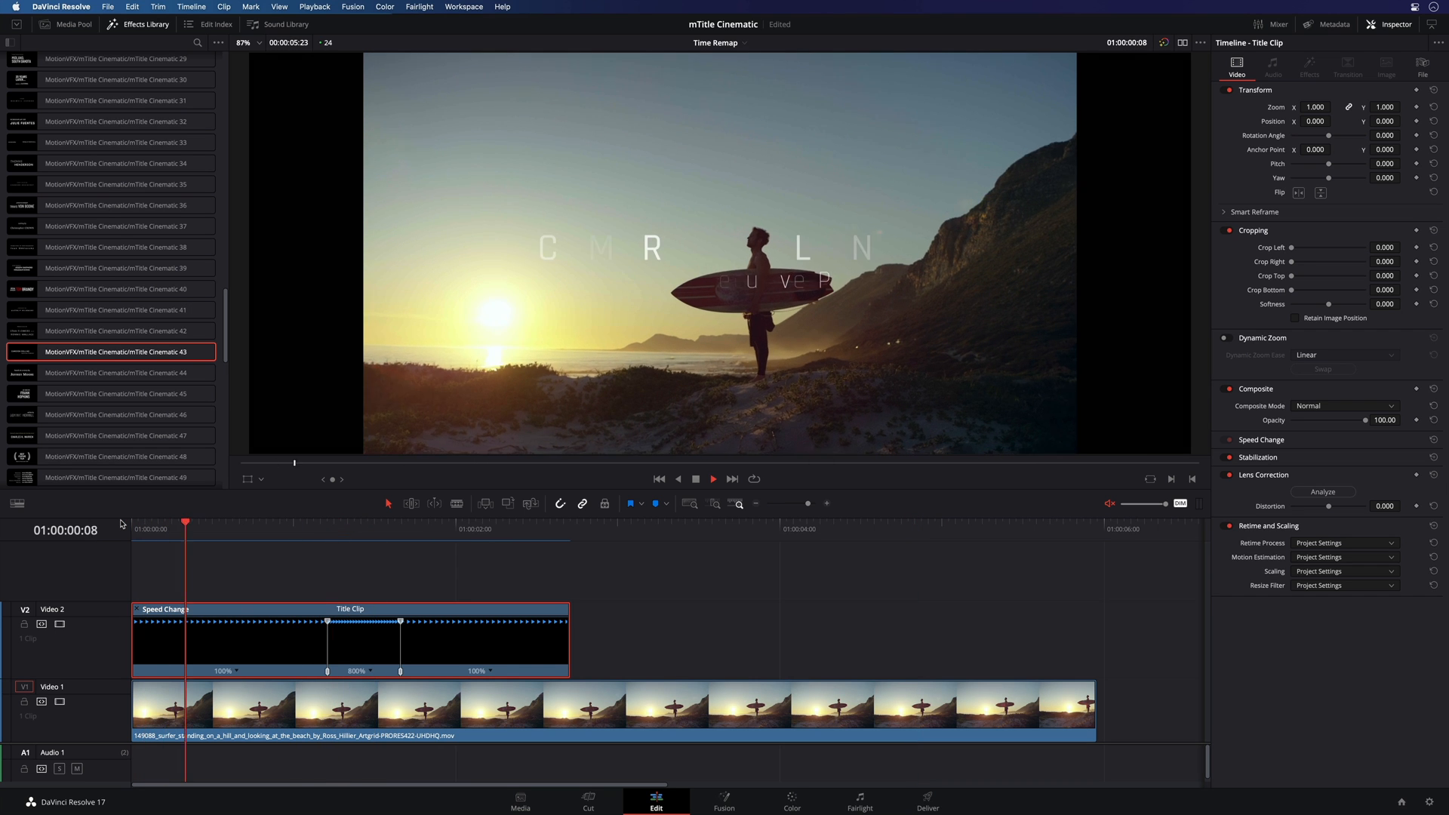
left_click(508, 519)
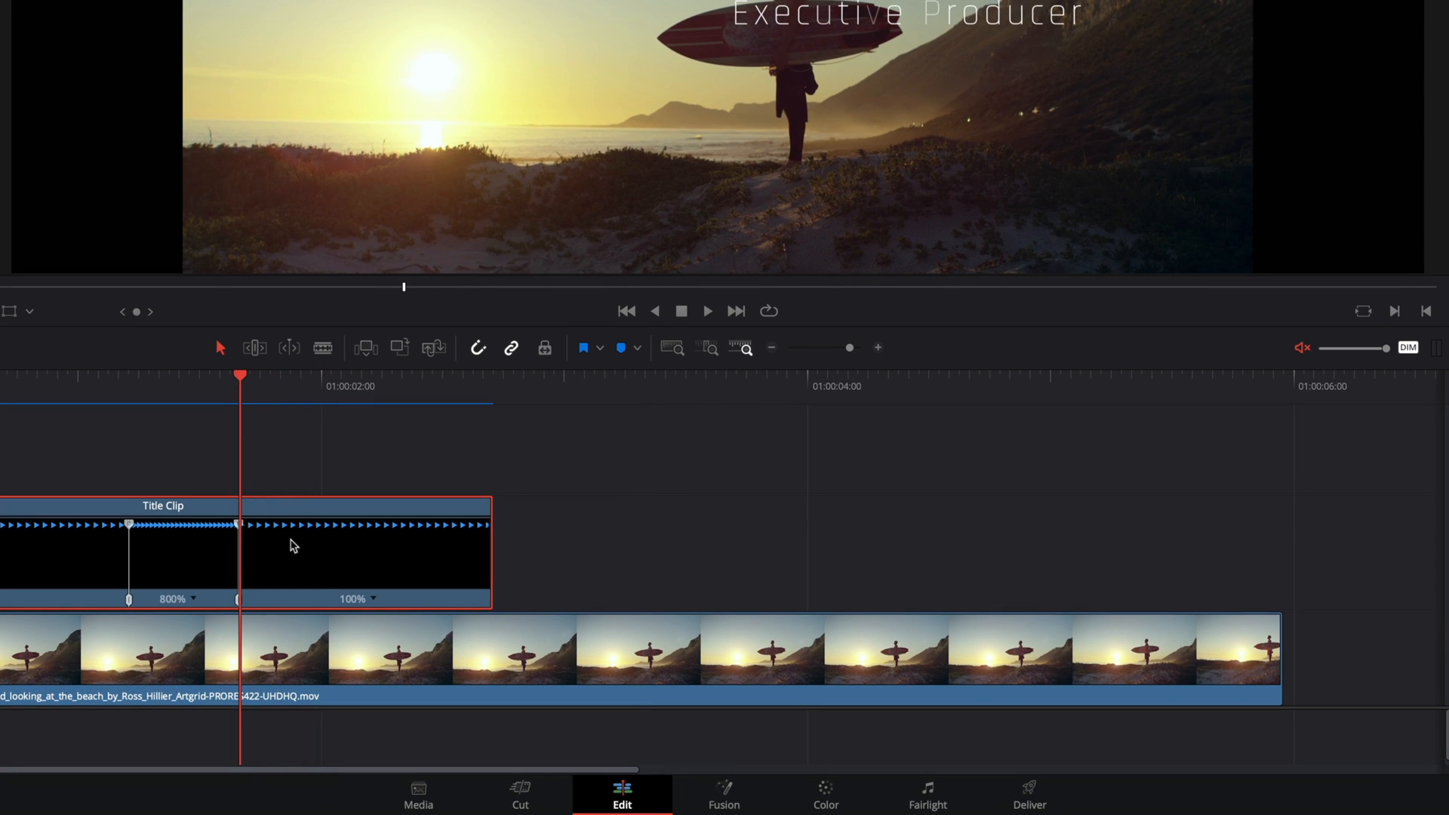
Step: Set the section after the 800% part to Freeze Frame, then reach for the clip's curves
left_click(373, 599)
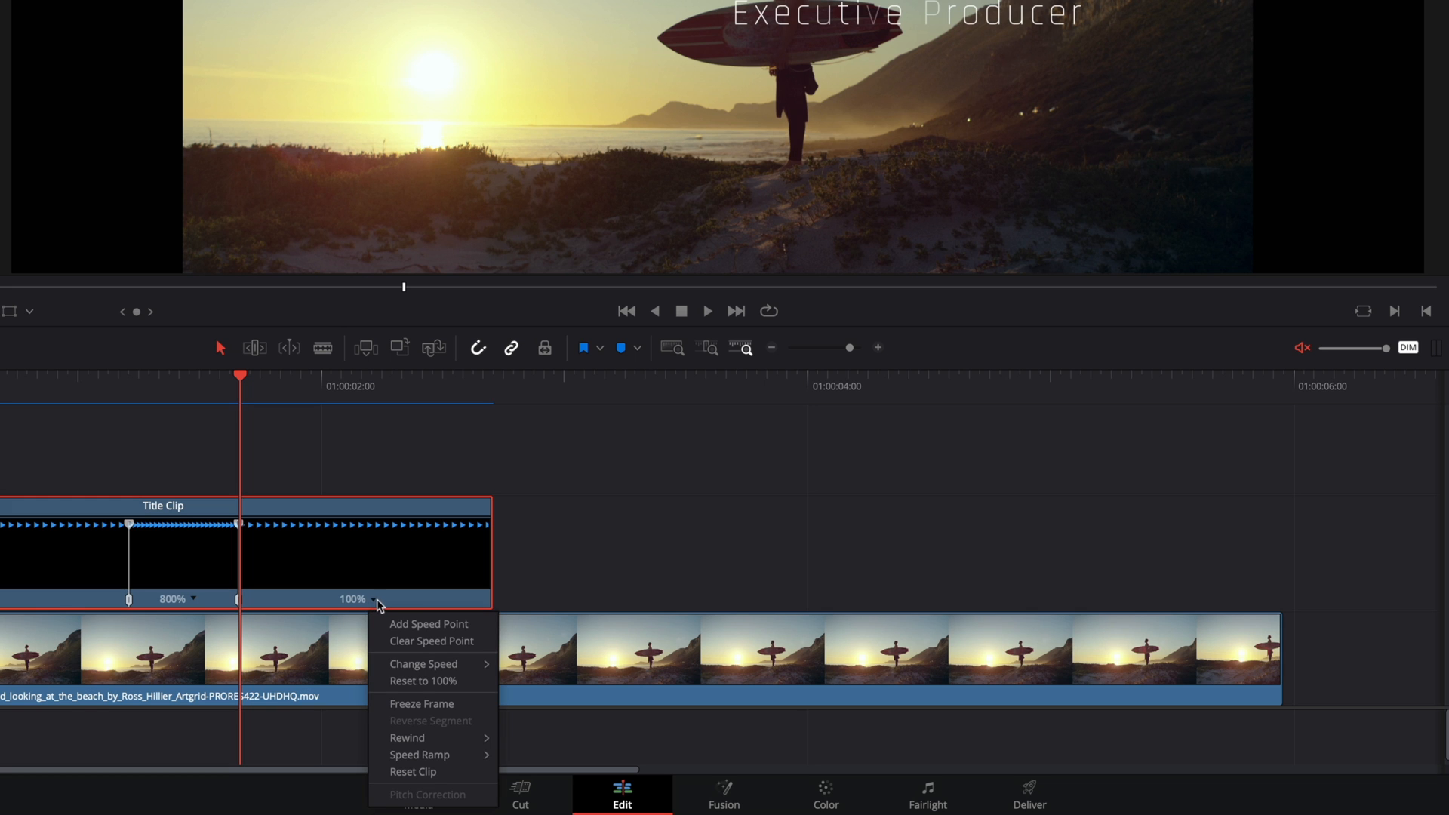
mouse_move(421, 704)
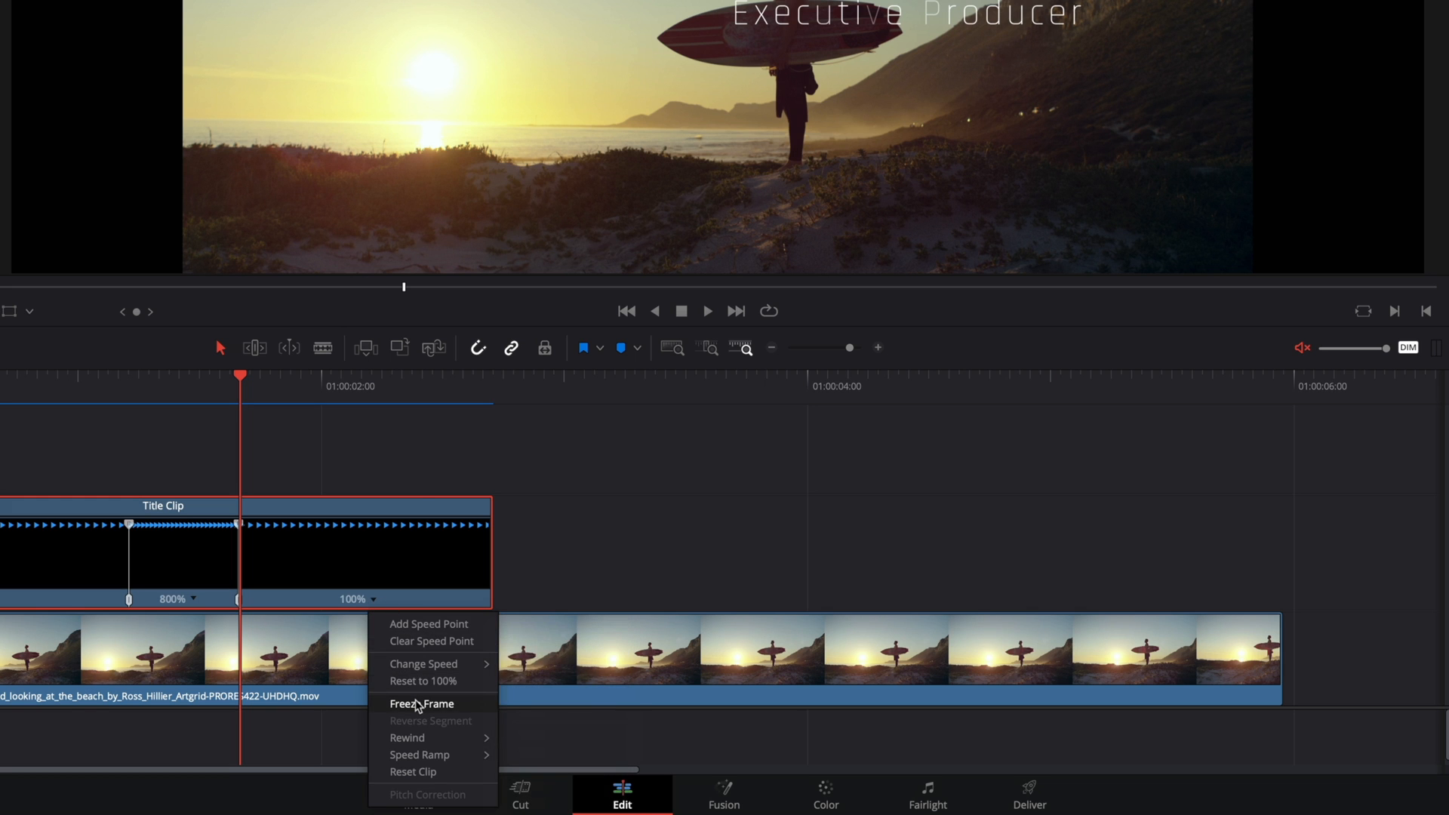
left_click(421, 703)
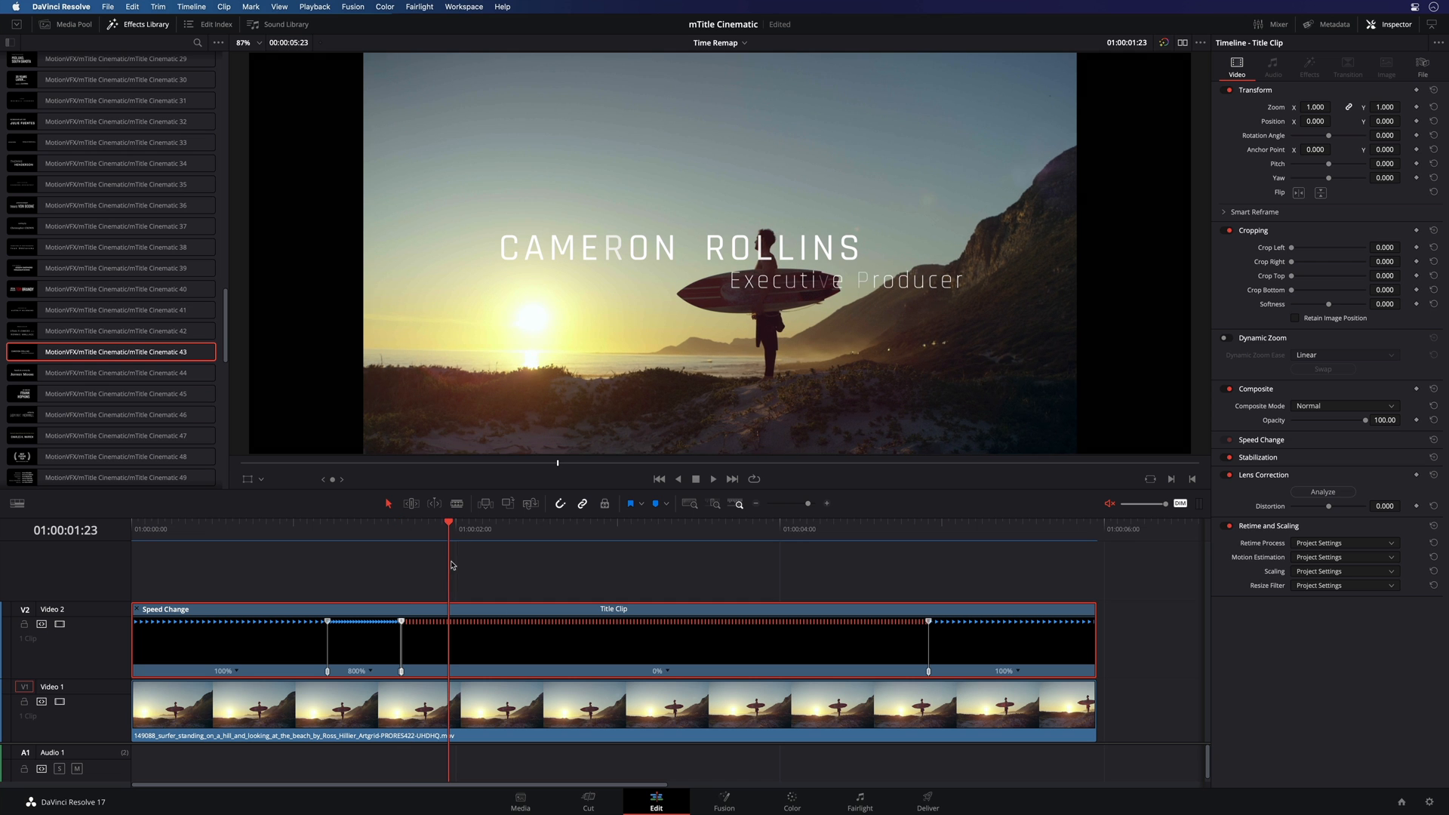
right_click(448, 549)
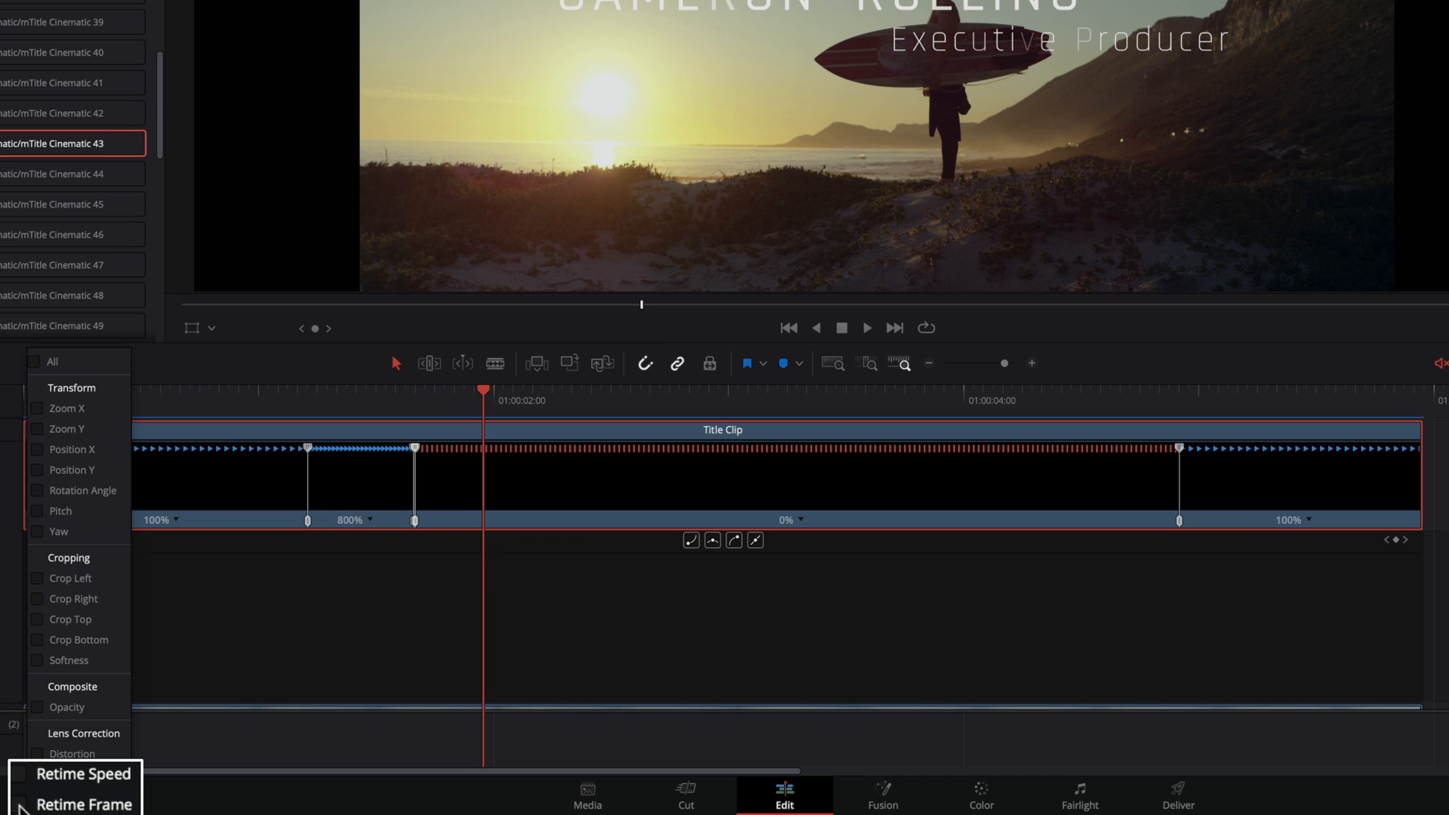
Step: Show the Retime Speed curve and ease the ramp into the 800% section with bezier handles
left_click(79, 779)
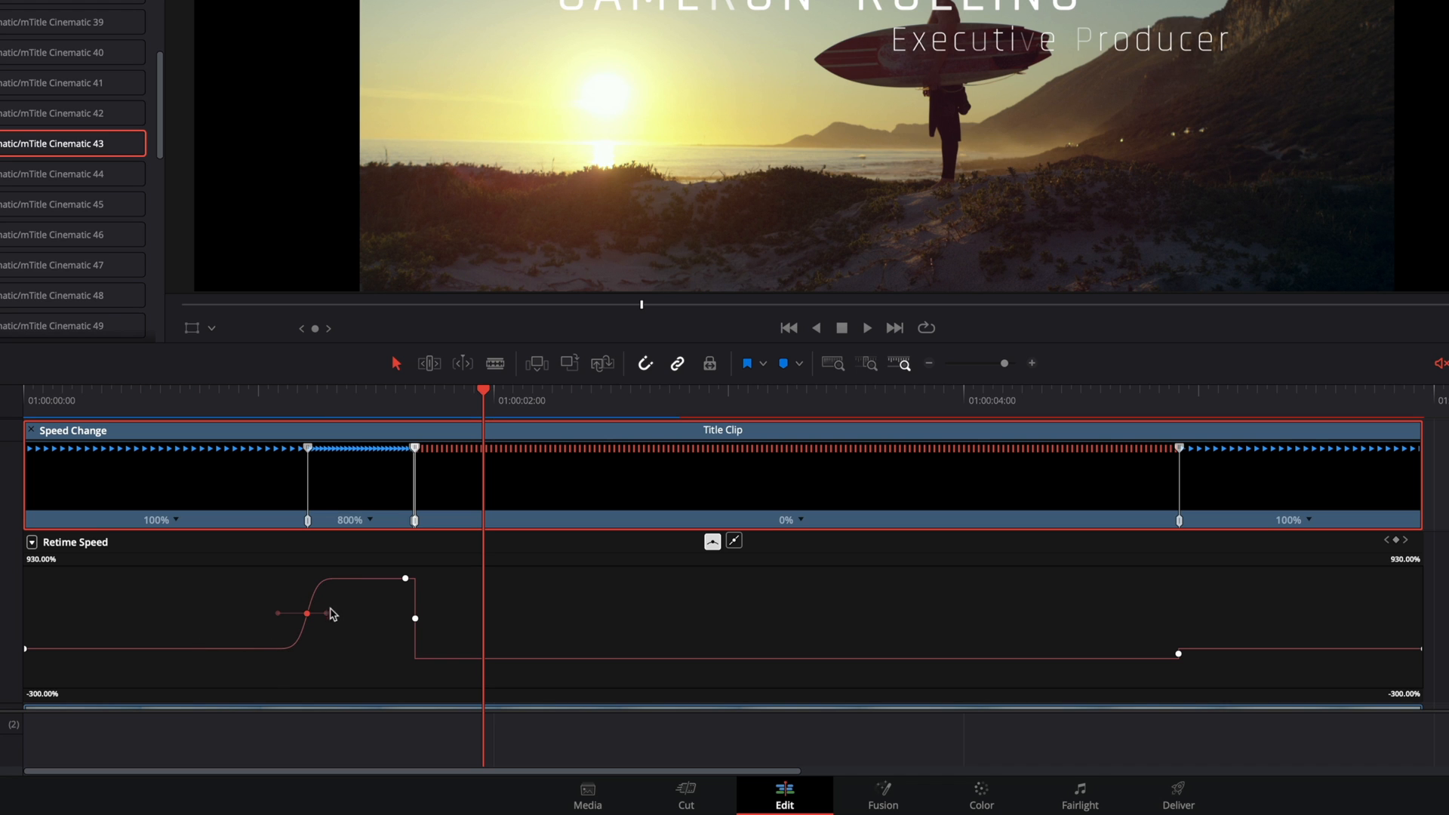
left_click_drag(307, 614, 348, 614)
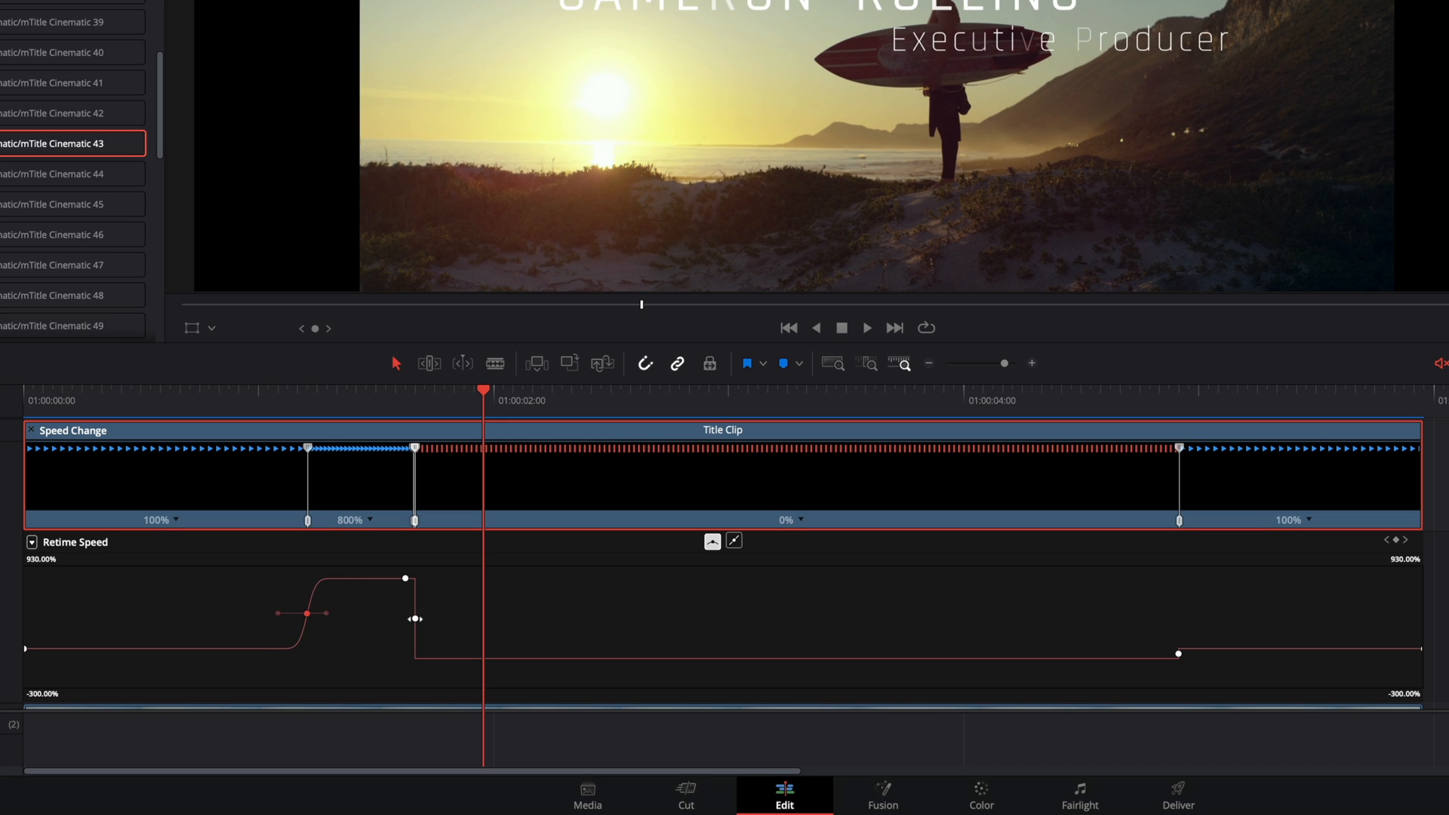
left_click(711, 542)
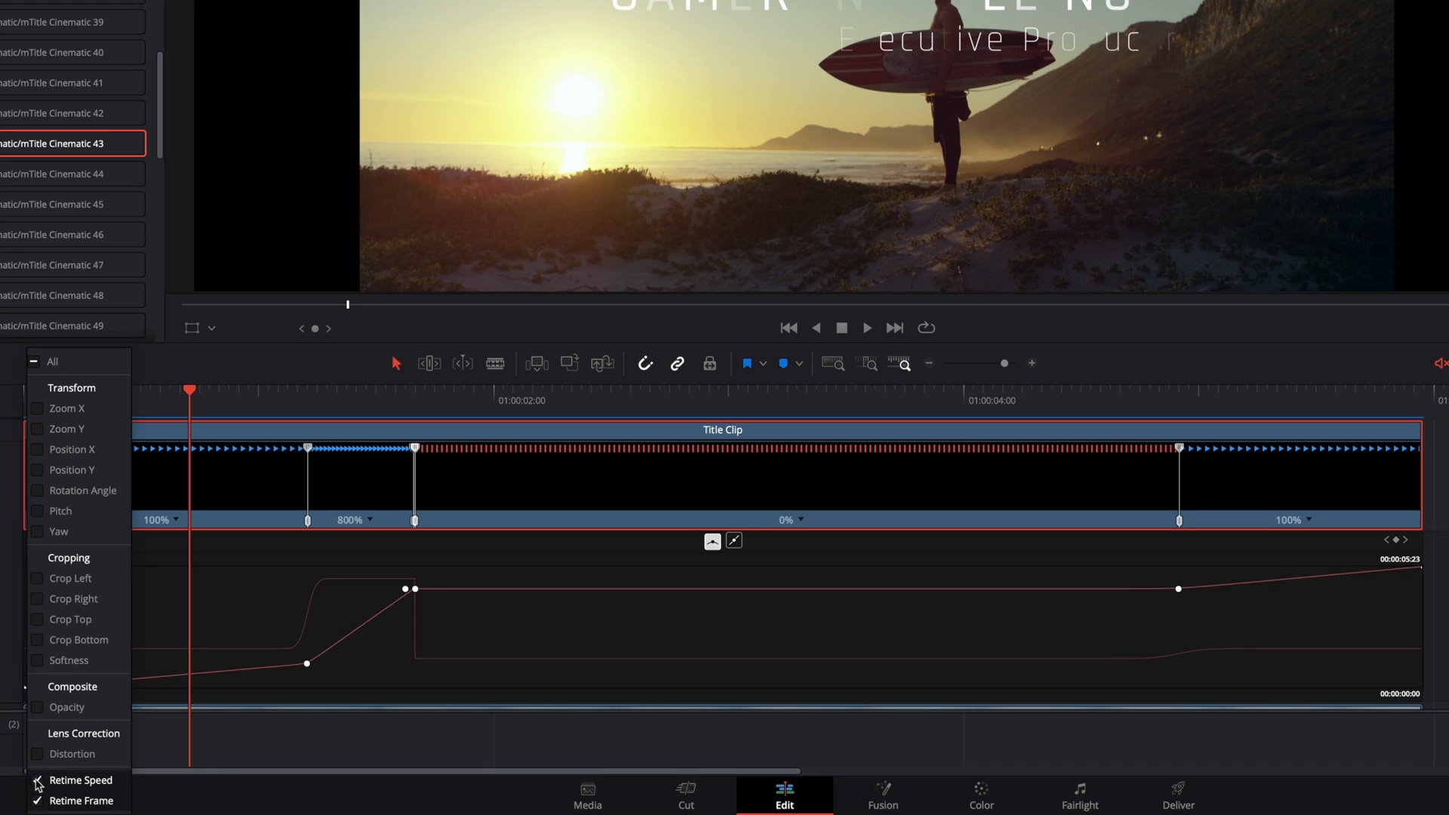
Step: Untick Retime Speed so only the Retime Frame curve remains visible
left_click(77, 780)
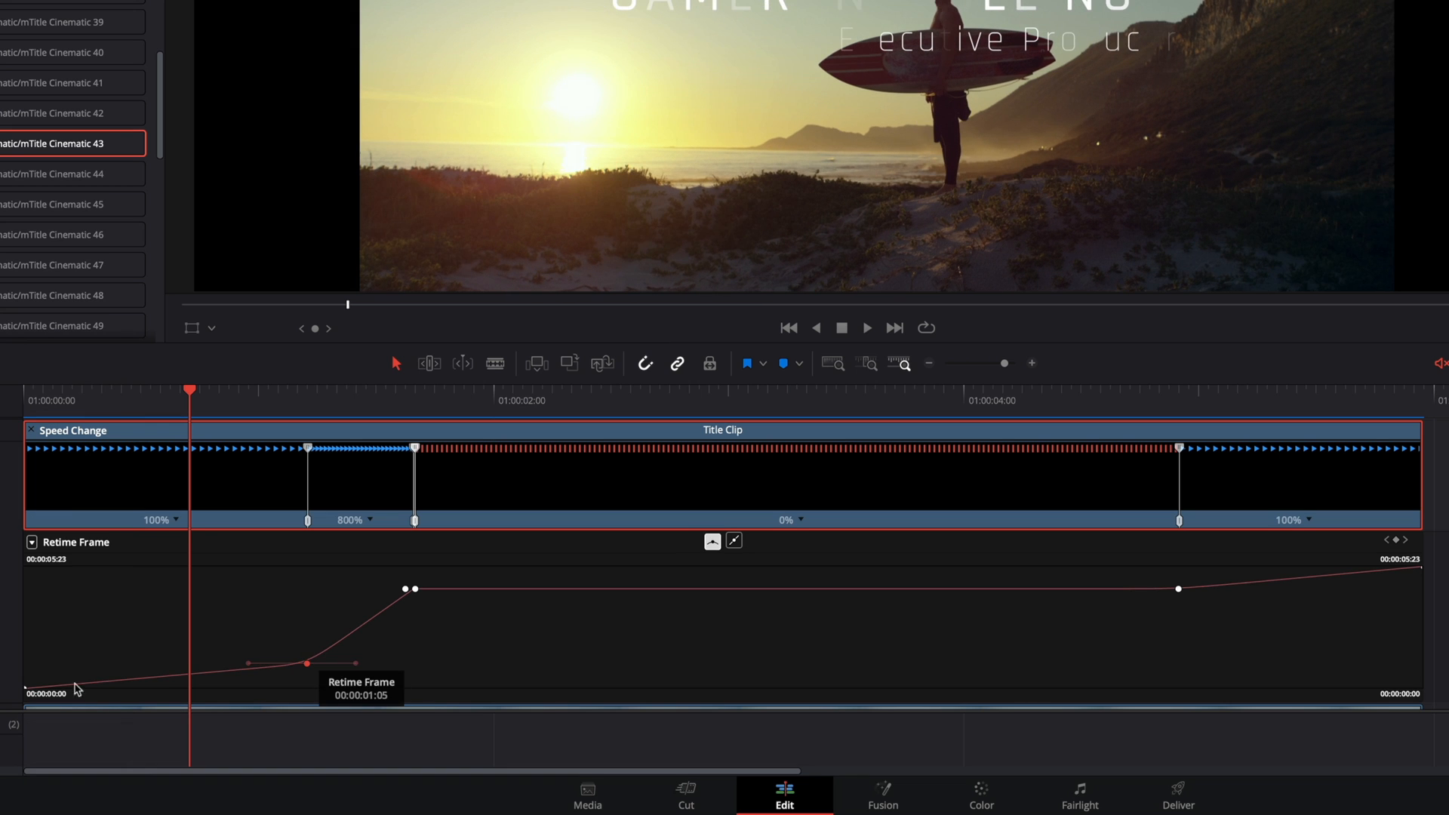
mouse_move(1179, 589)
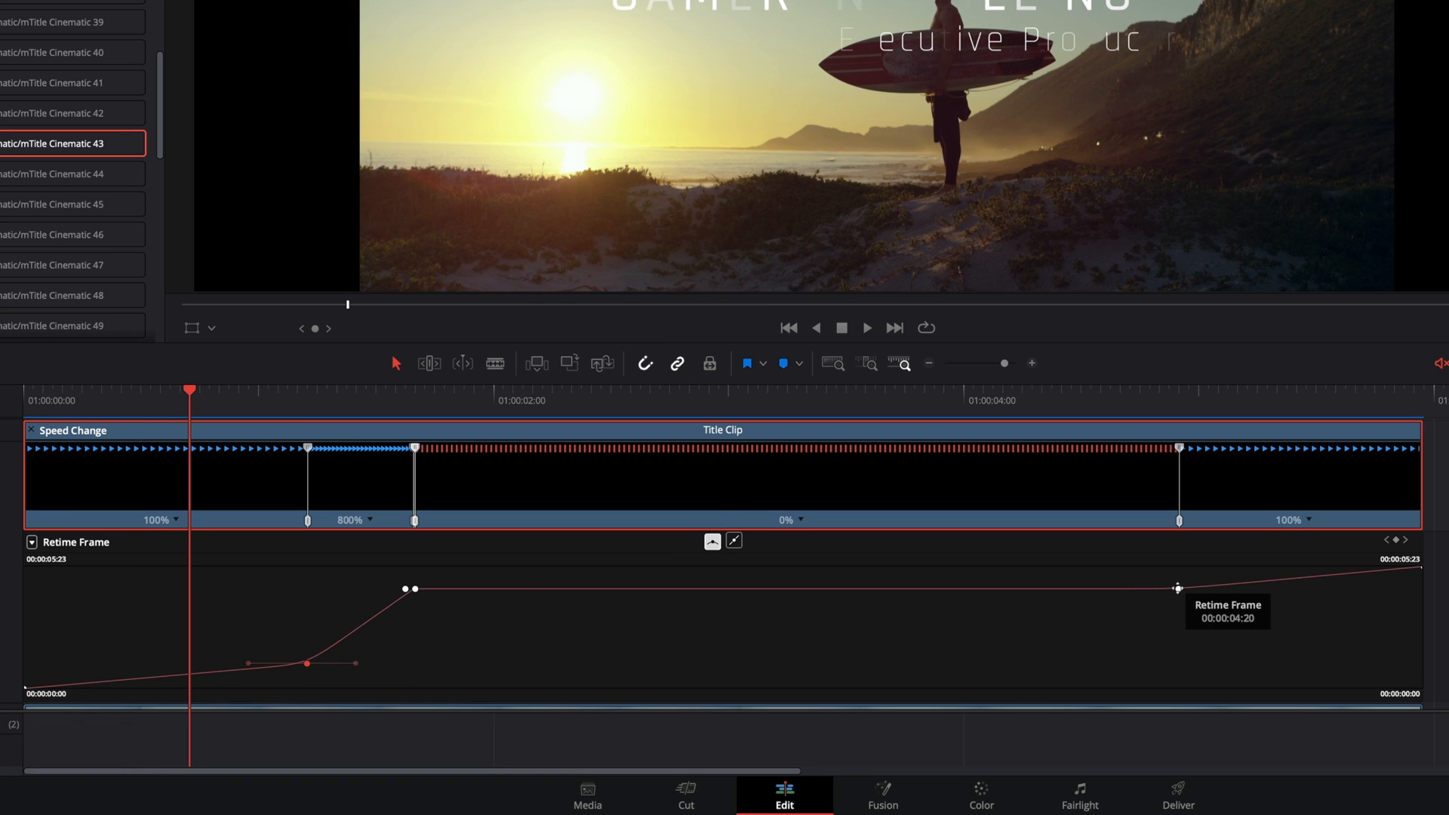